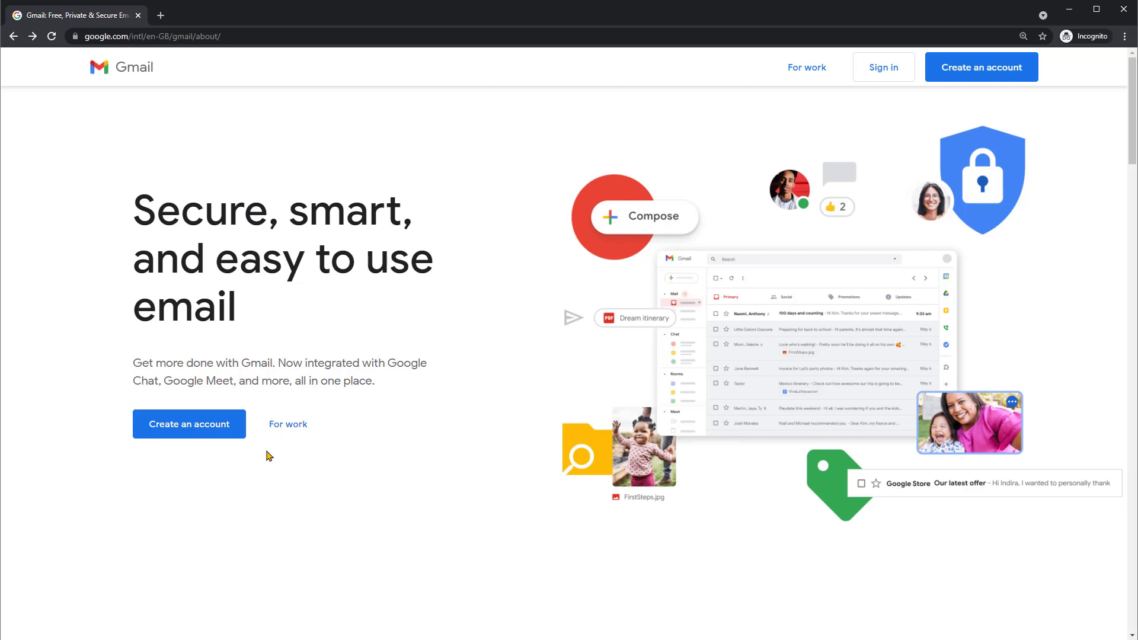
mouse_move(274, 455)
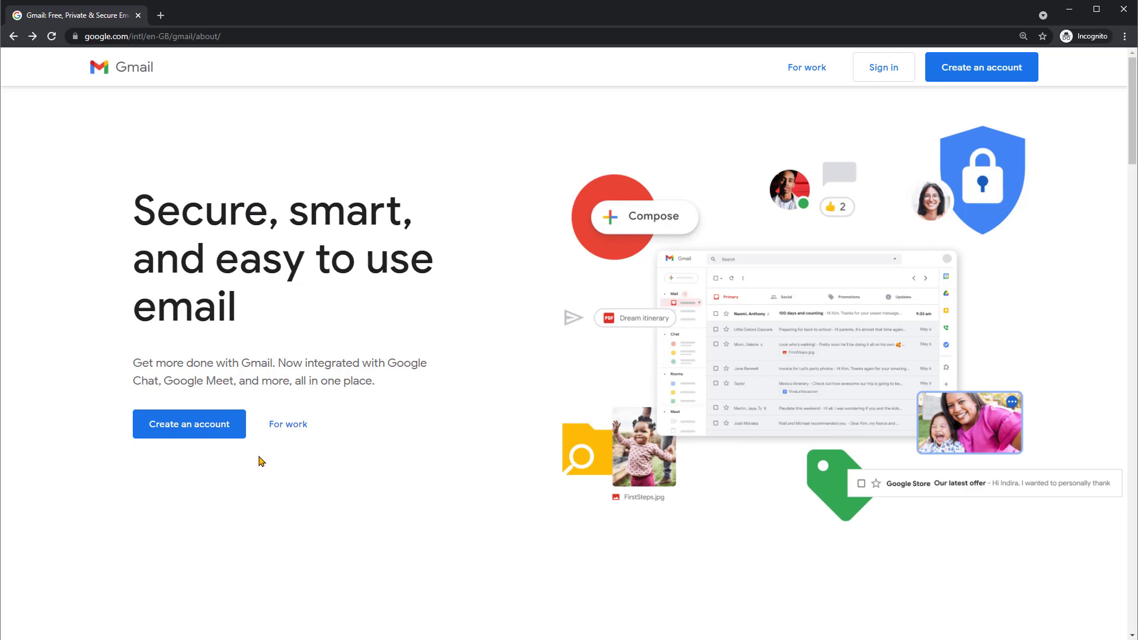
- Open Gmail's 'Create an account' sign-up form for a new Google account
click(189, 424)
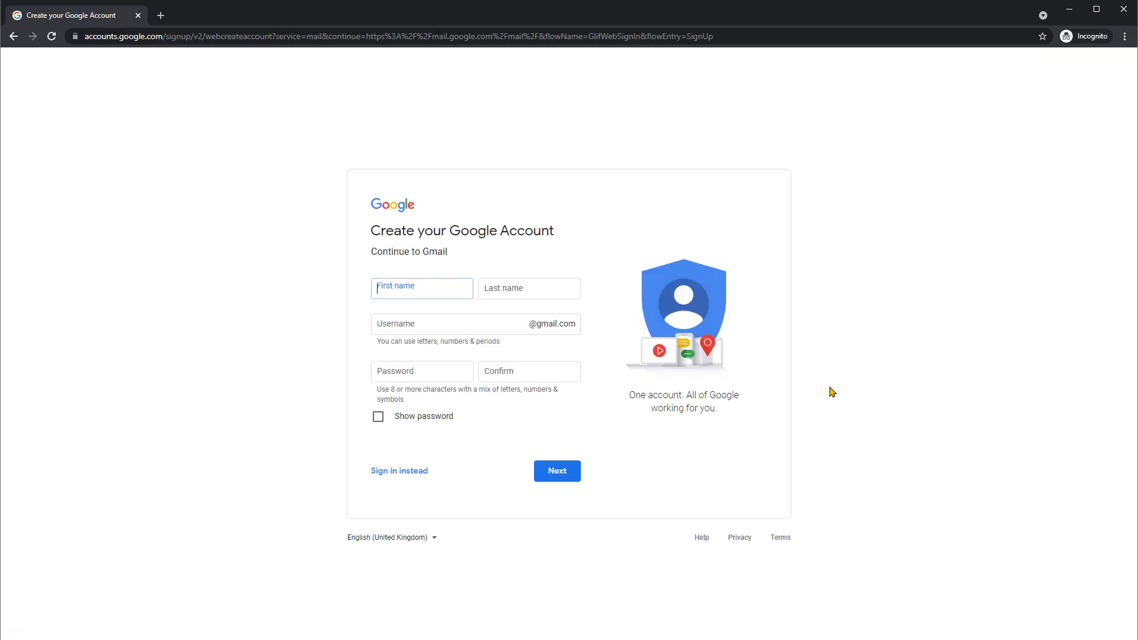
- Switch the 'Allow less secure apps' toggle to ON at myaccount.google.com/lesssecureapps
click(420, 288)
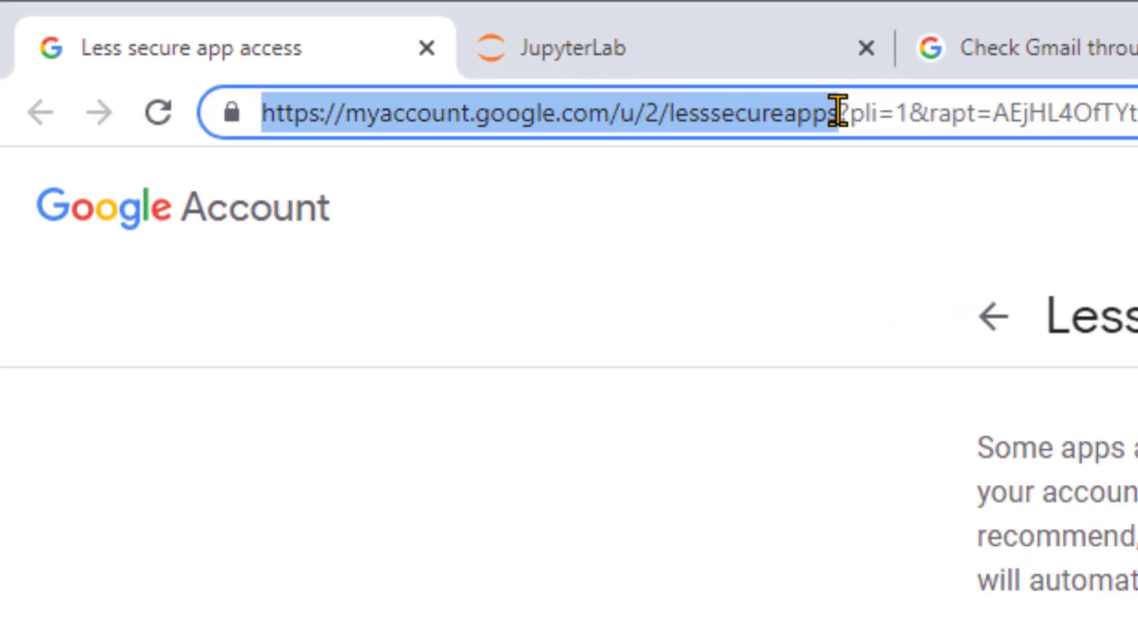
mouse_move(668, 301)
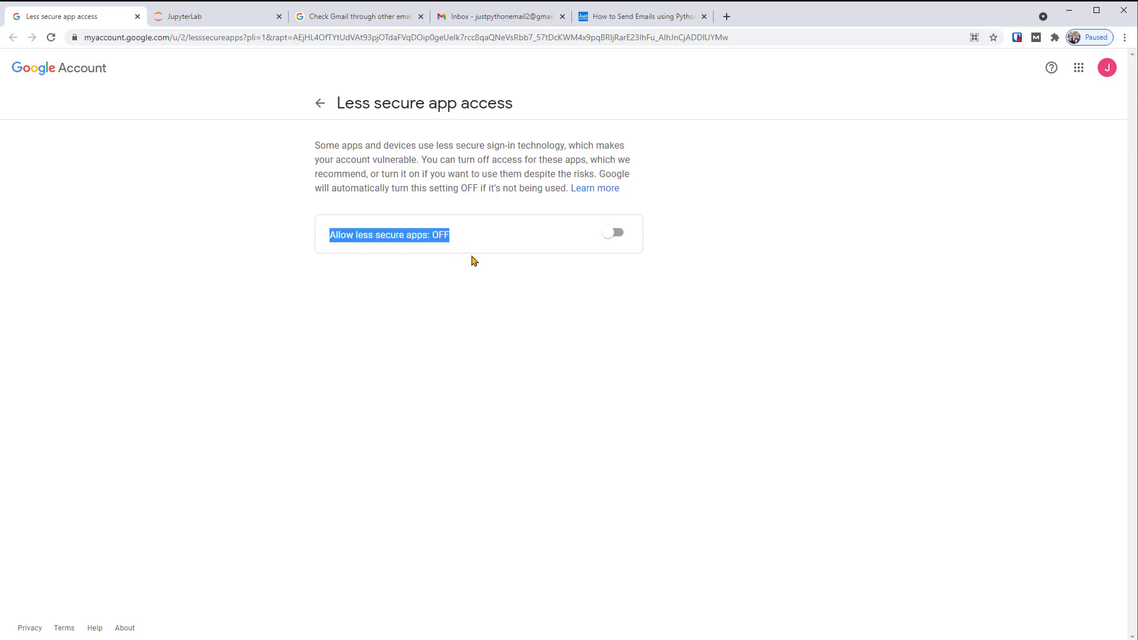
click(612, 232)
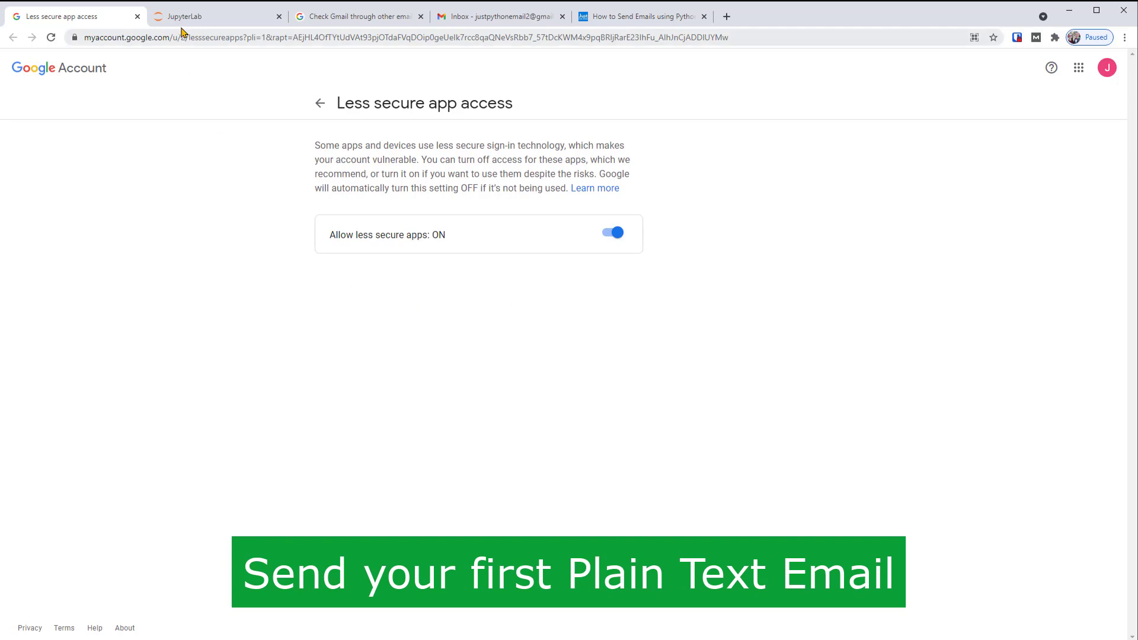
- Open python-send-email.ipynb and review the smtplib import and recipient address in its cell
click(210, 16)
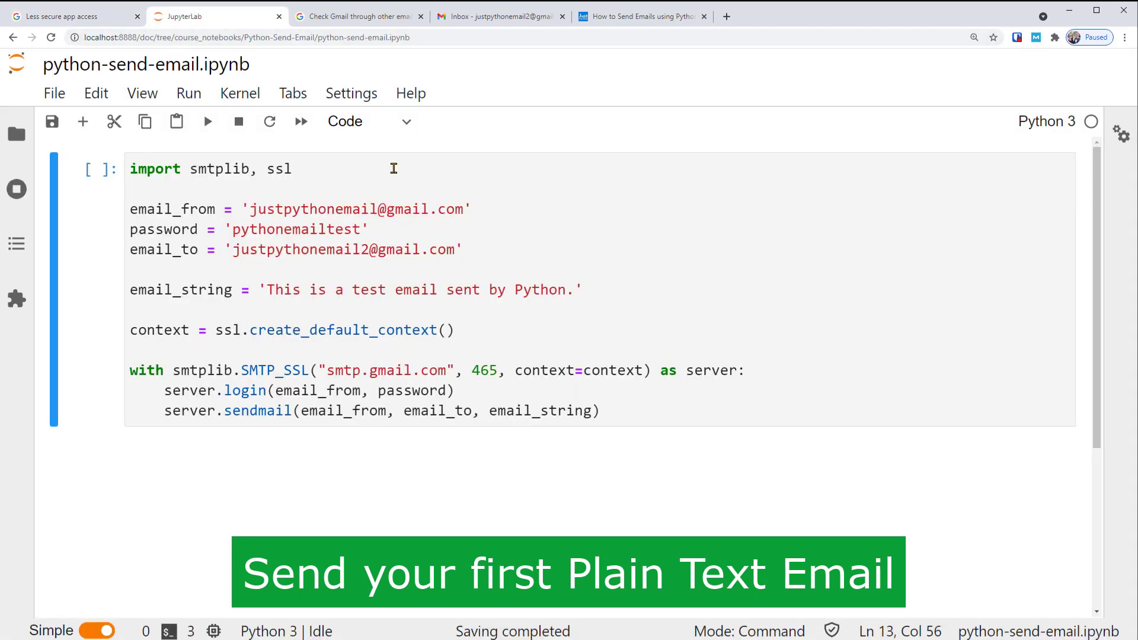
click(294, 169)
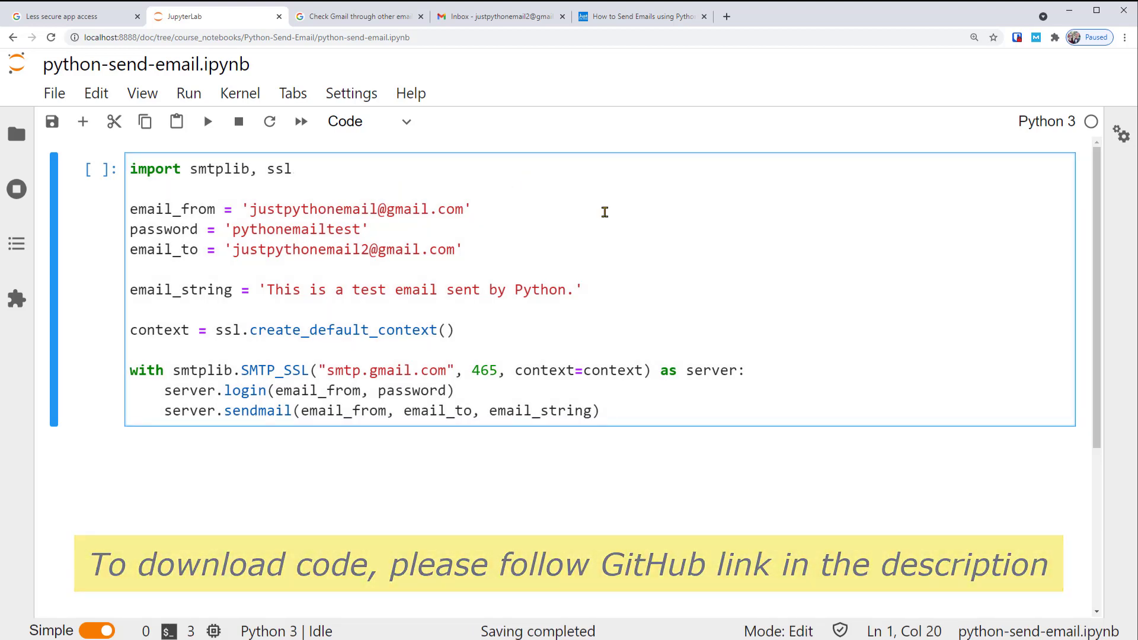
triple_click(211, 169)
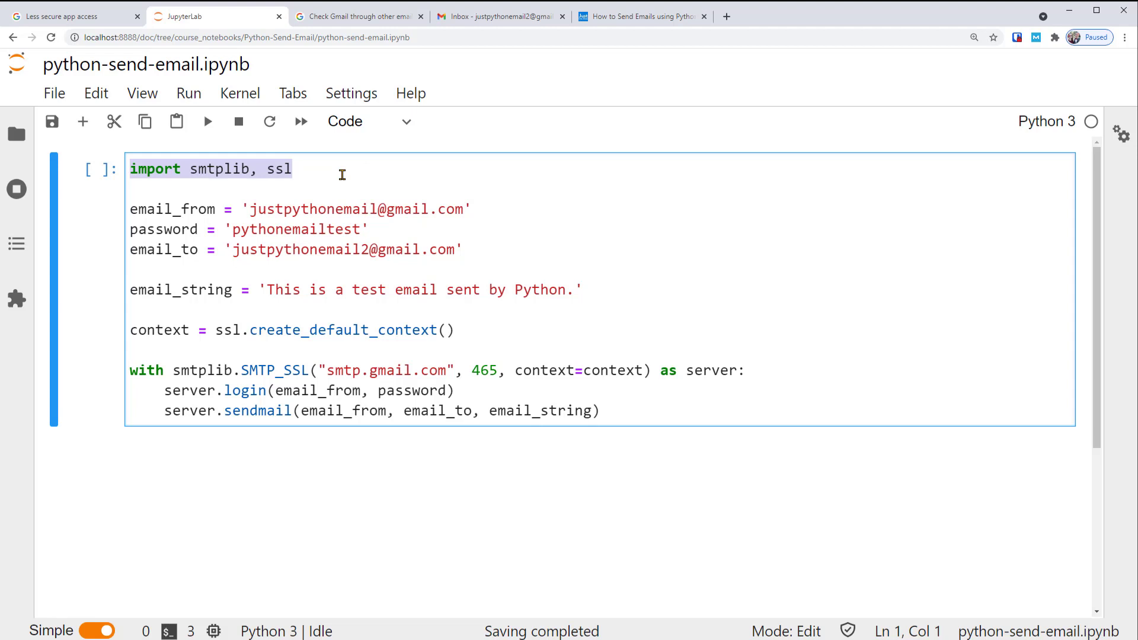
mouse_move(223, 168)
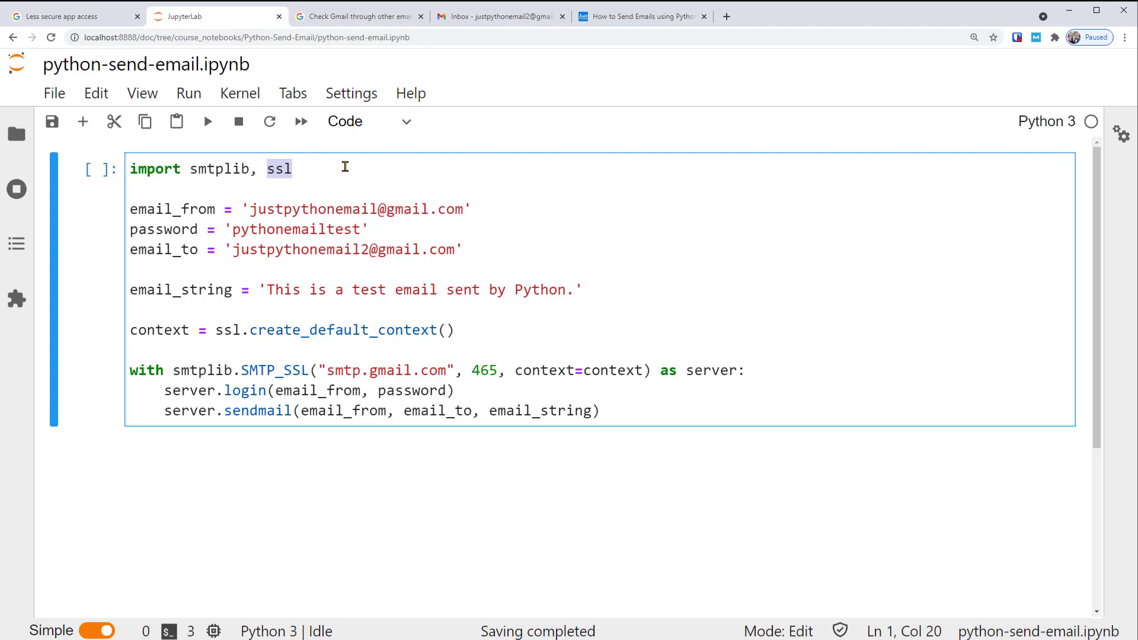
click(216, 168)
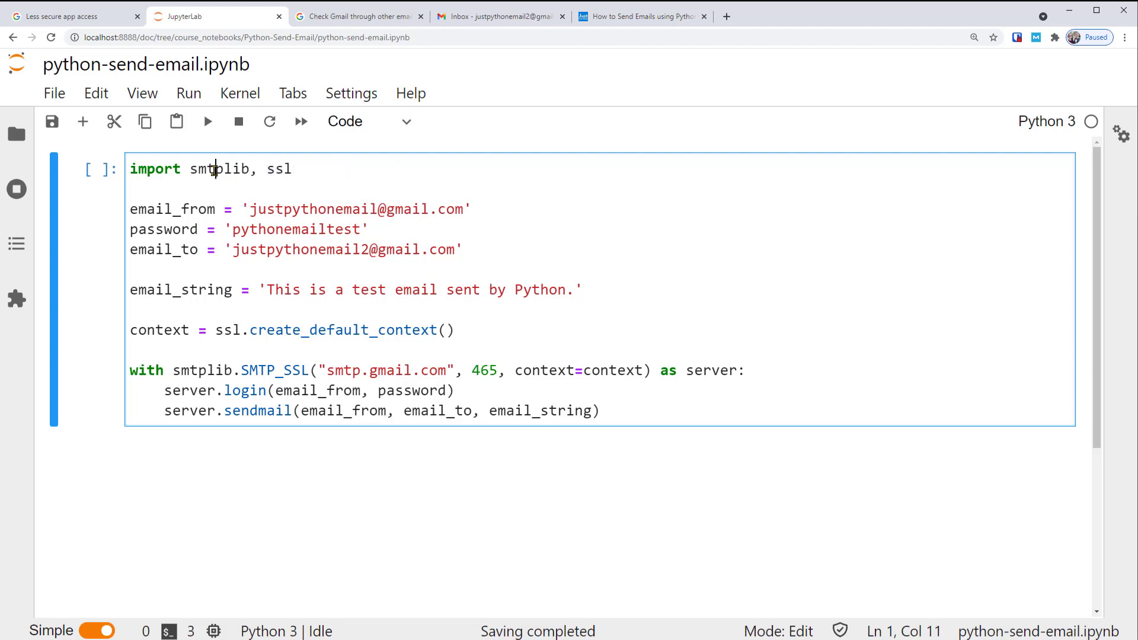
double_click(219, 168)
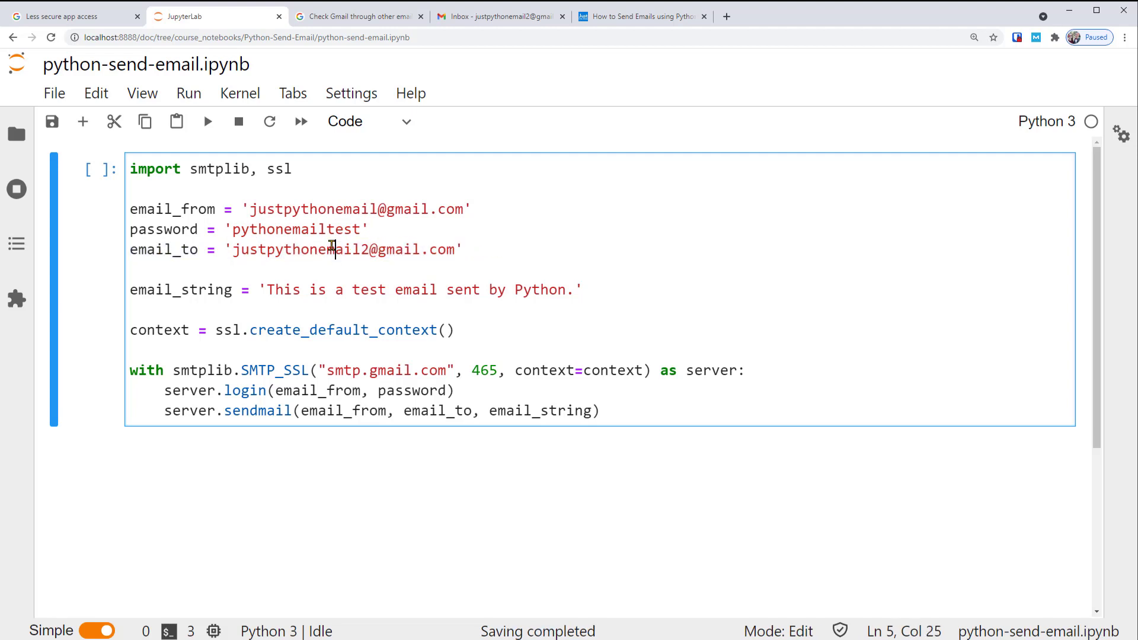
double_click(313, 209)
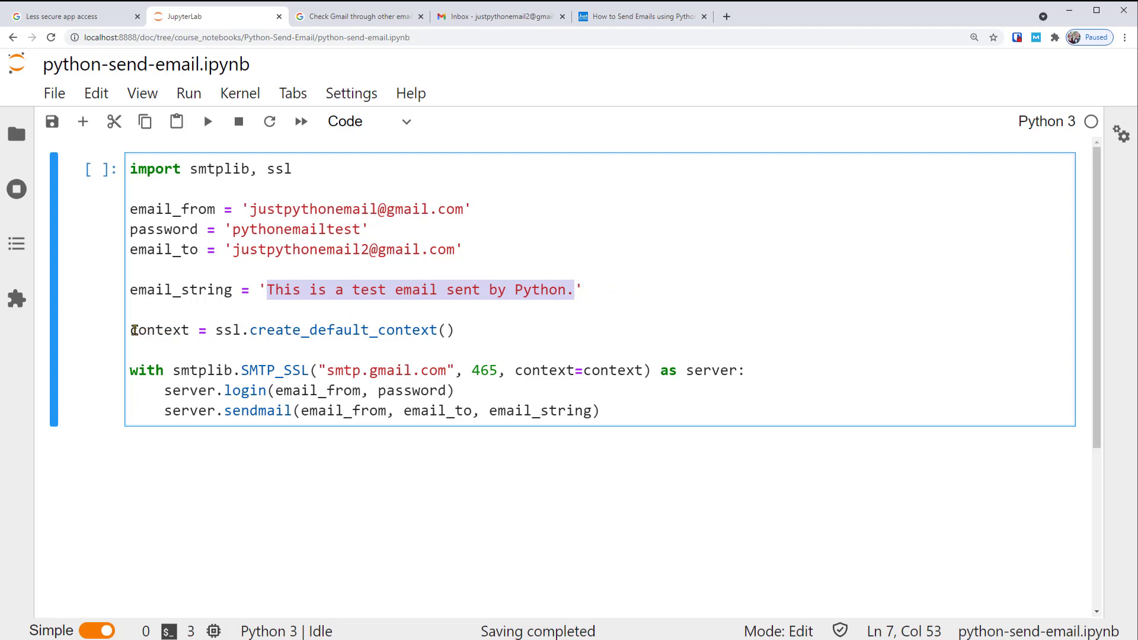
drag(129, 330, 599, 410)
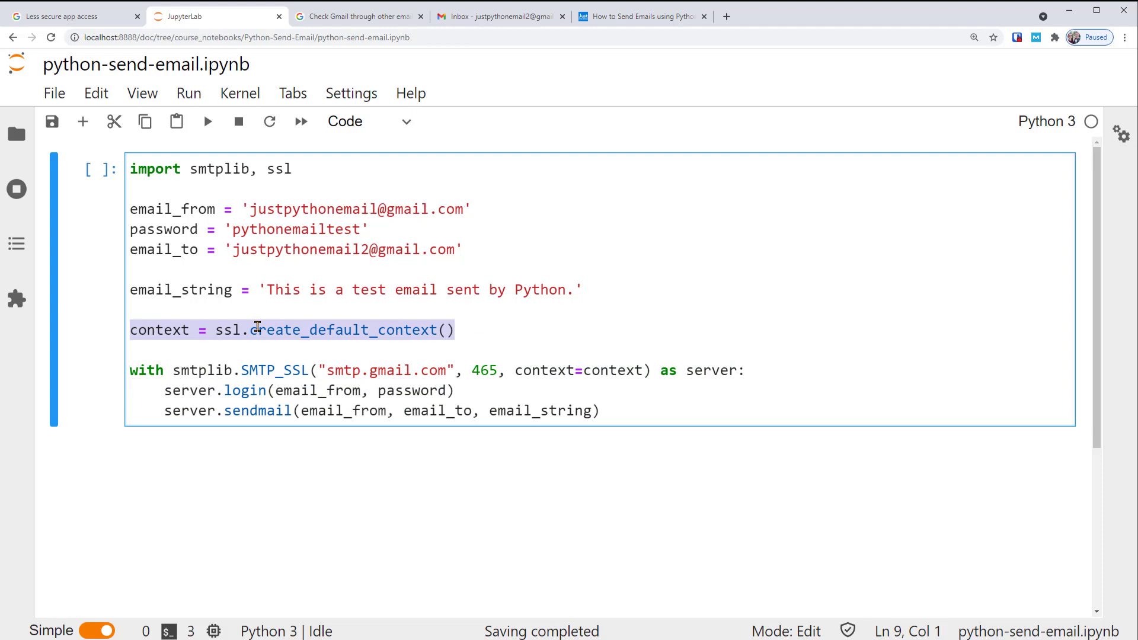
double_click(341, 329)
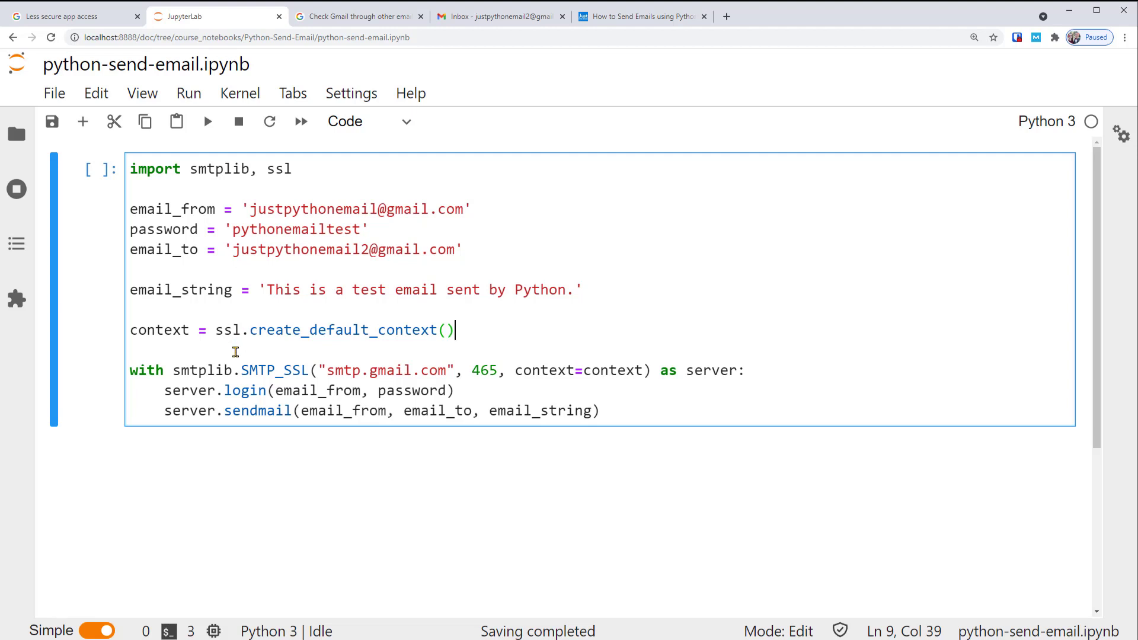
double_click(158, 329)
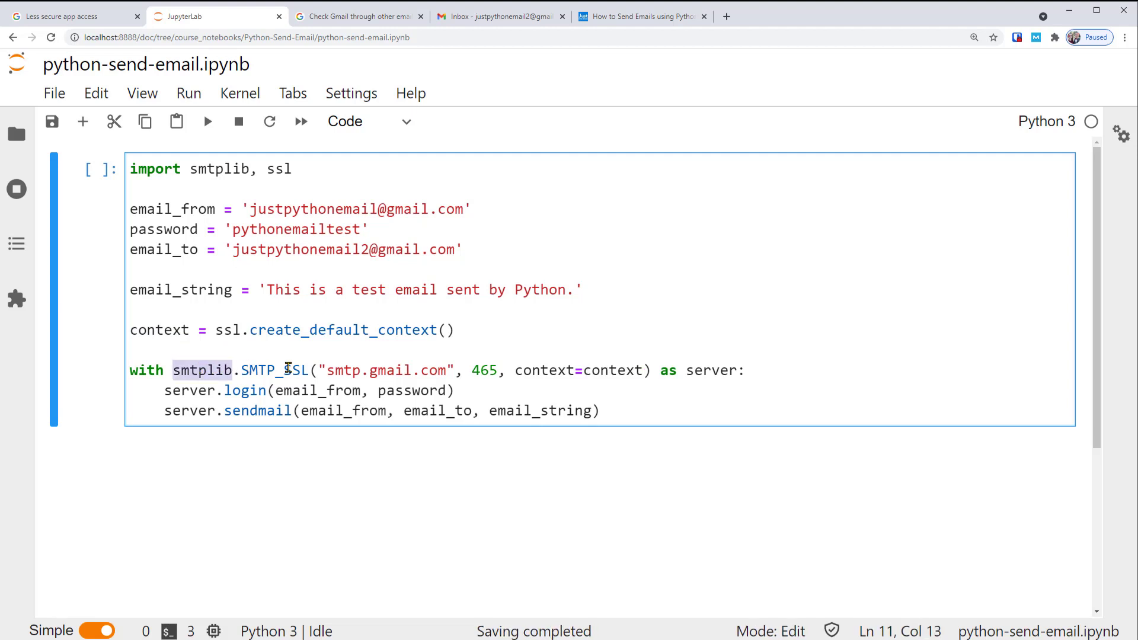
double_click(274, 369)
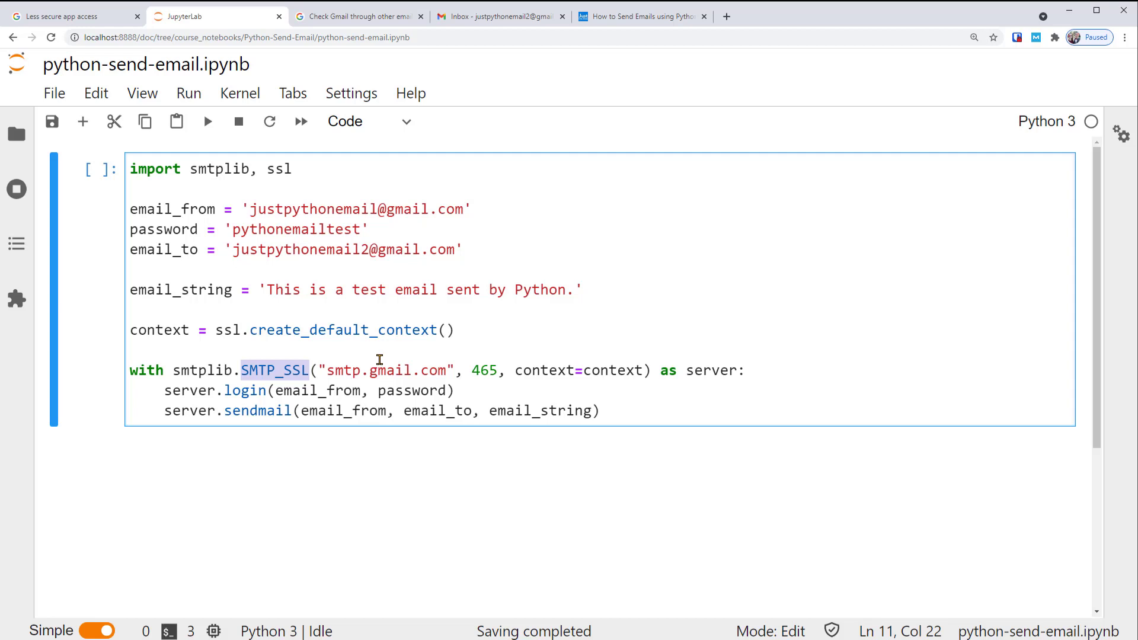
click(317, 370)
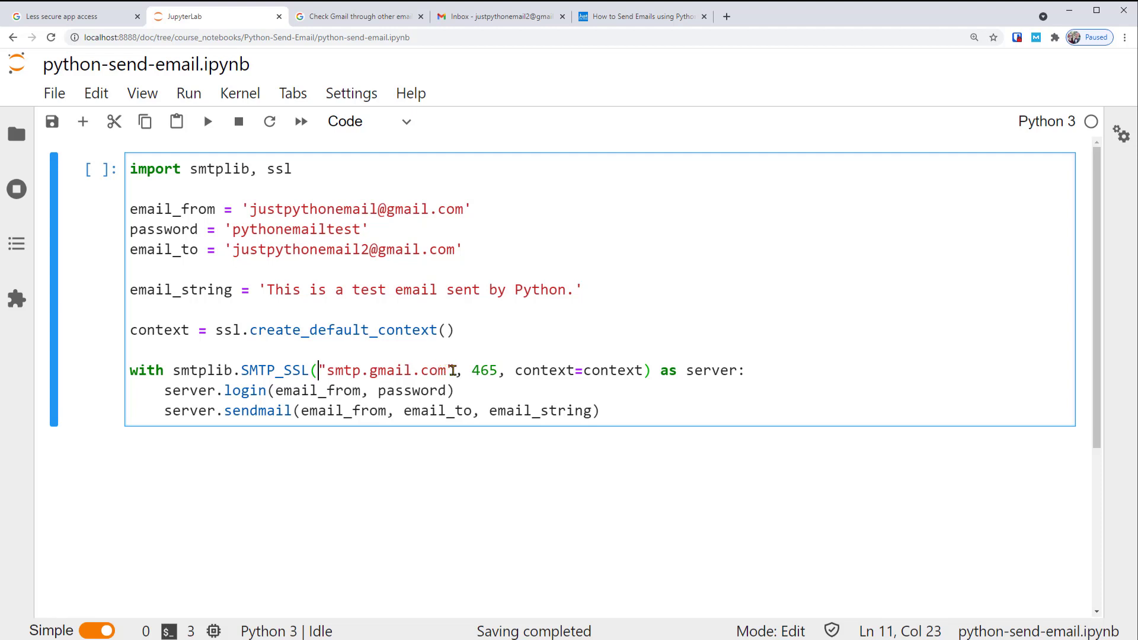
double_click(385, 370)
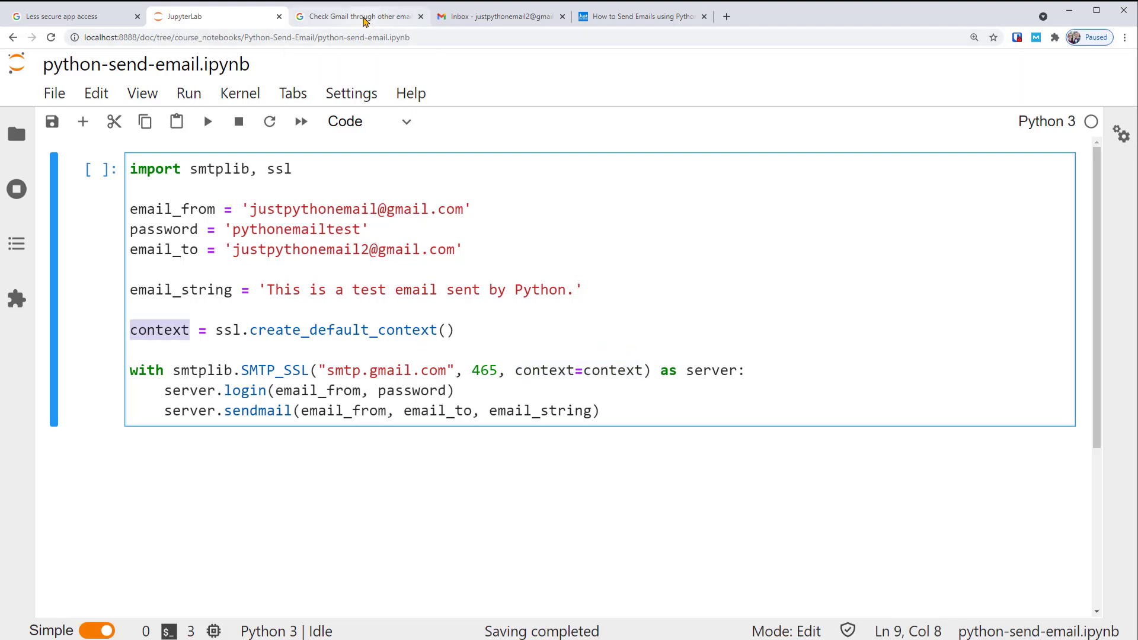
- Scroll Gmail Help to the Step 2 table listing smtp.gmail.com, SSL and port 465
click(355, 16)
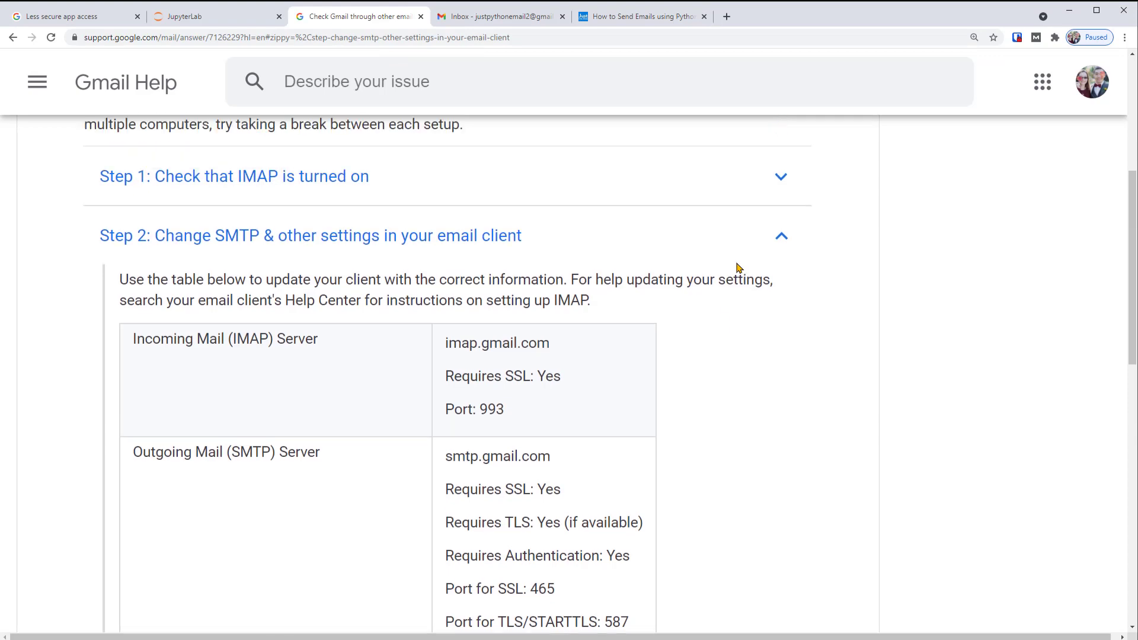
scroll(down, 3)
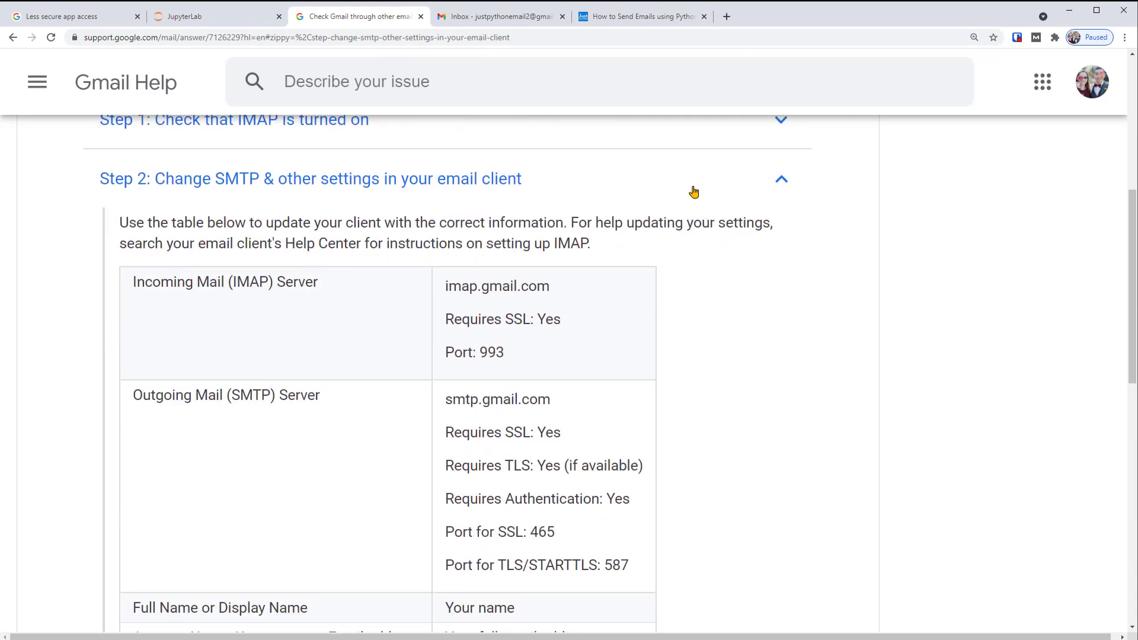
mouse_move(445, 407)
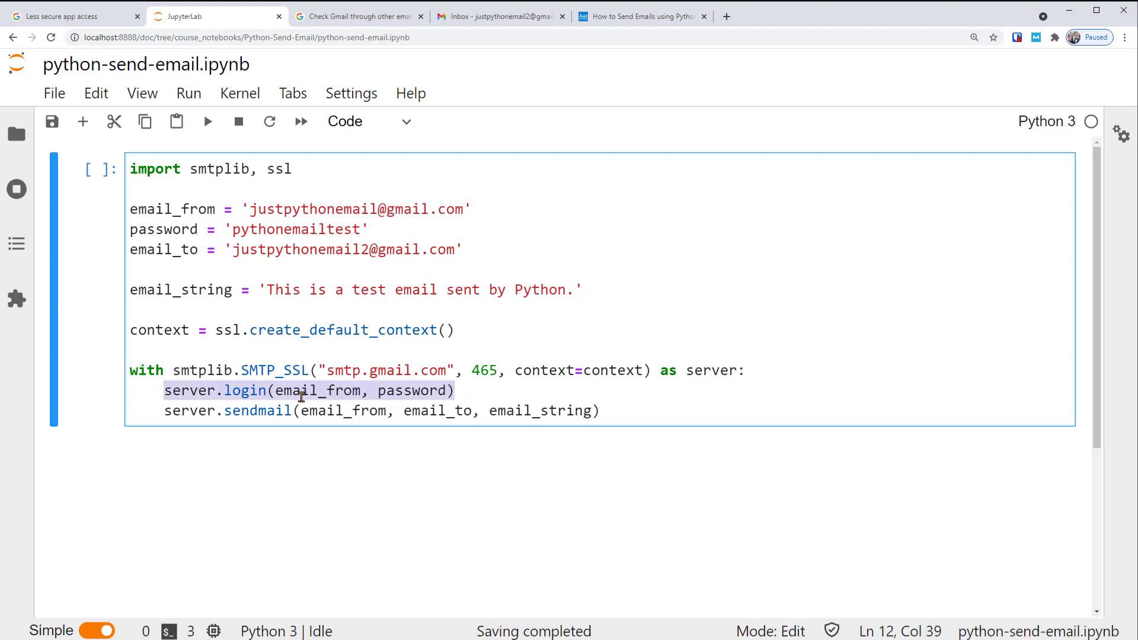
- Check the sender login and sendmail lines, then run the cell to send the test email
double_click(411, 390)
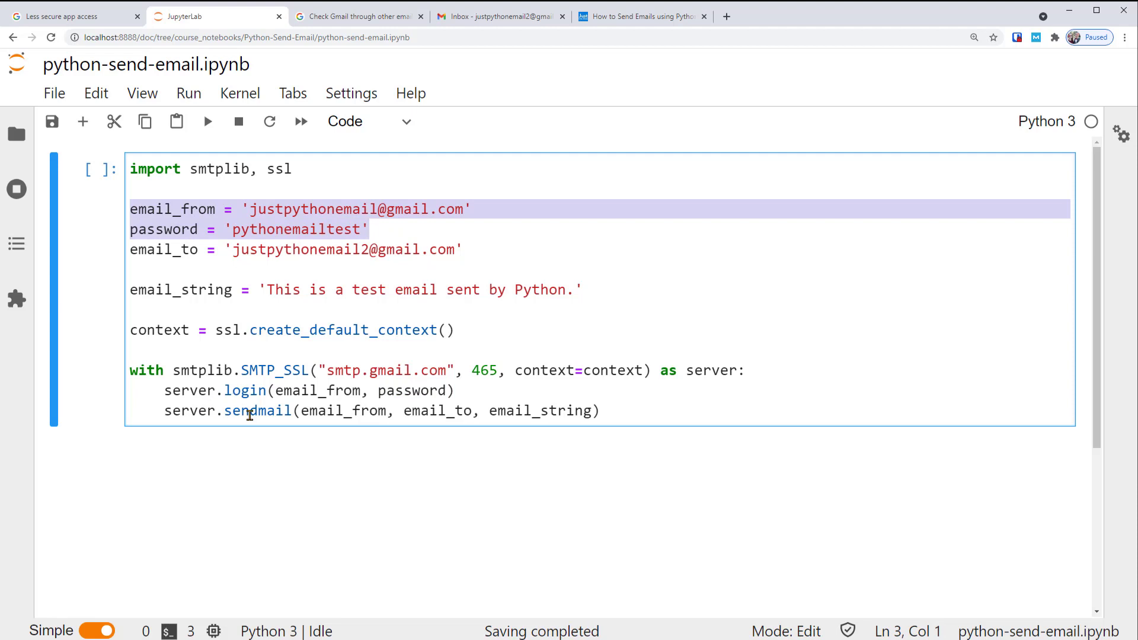
double_click(256, 410)
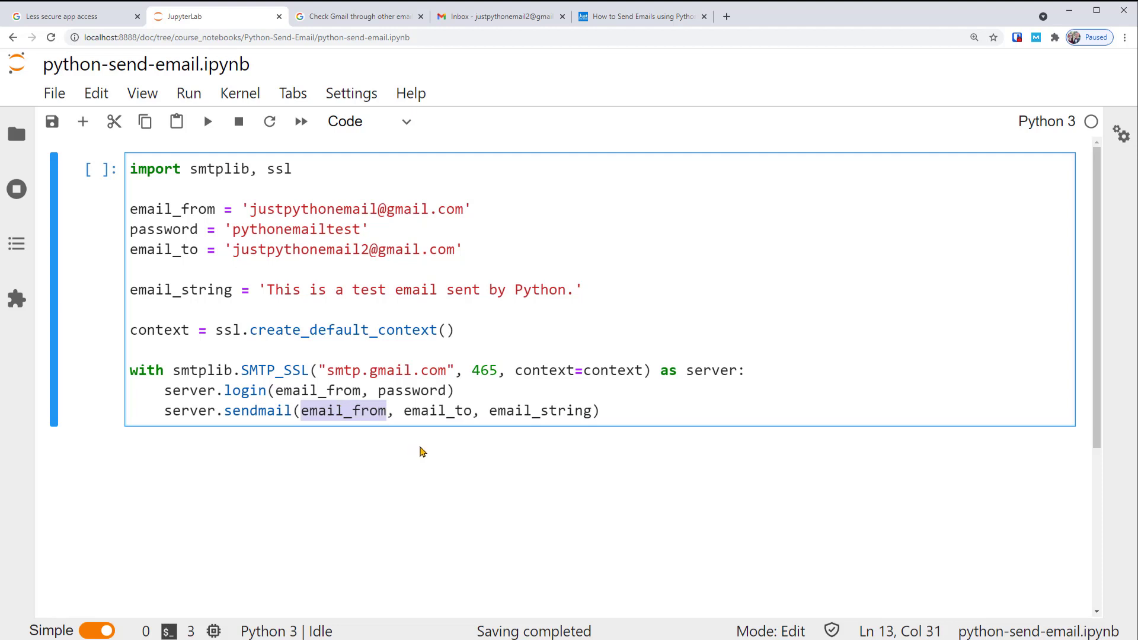
double_click(436, 411)
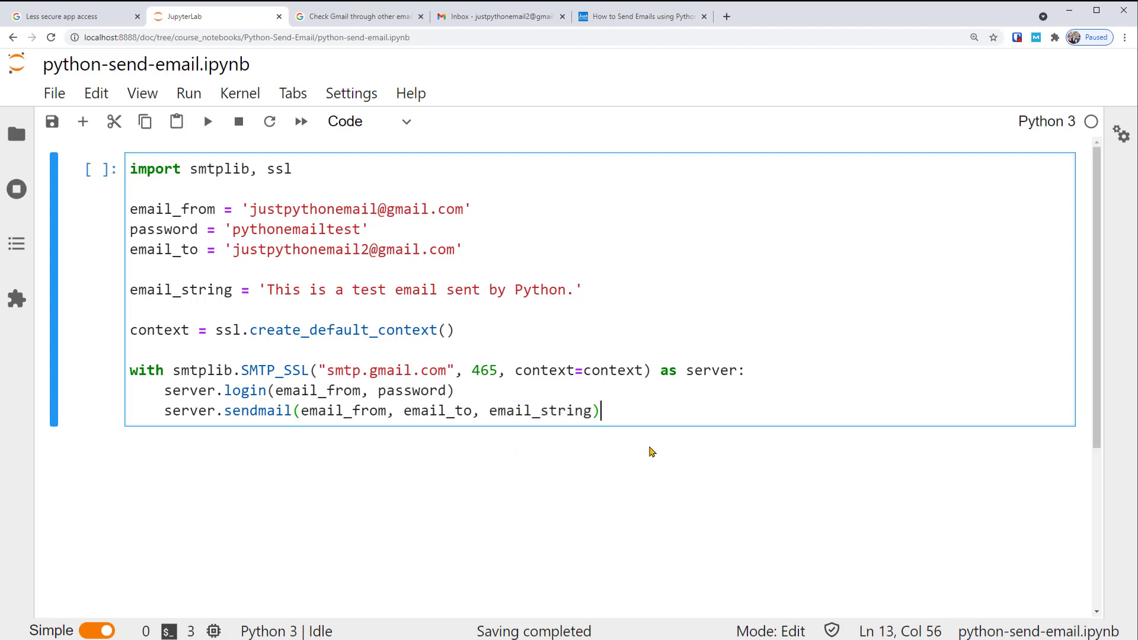
mouse_move(666, 473)
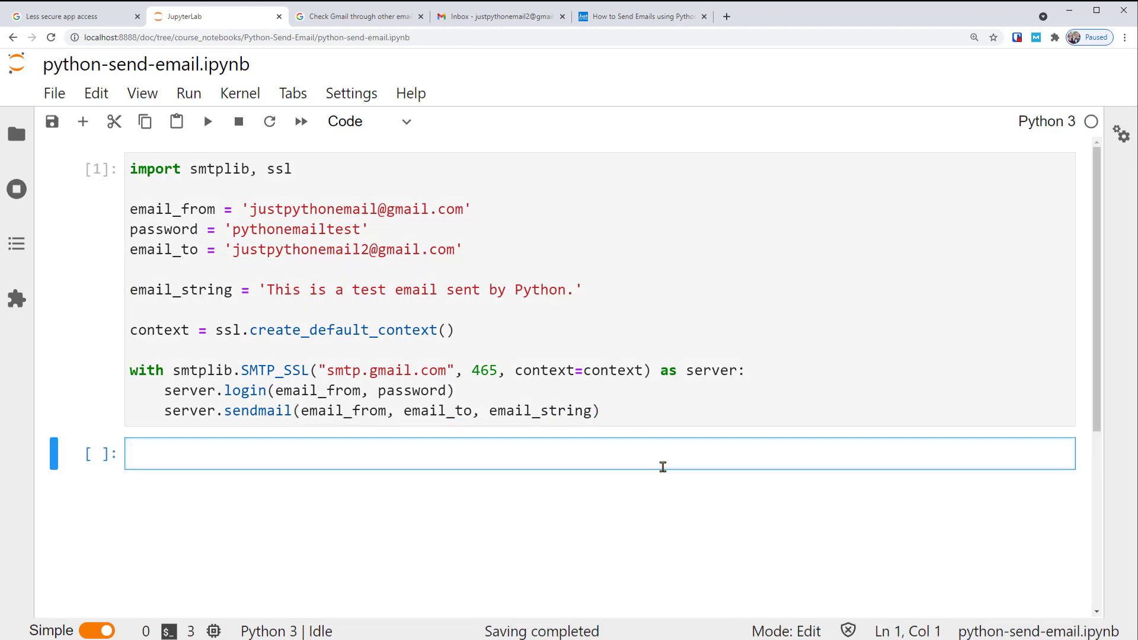
click(499, 16)
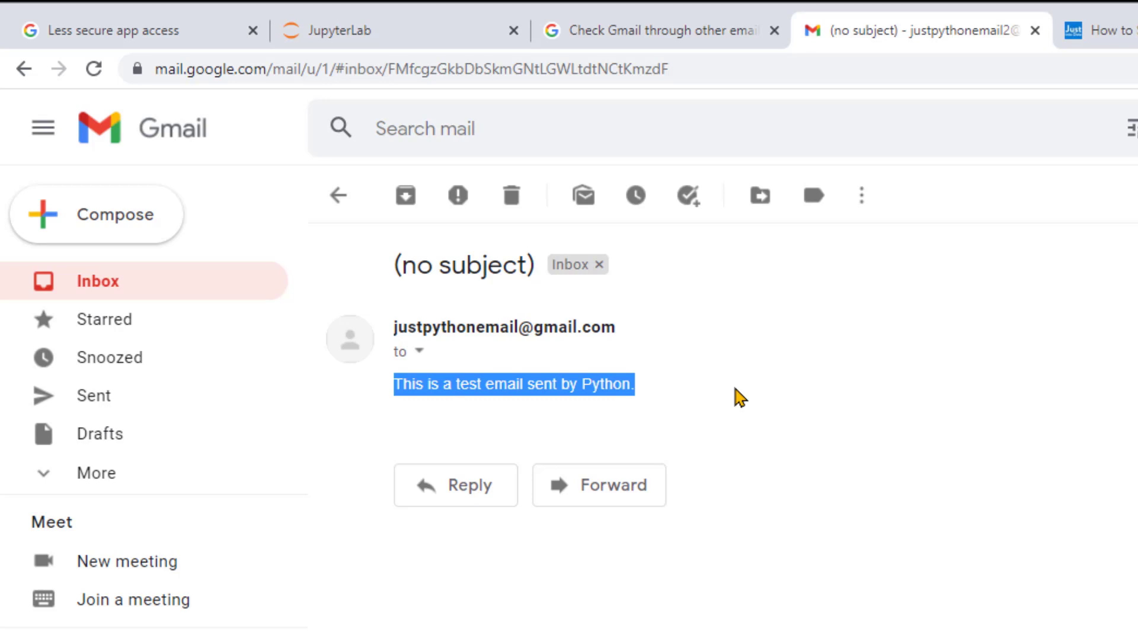
- Open the received Python test email and view its sender and delivery details
click(718, 385)
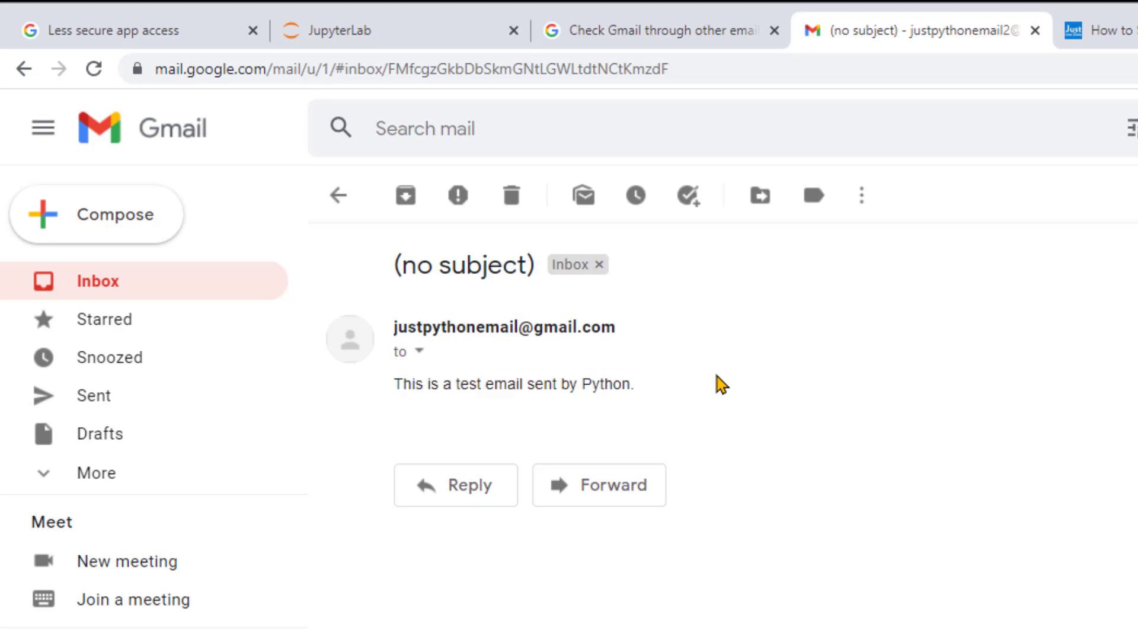
click(417, 351)
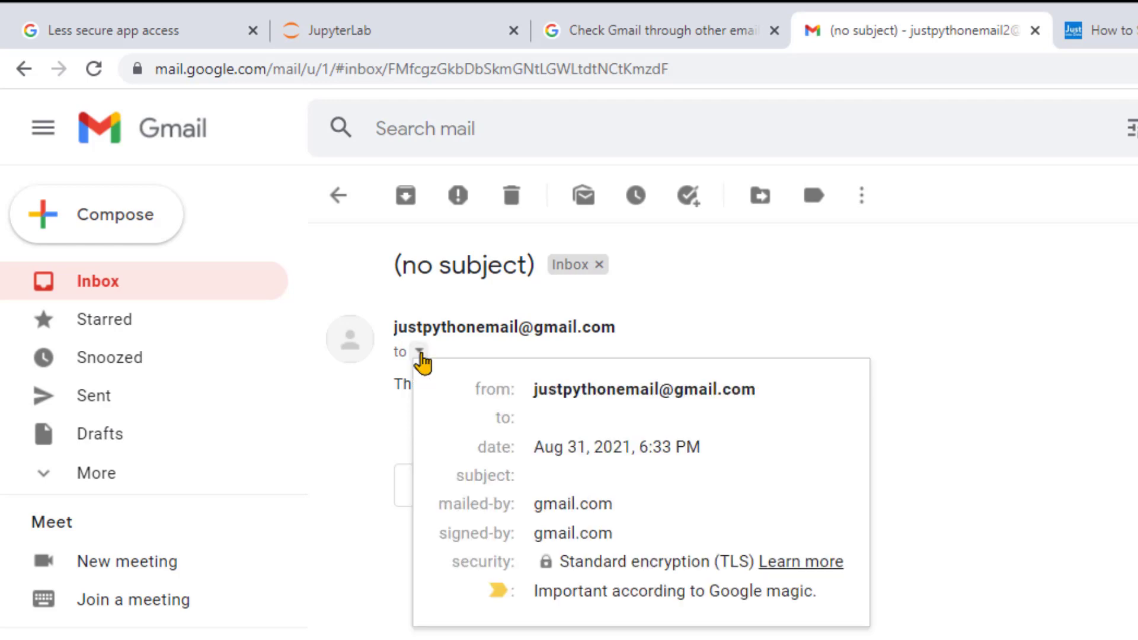
mouse_move(446, 572)
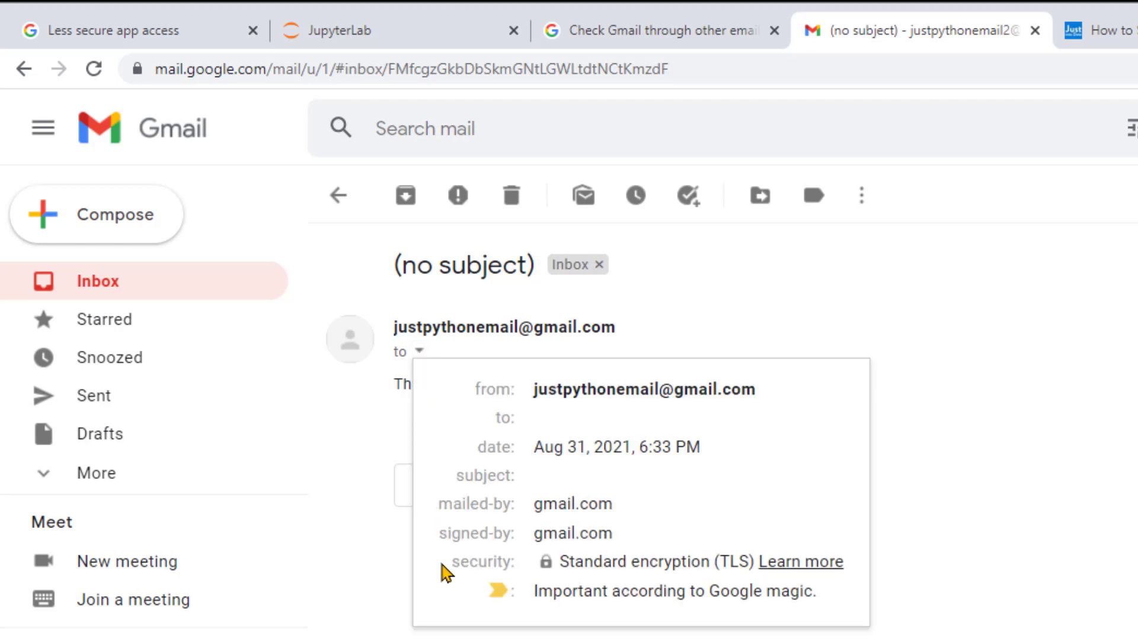
drag(449, 561, 719, 561)
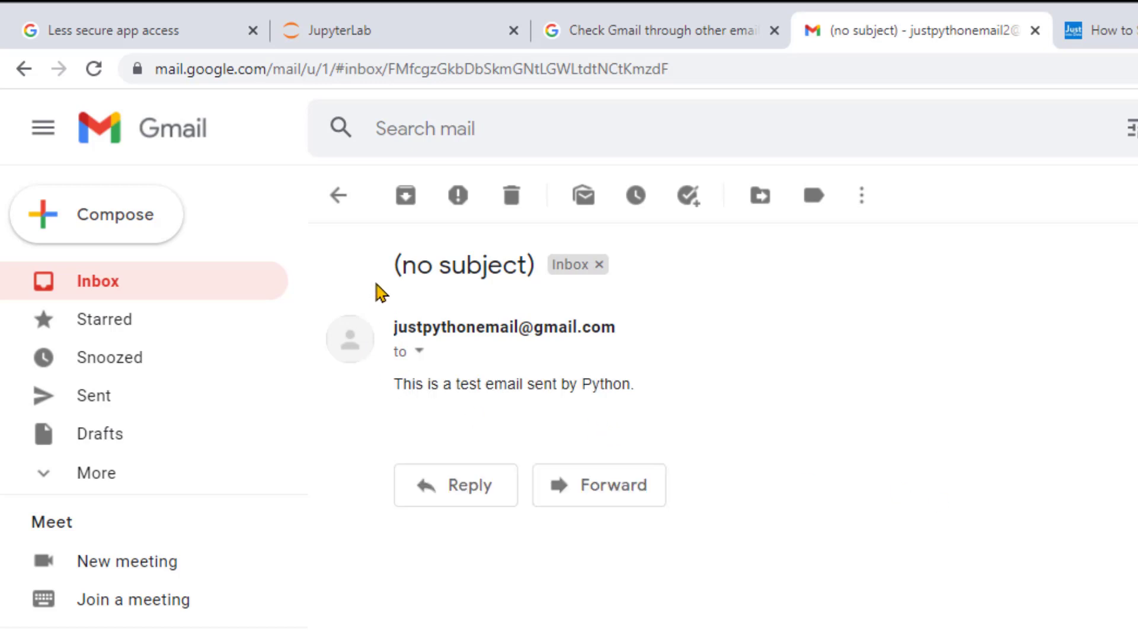
double_click(415, 265)
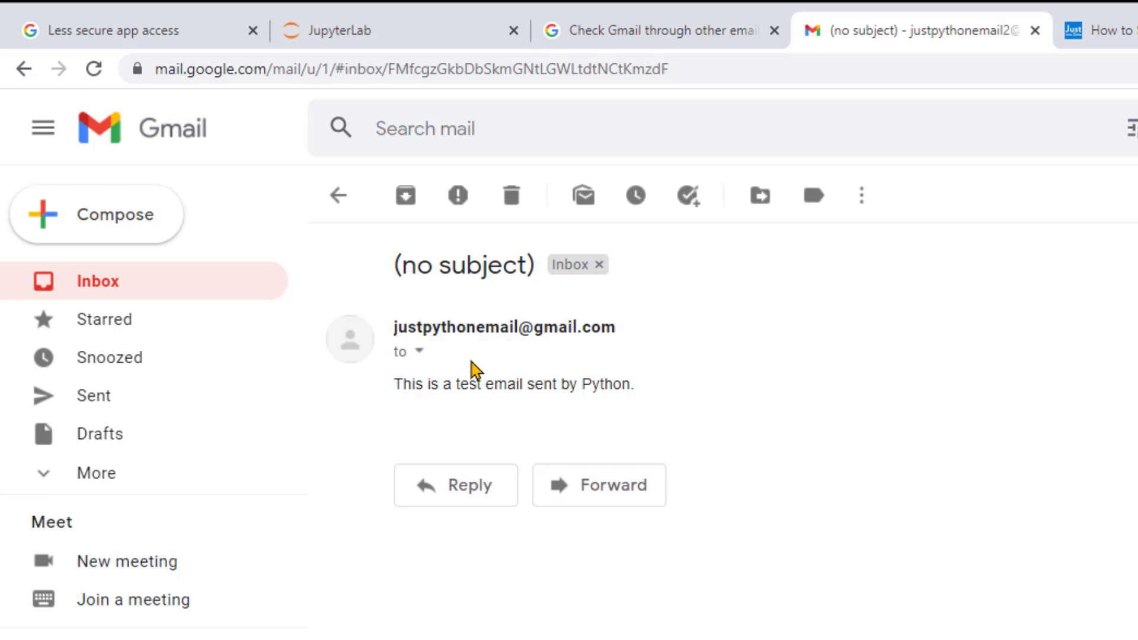
mouse_move(400, 416)
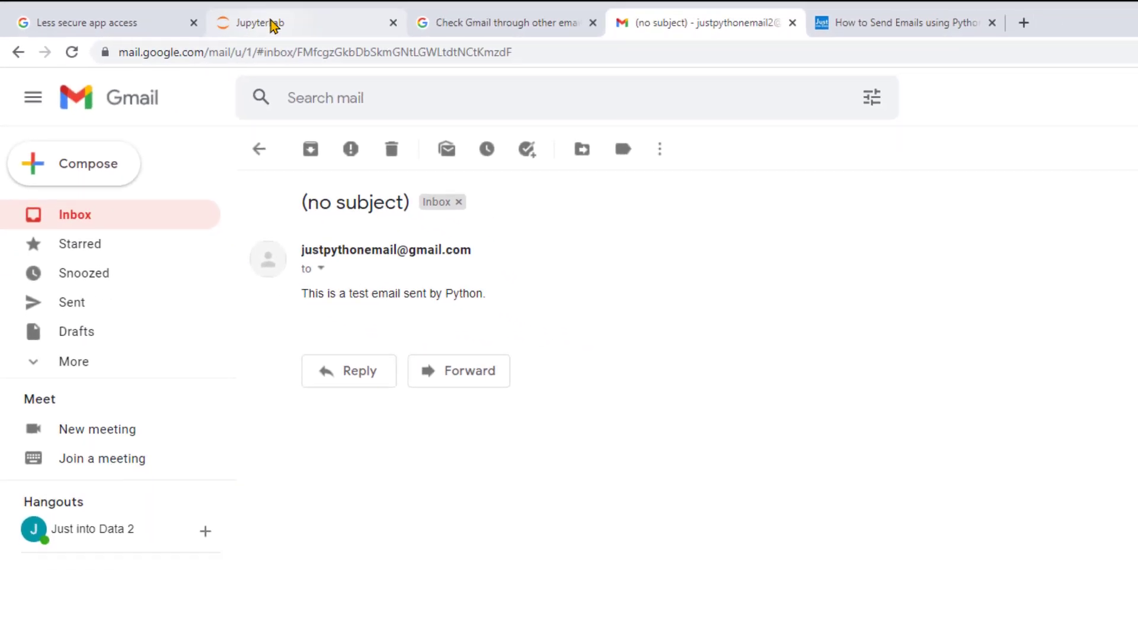
- Make email_to a bracketed list, adding the sender's own address as the second recipient
click(257, 23)
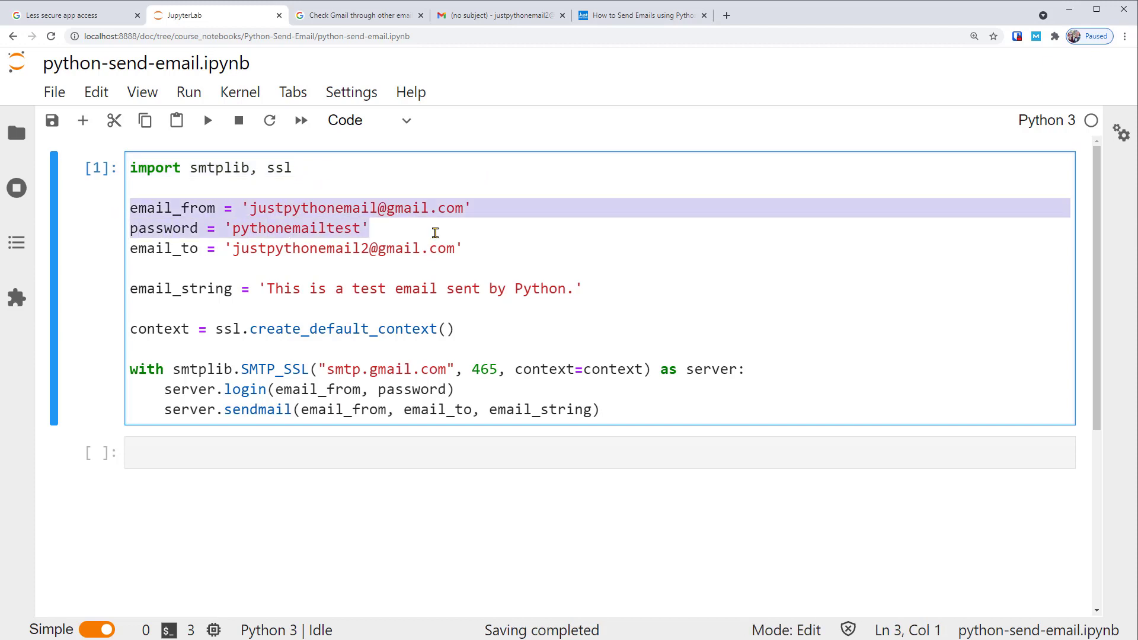
mouse_move(171, 248)
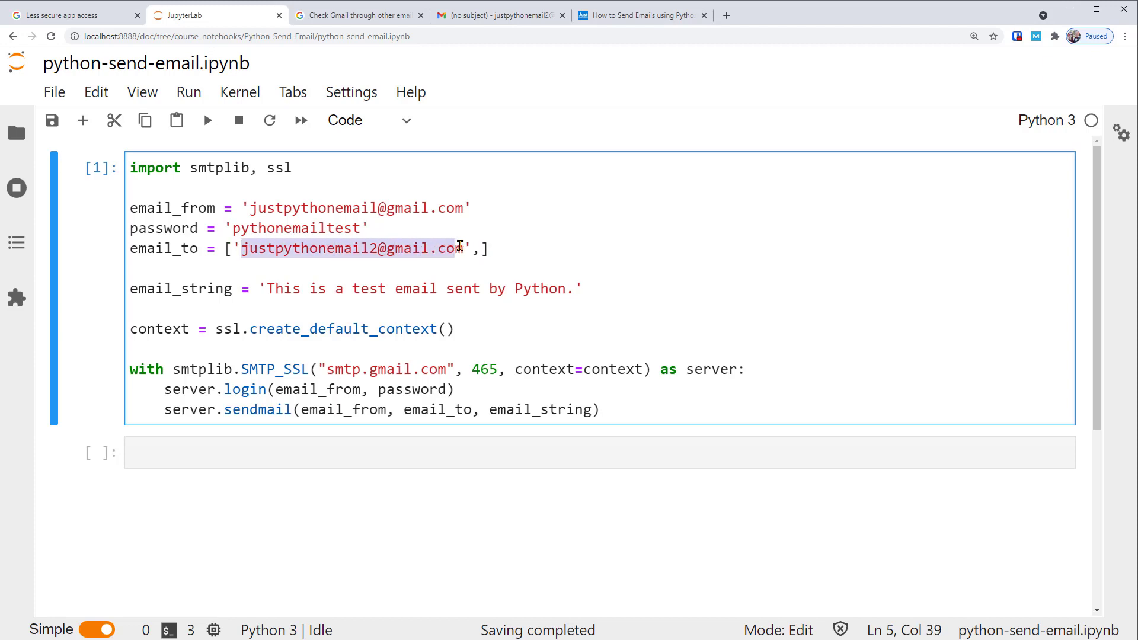
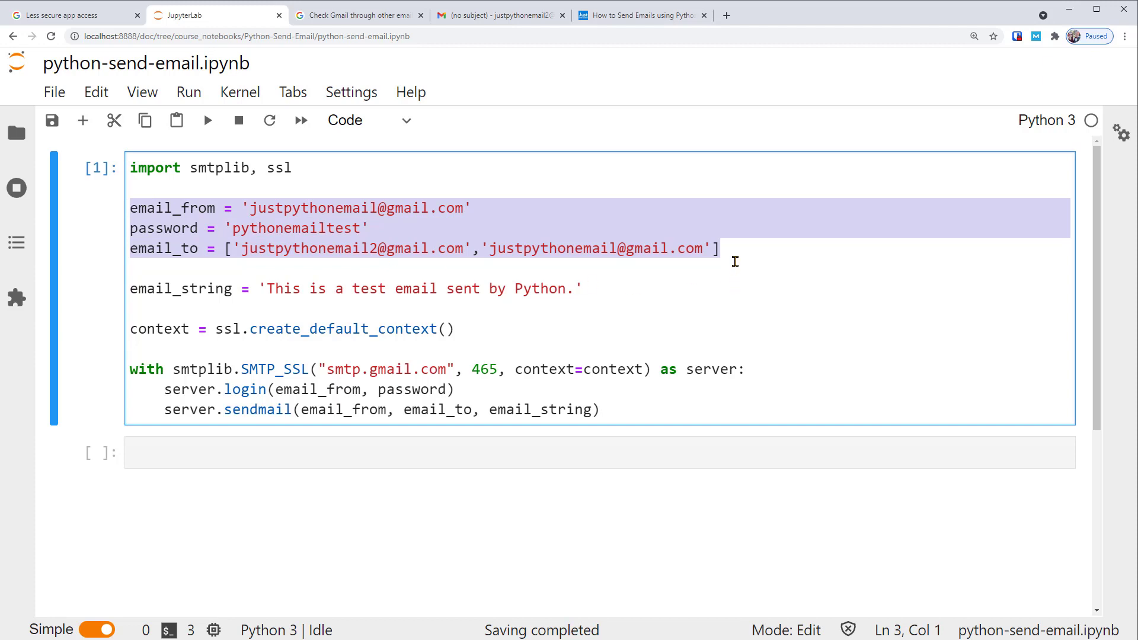
mouse_move(614, 288)
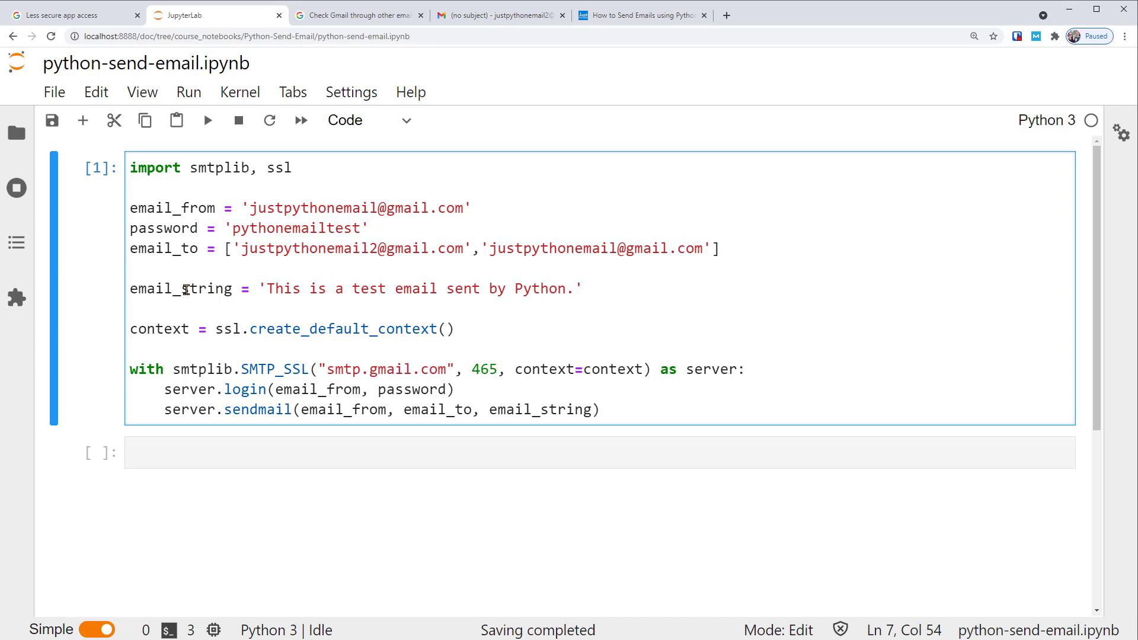
- Wrap the email string in triple quotes with the message body on its own line
double_click(180, 288)
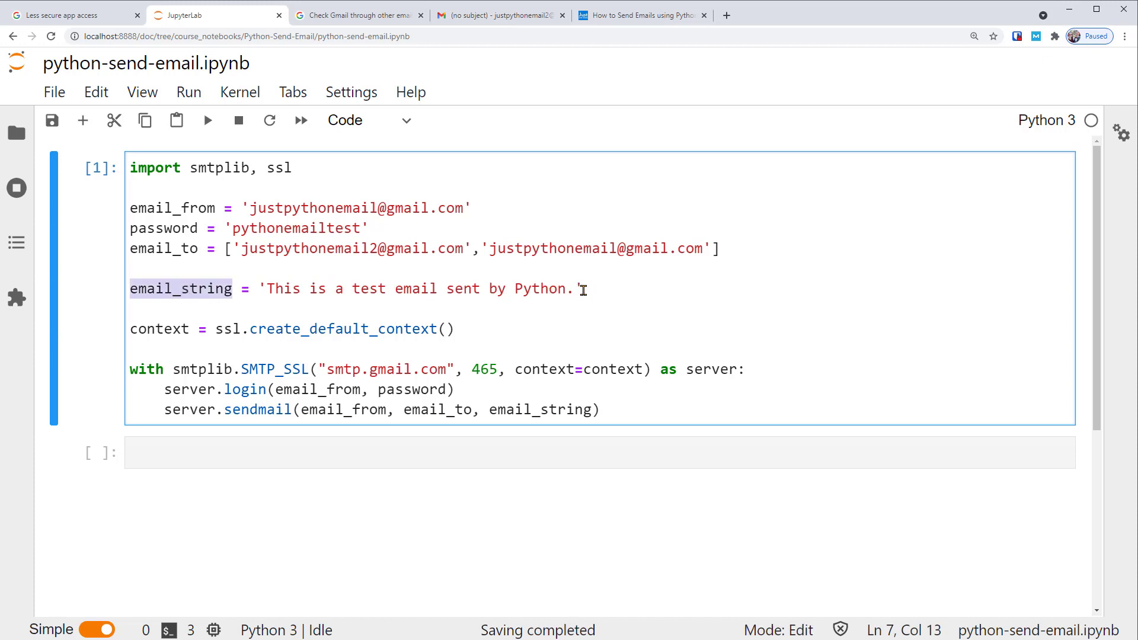
click(580, 288)
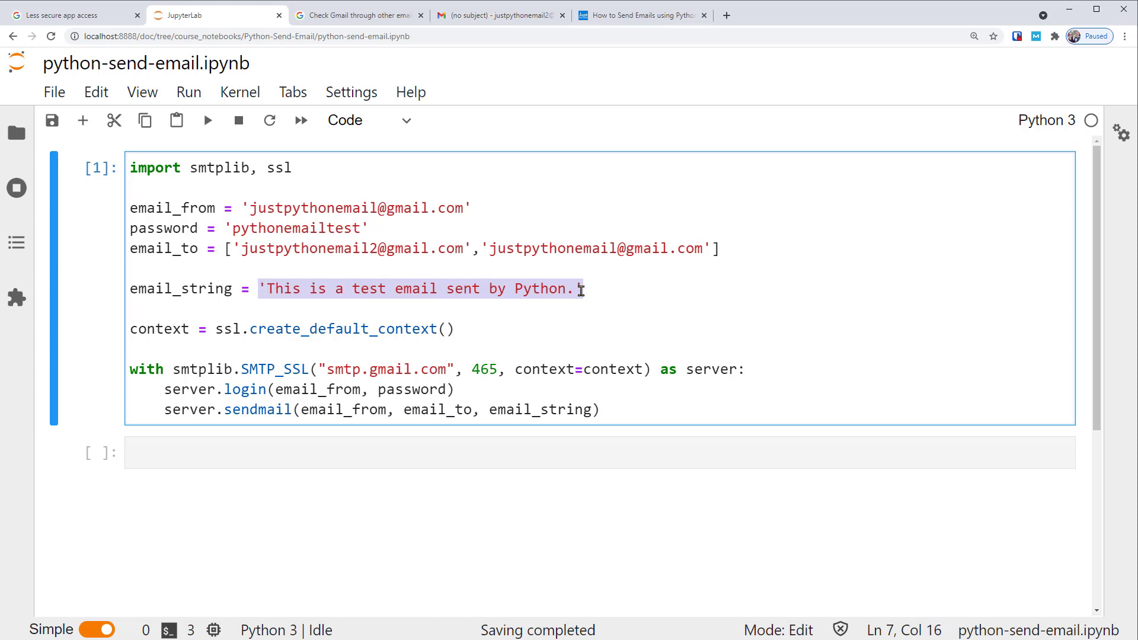
mouse_move(608, 290)
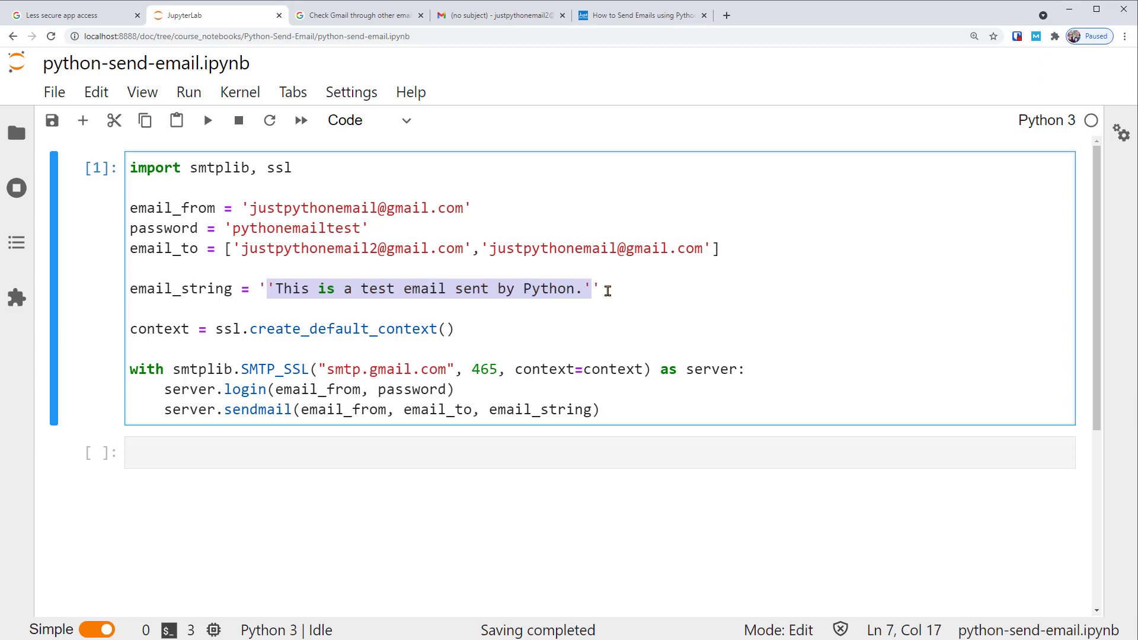
text('')
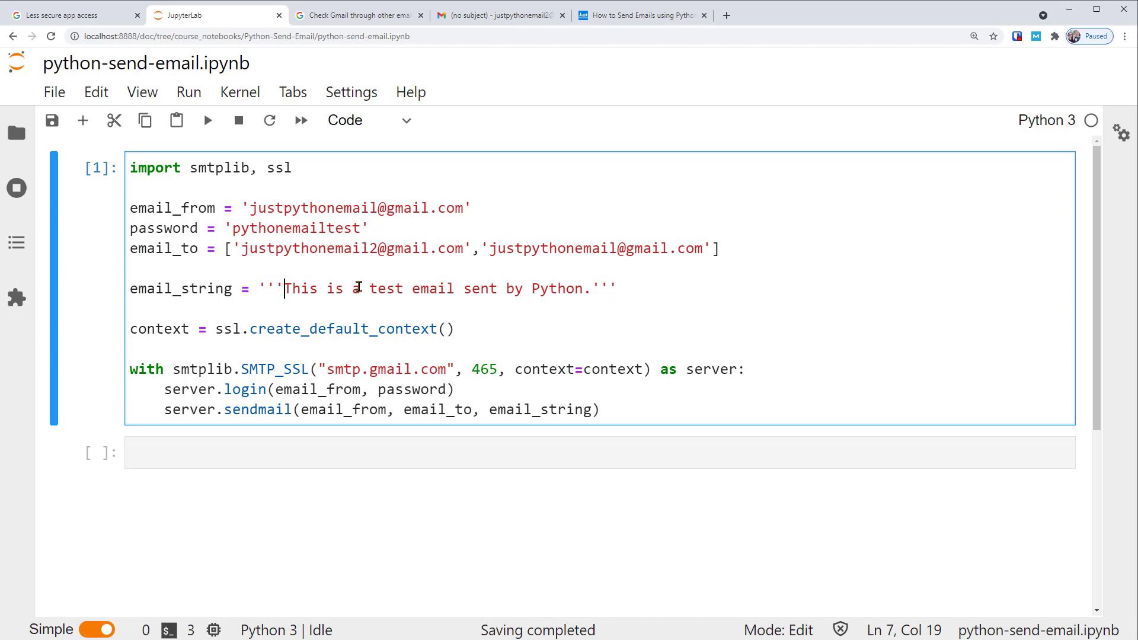
key(Enter)
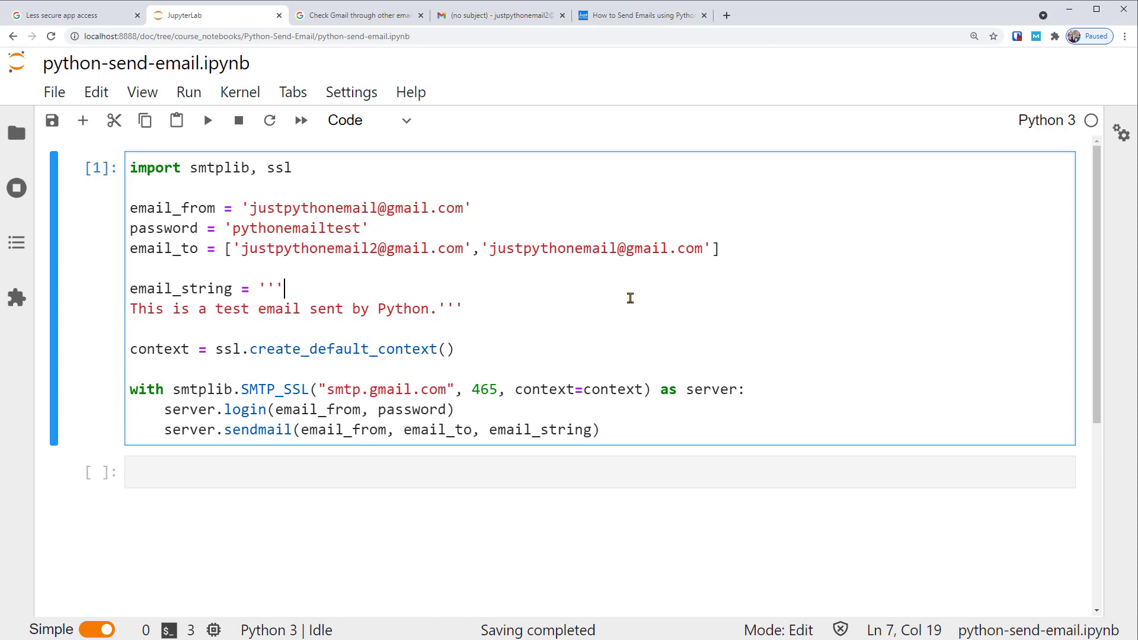
- Add a 'Subject: A plain text email' header line and begin a 'To' line below it
text(Subjec)
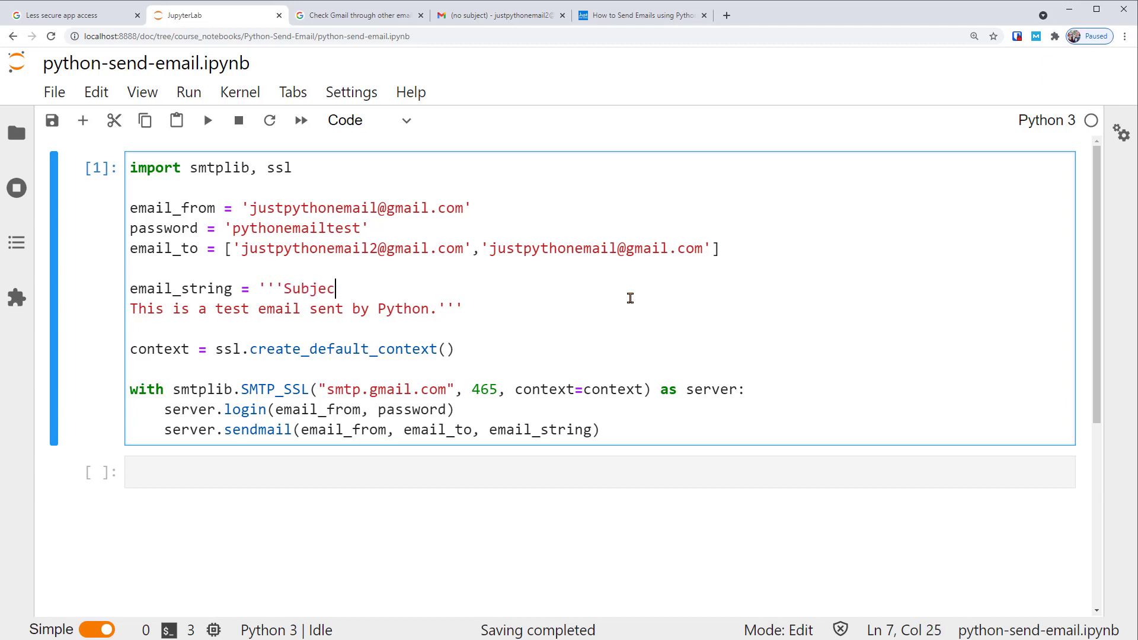
text(: A p)
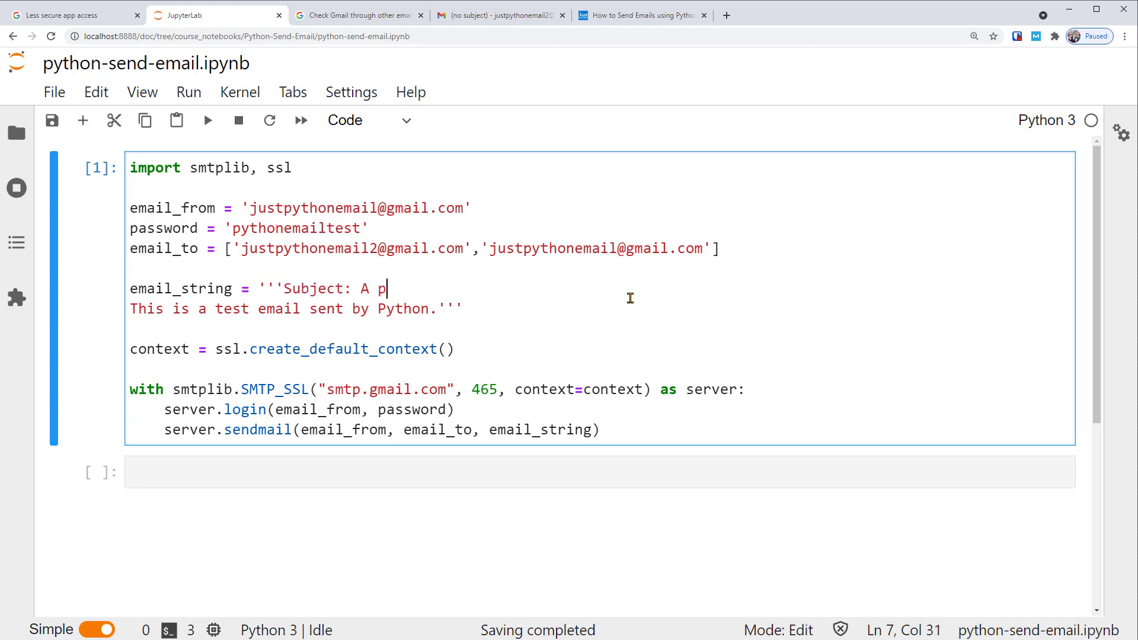
text(lain text em)
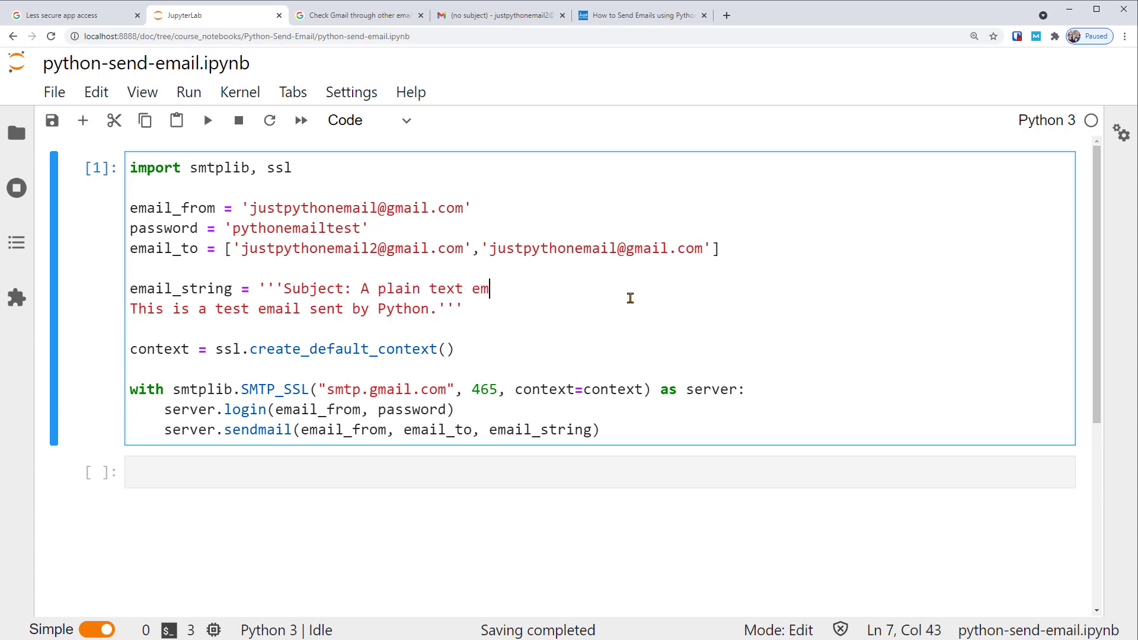
text(ail)
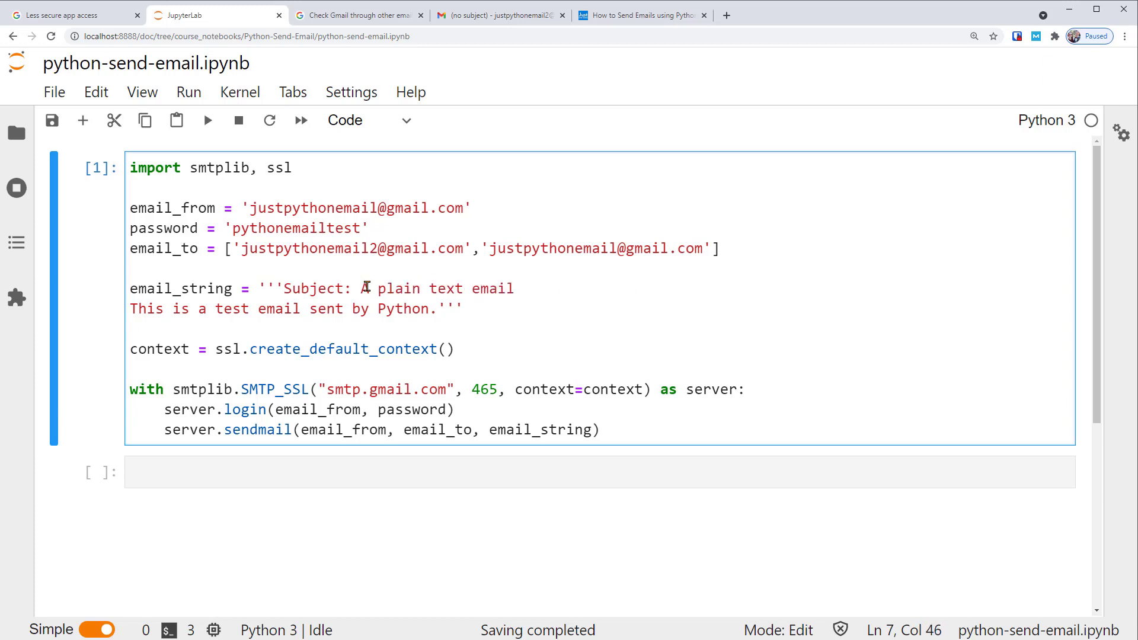
drag(361, 288, 513, 287)
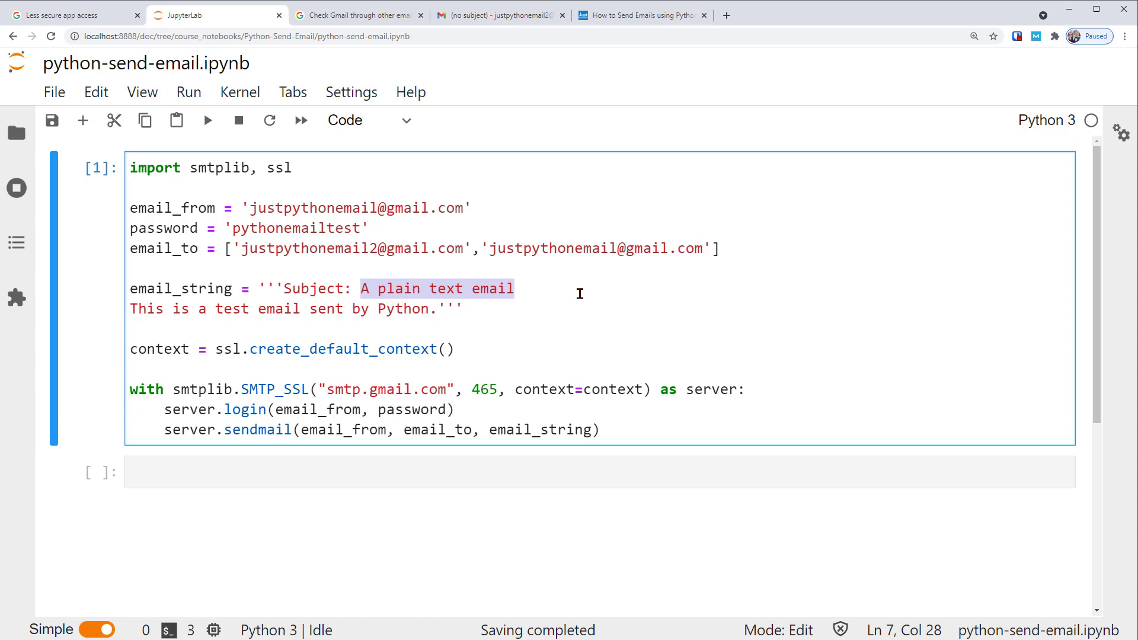
key(enter)
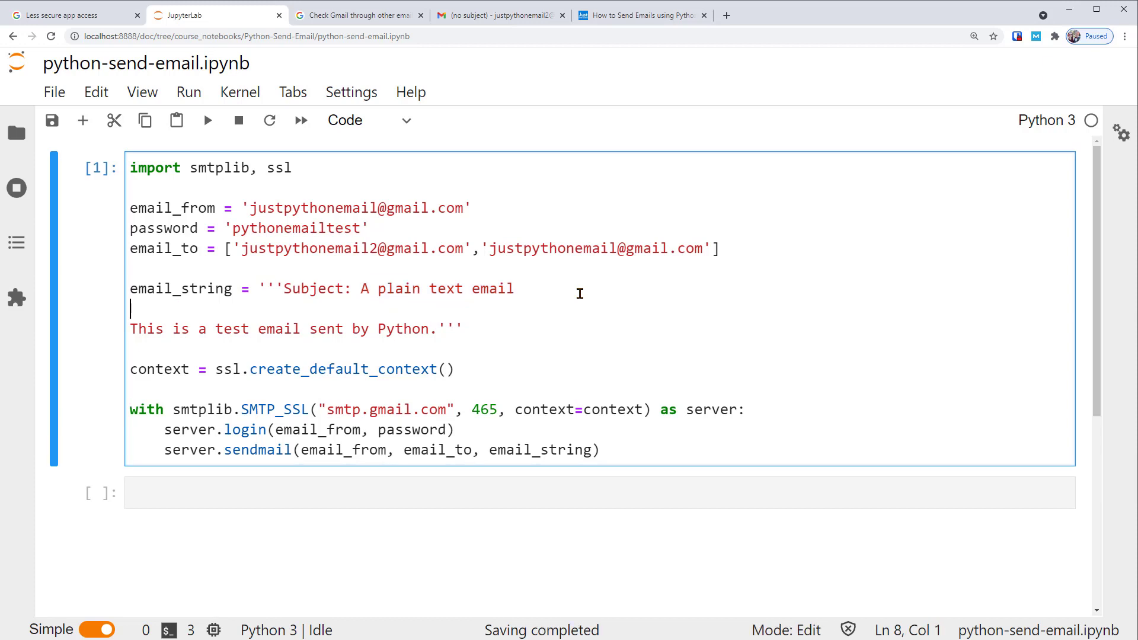
text(To)
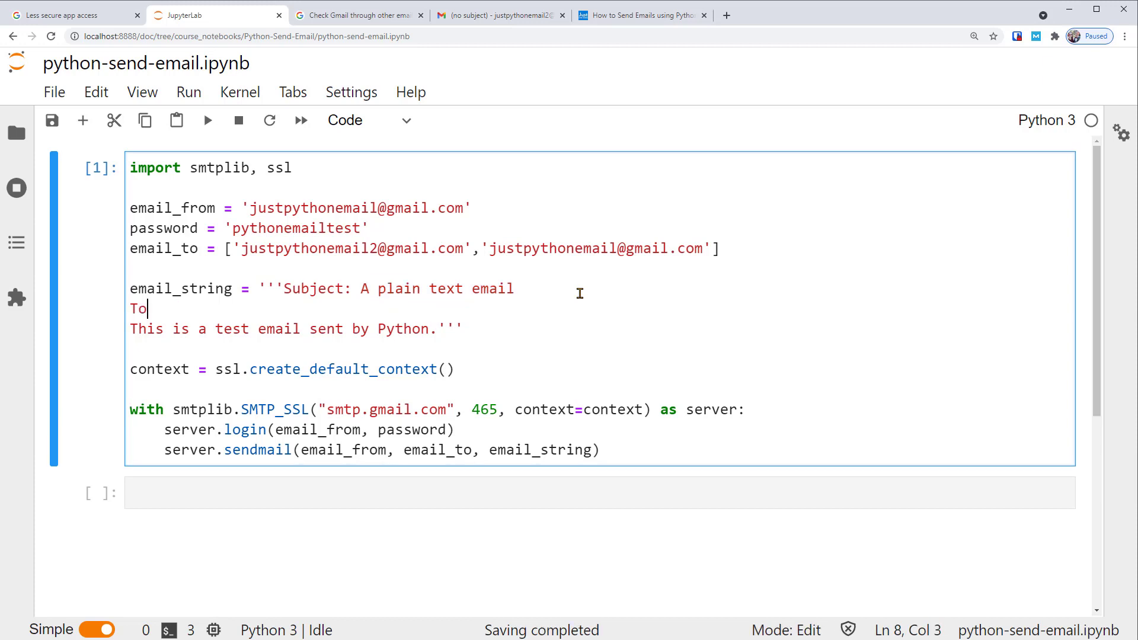
- Complete the header so it reads "To: ','.join(email_to)"
text(:)
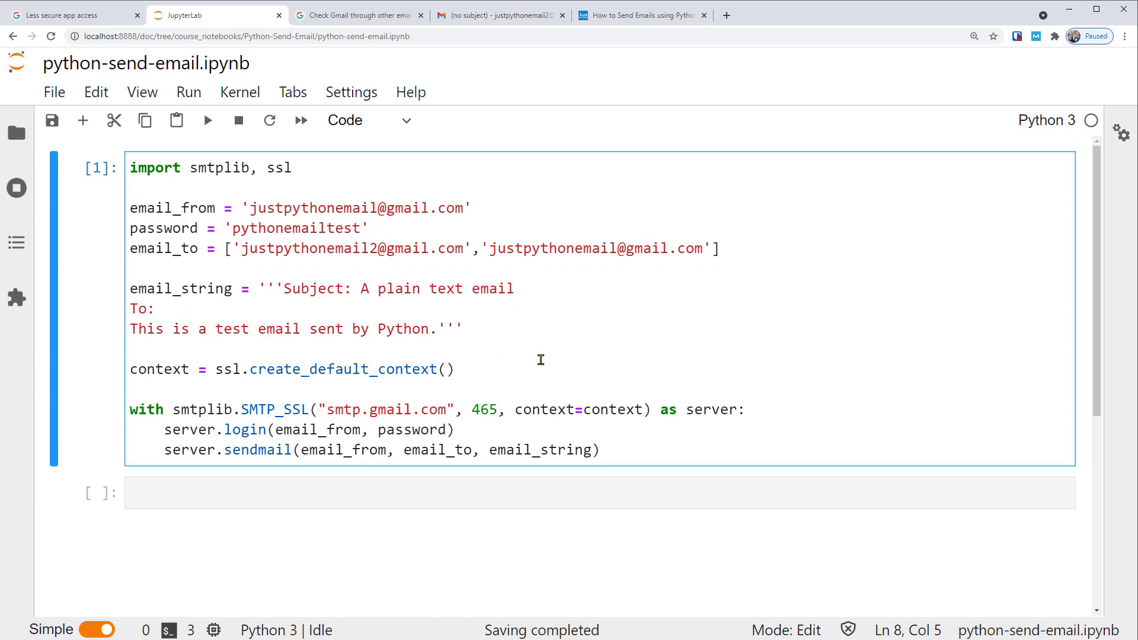
click(163, 308)
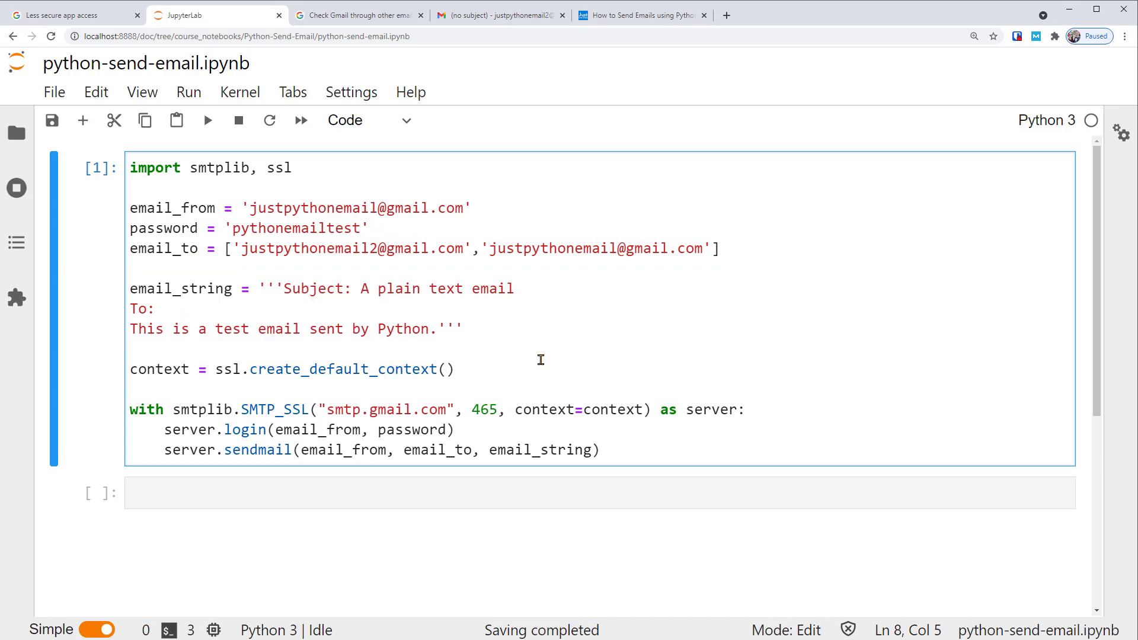
text(',')
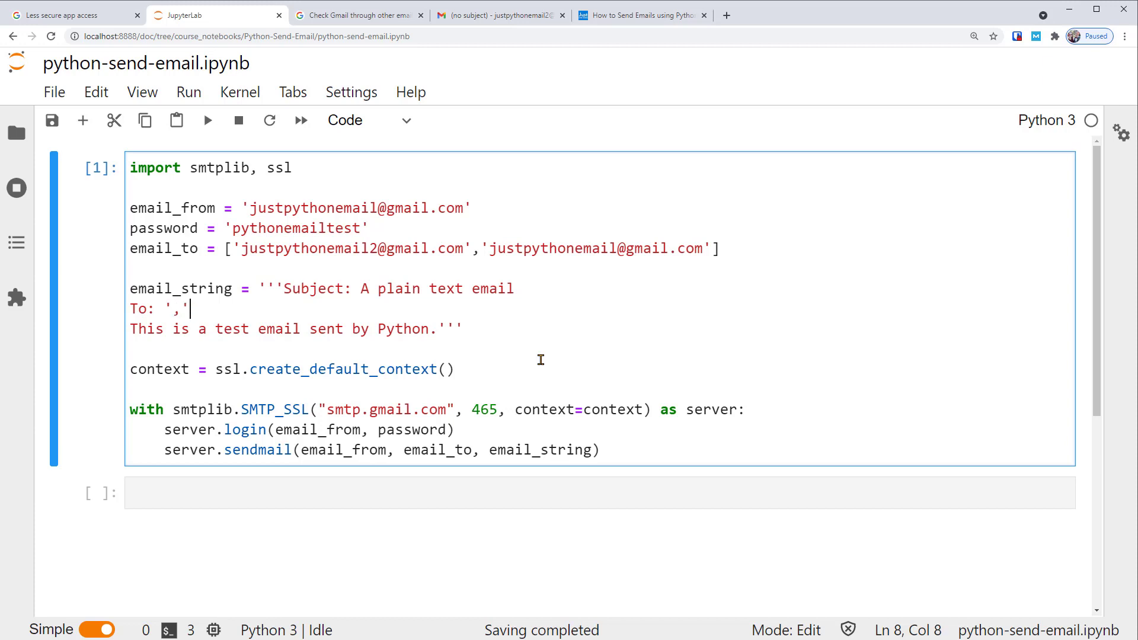
text(.join)
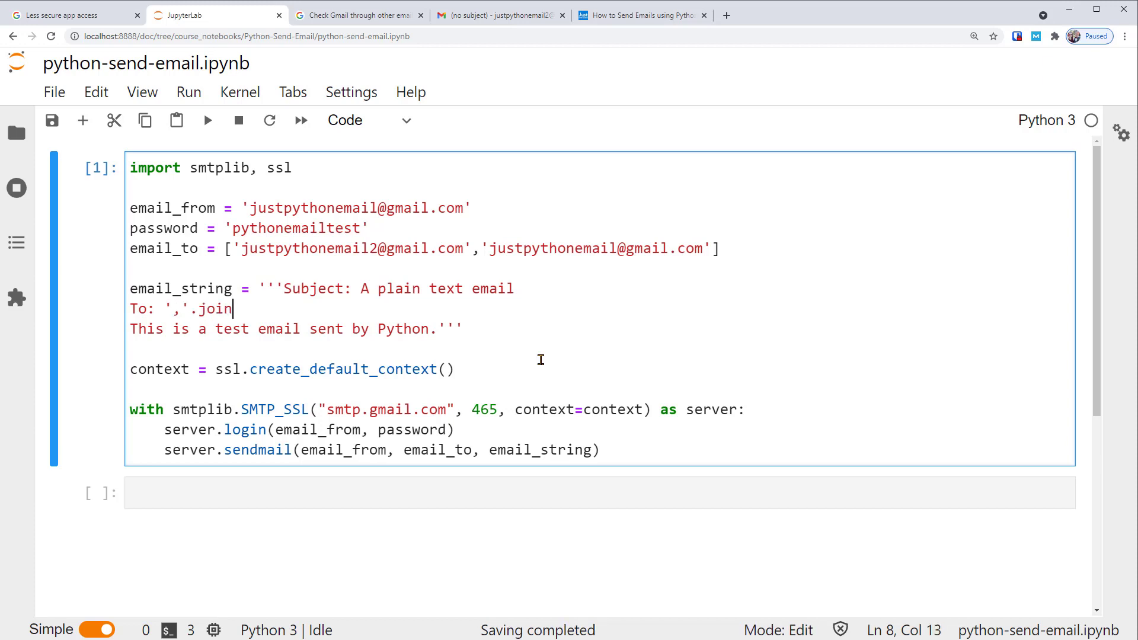
text(()
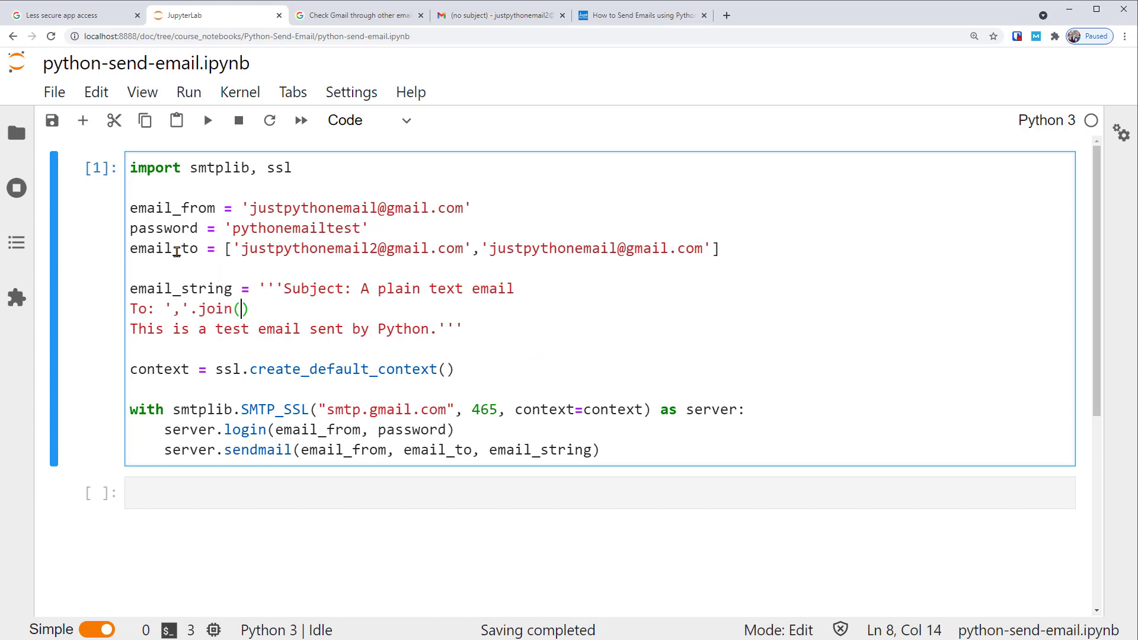
text(email_to)
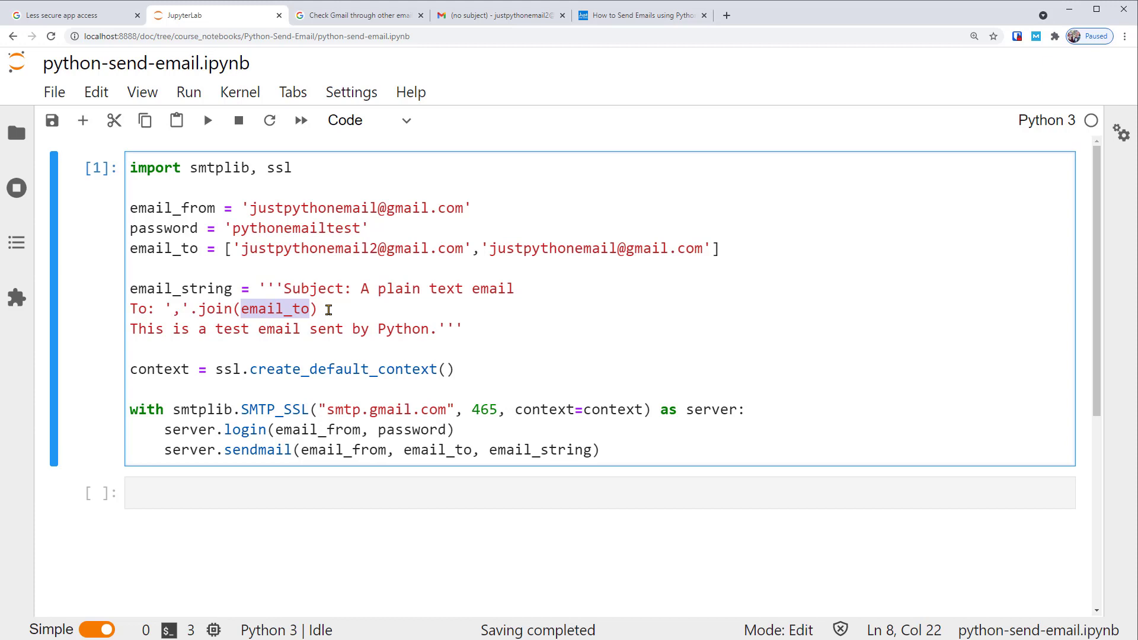
click(175, 308)
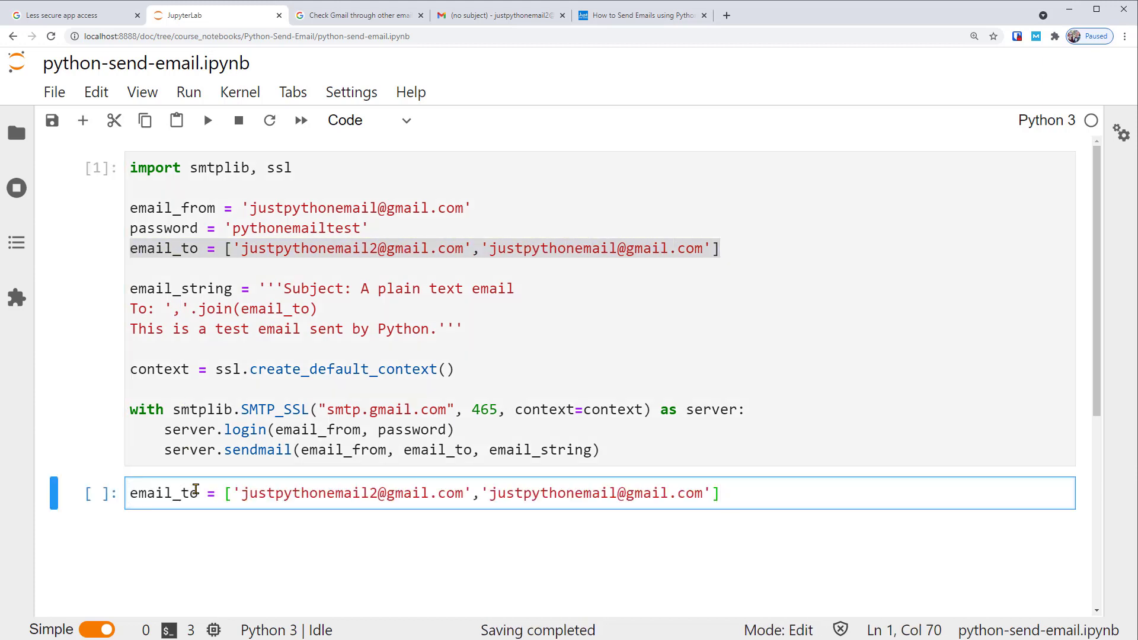
- In the empty cell below, run ','.join(email_to) to output both addresses comma-separated
double_click(172, 308)
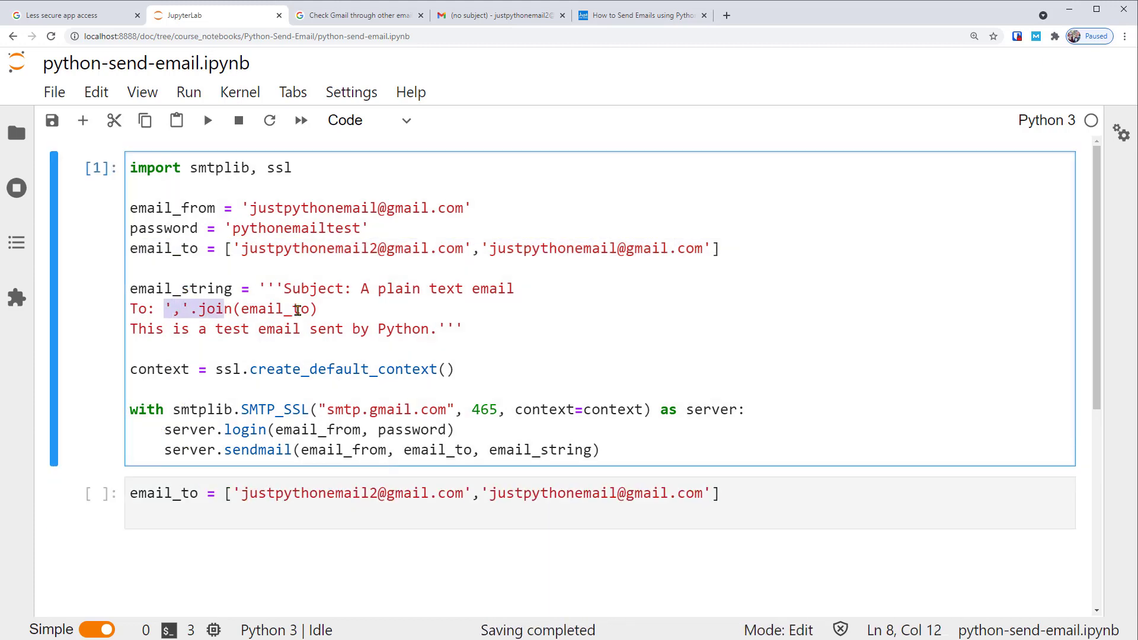
text(','.join(email_to))
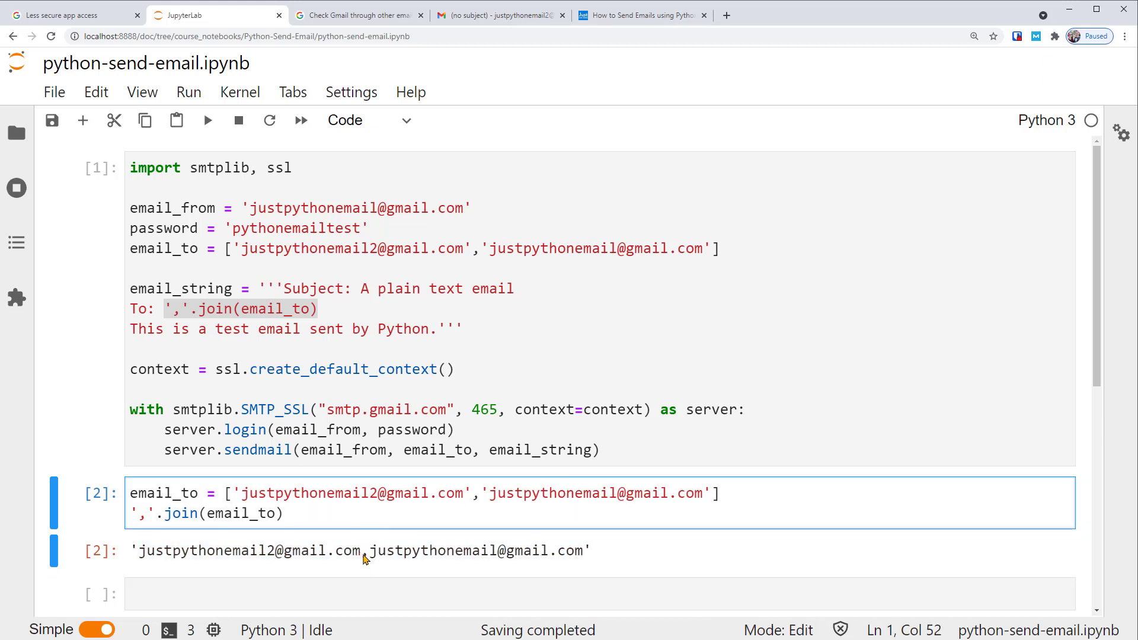
click(615, 550)
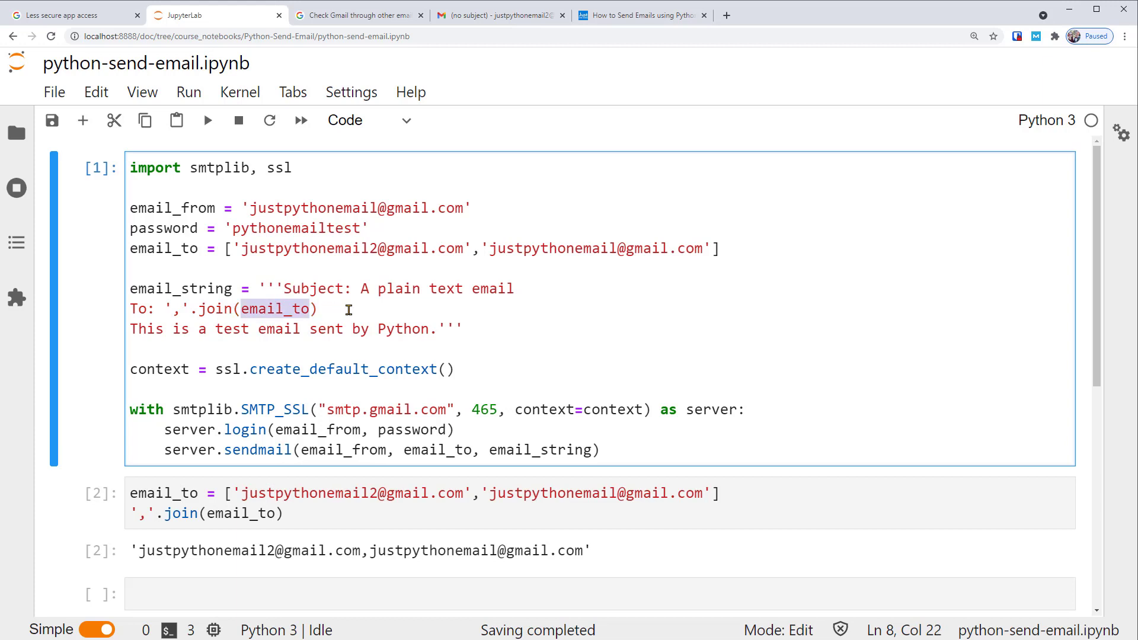
- Turn the email_string into an f-string whose To line interpolates {','.join(email_to)}
text(f)
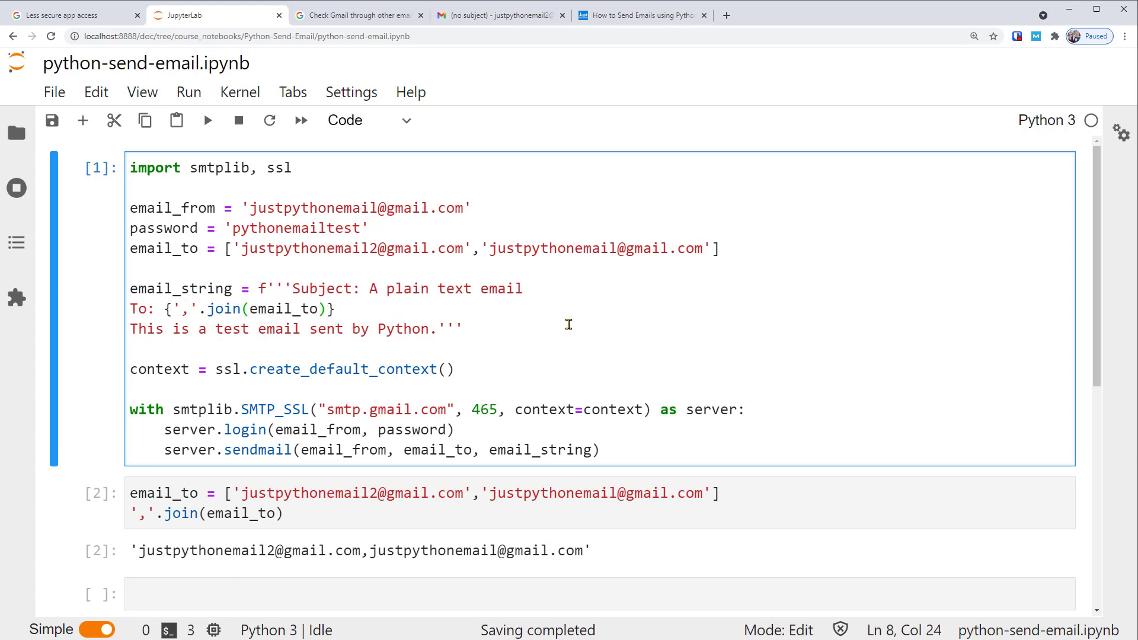
double_click(179, 288)
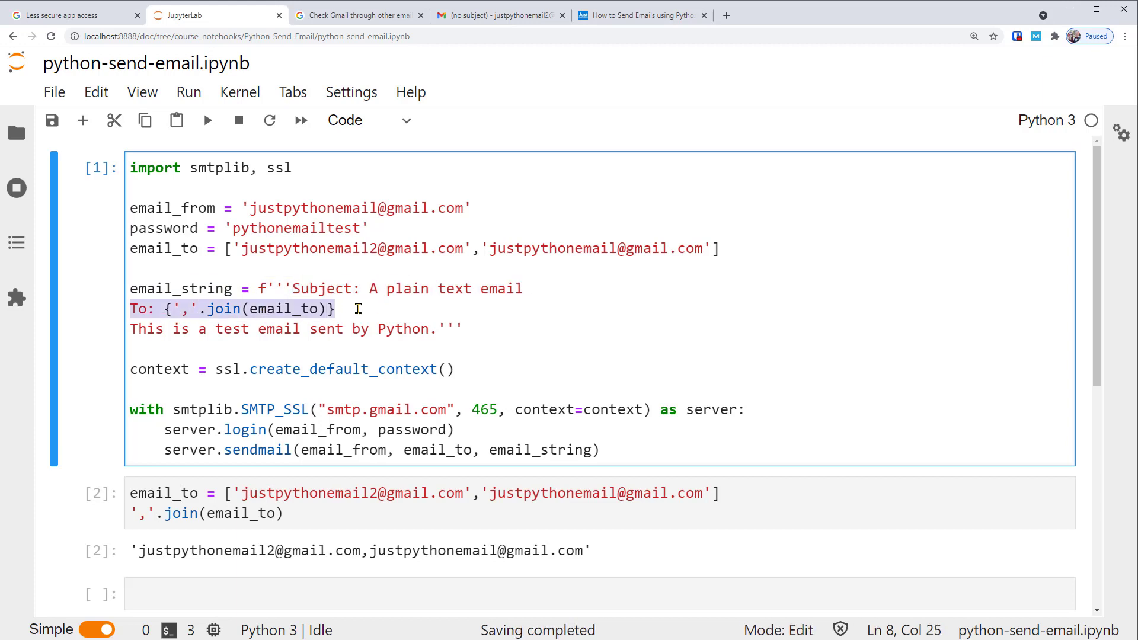
click(130, 328)
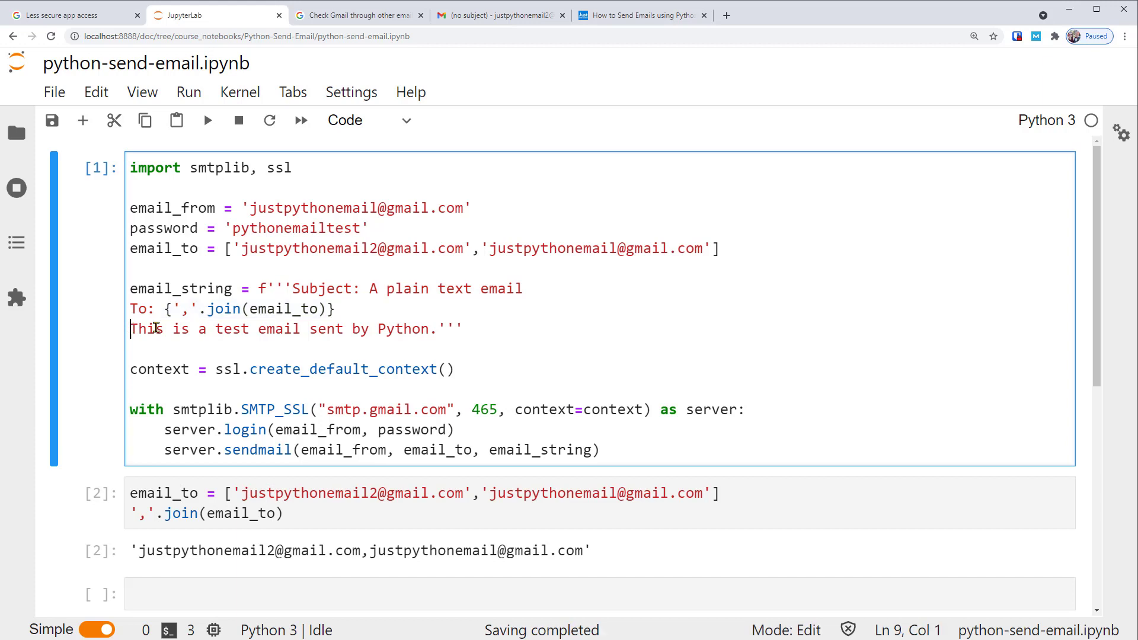
drag(130, 329, 436, 329)
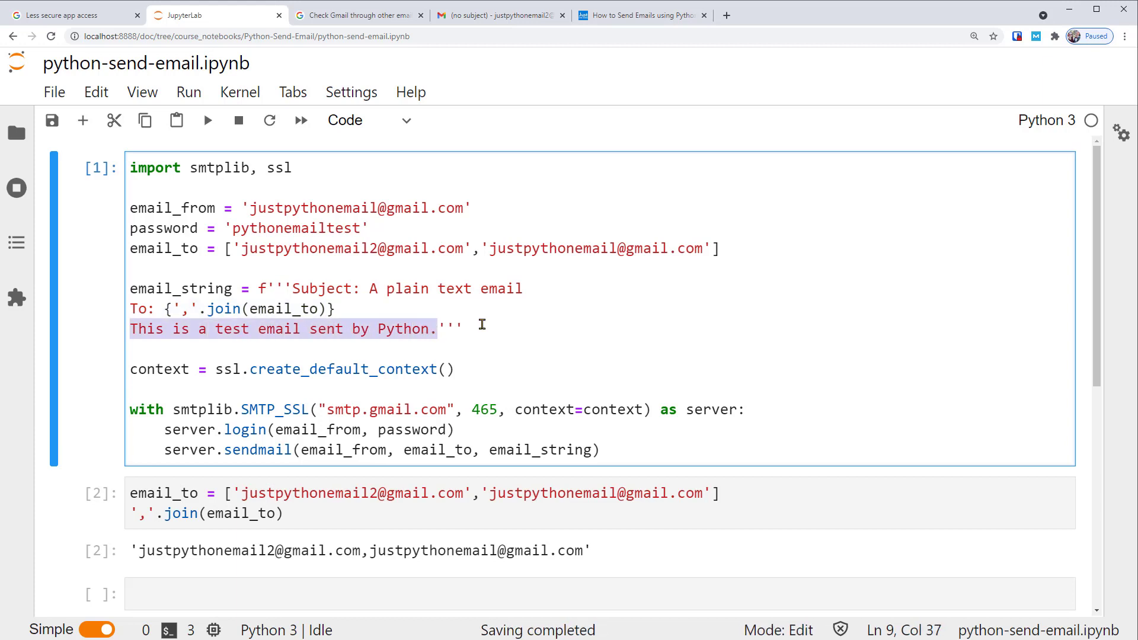
click(465, 329)
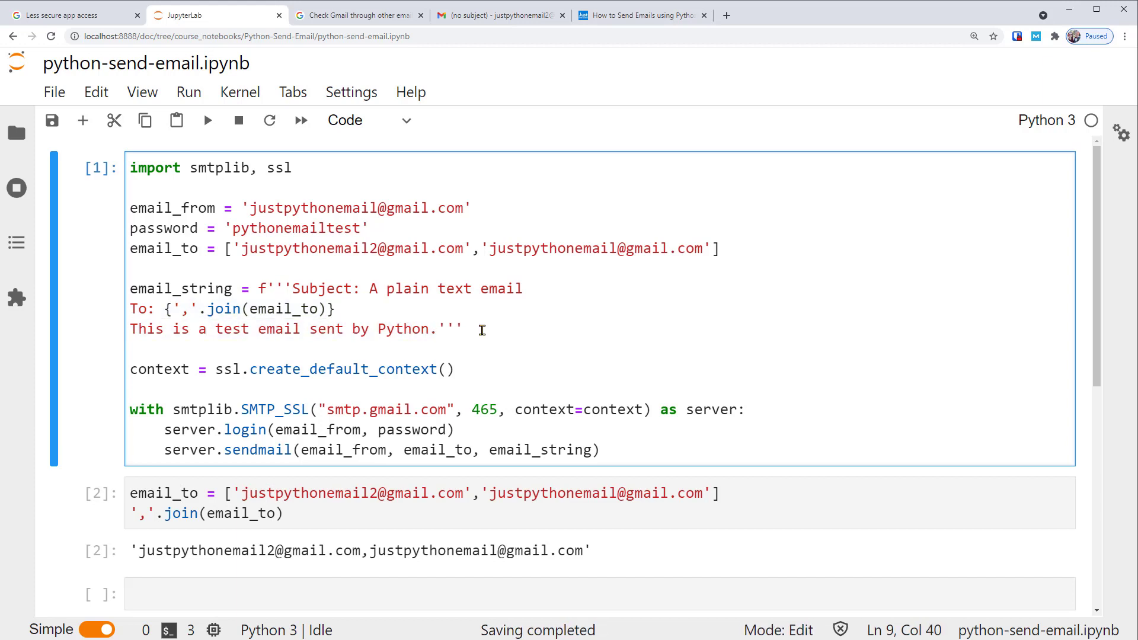
drag(130, 368, 600, 449)
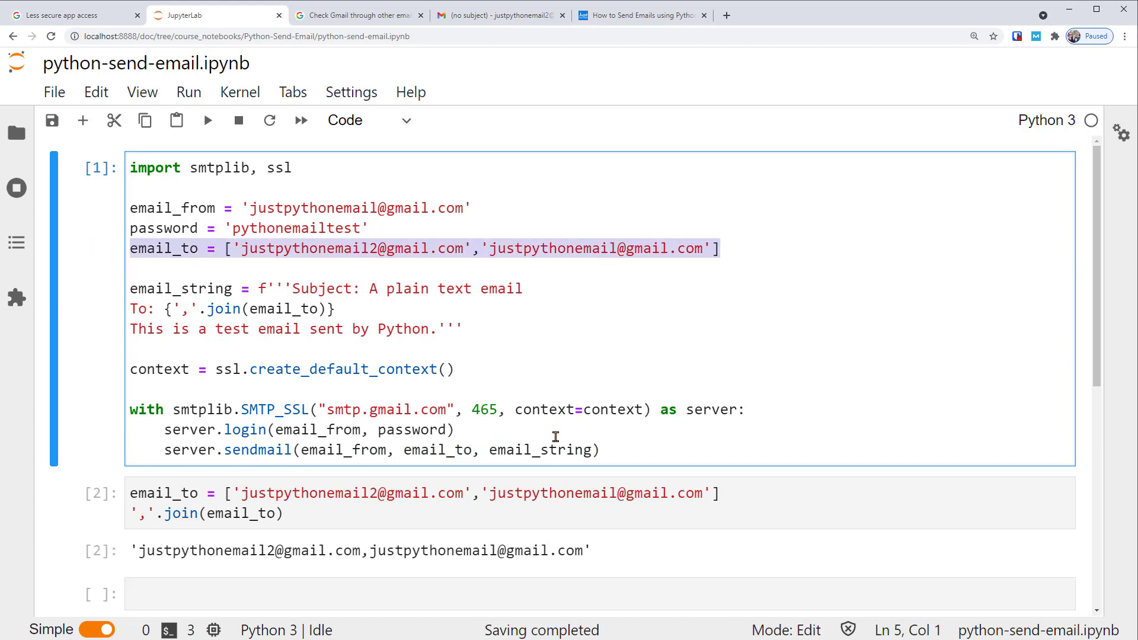
double_click(540, 449)
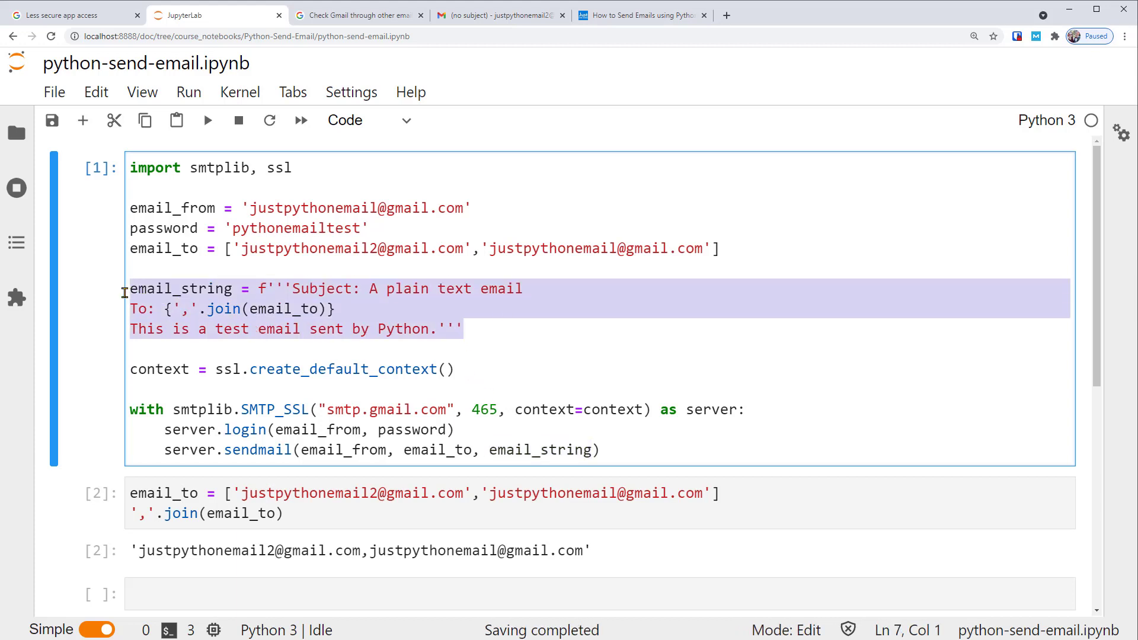
mouse_move(457, 369)
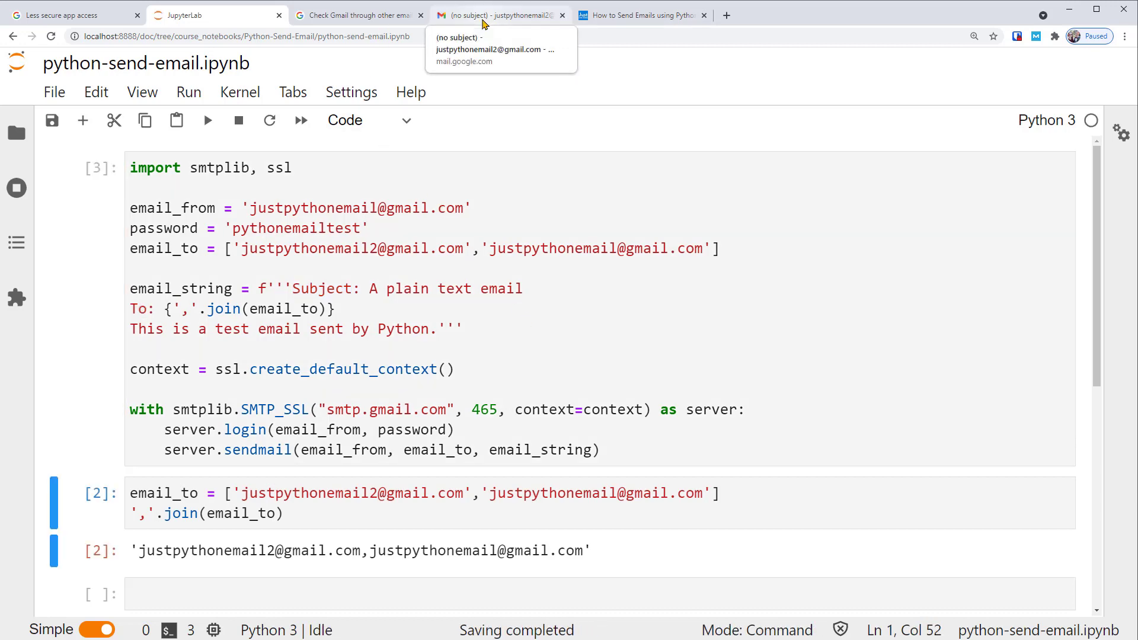
- Switch to Gmail and view 'A plain text email' sent to both recipients
click(498, 14)
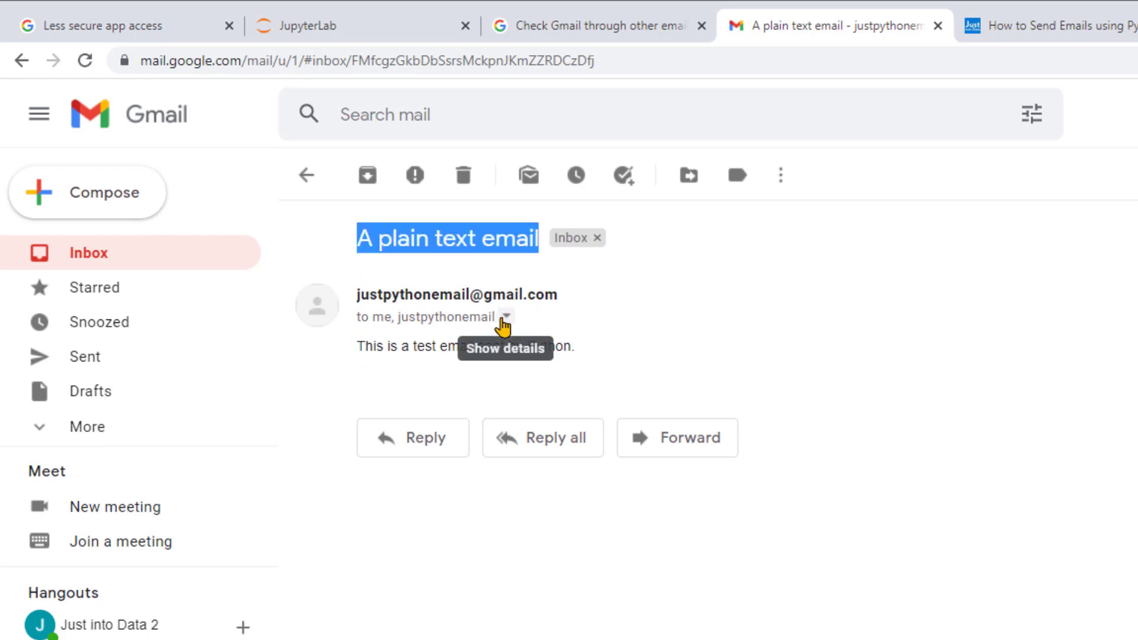
click(505, 316)
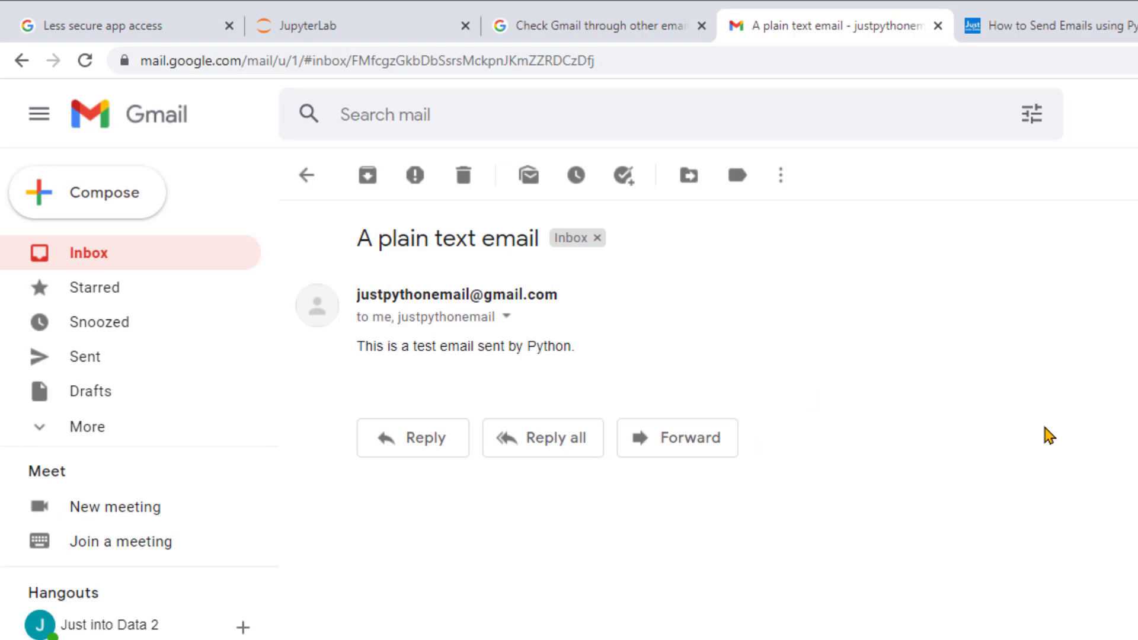
mouse_move(1049, 432)
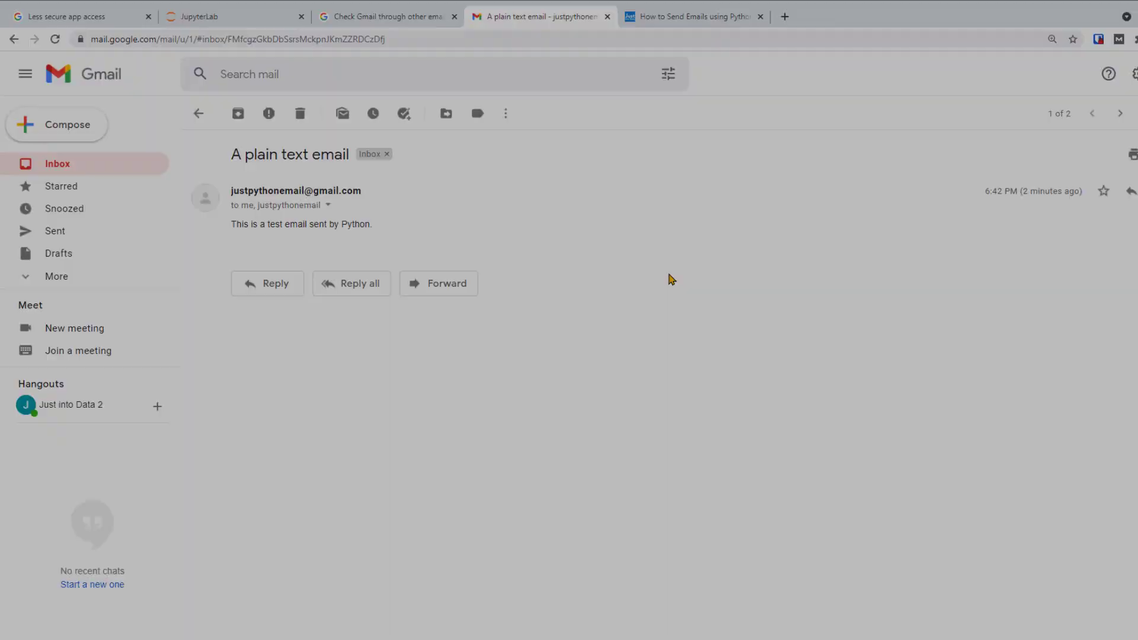
- Go back from the plain text email to the Gmail inbox
click(218, 16)
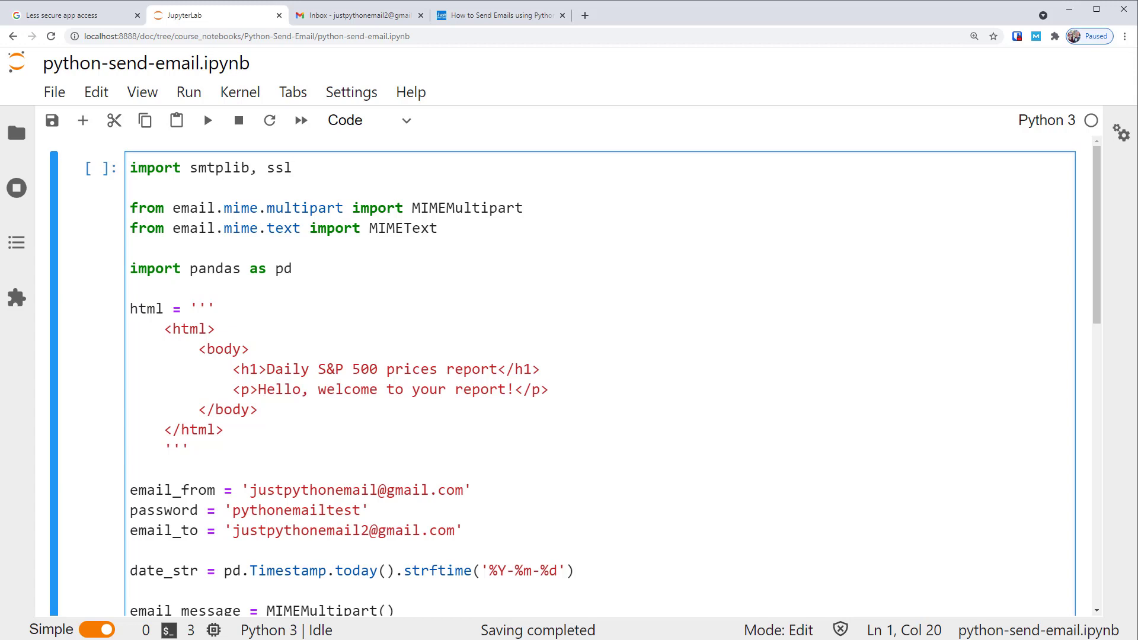
double_click(278, 168)
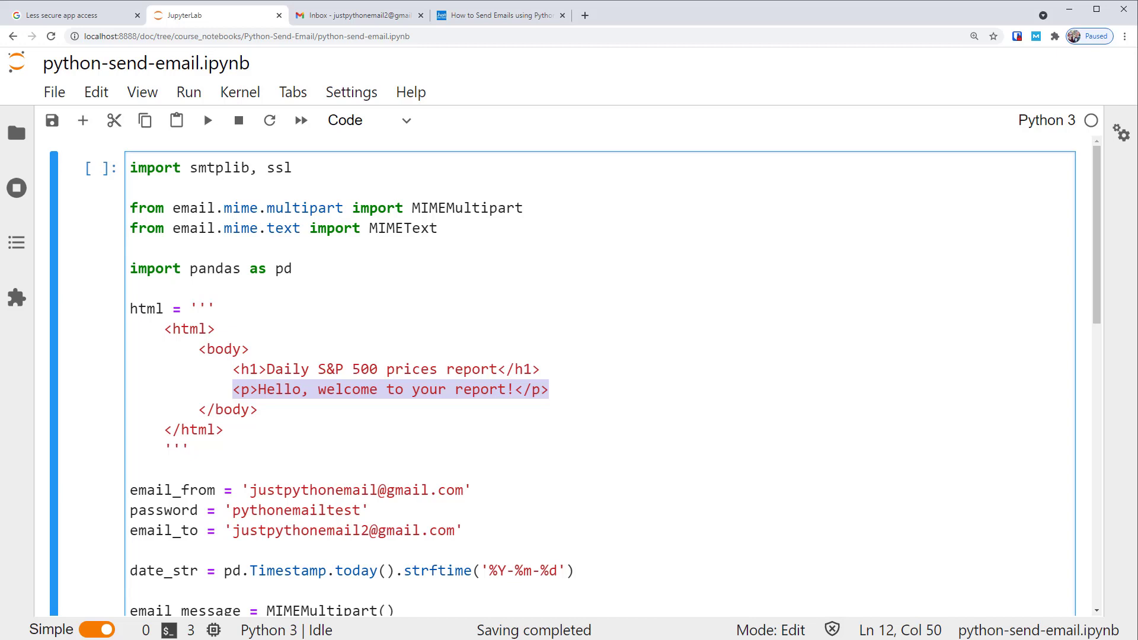
click(550, 390)
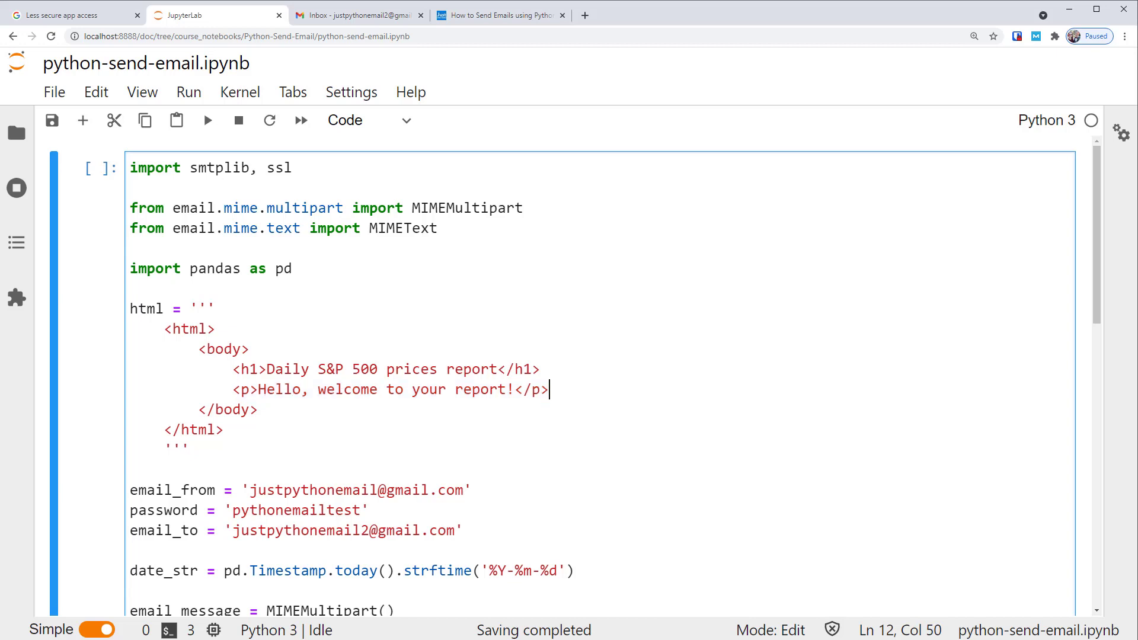
drag(129, 489, 461, 530)
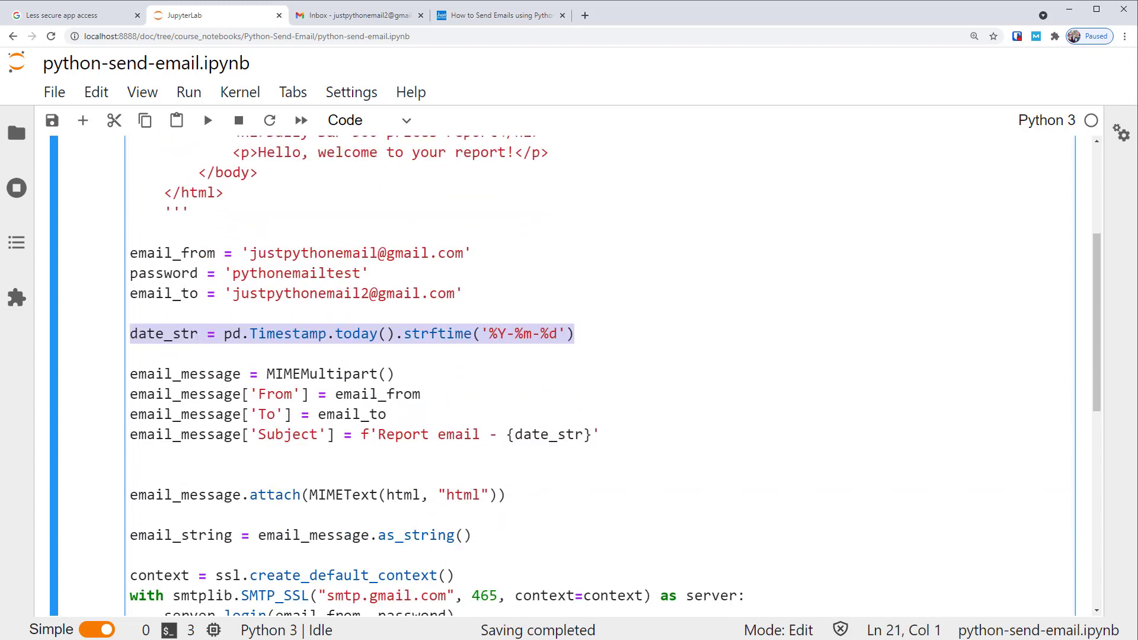
- Review the HTML report email code, including the 'html' MIMEText type, then switch to Gmail
scroll(down, 3)
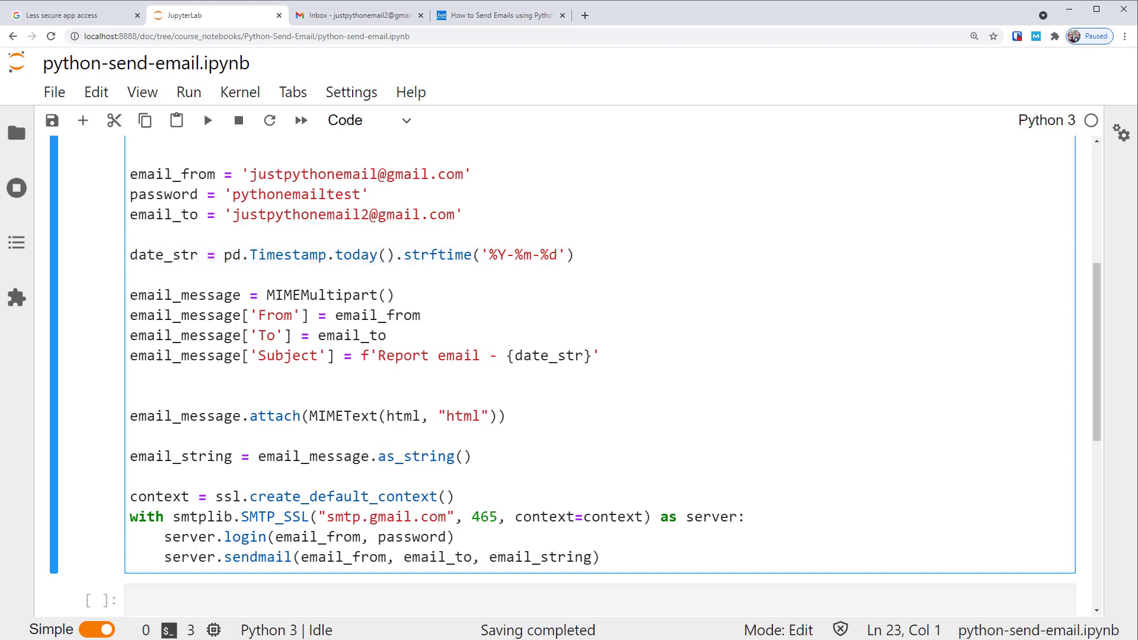
double_click(320, 295)
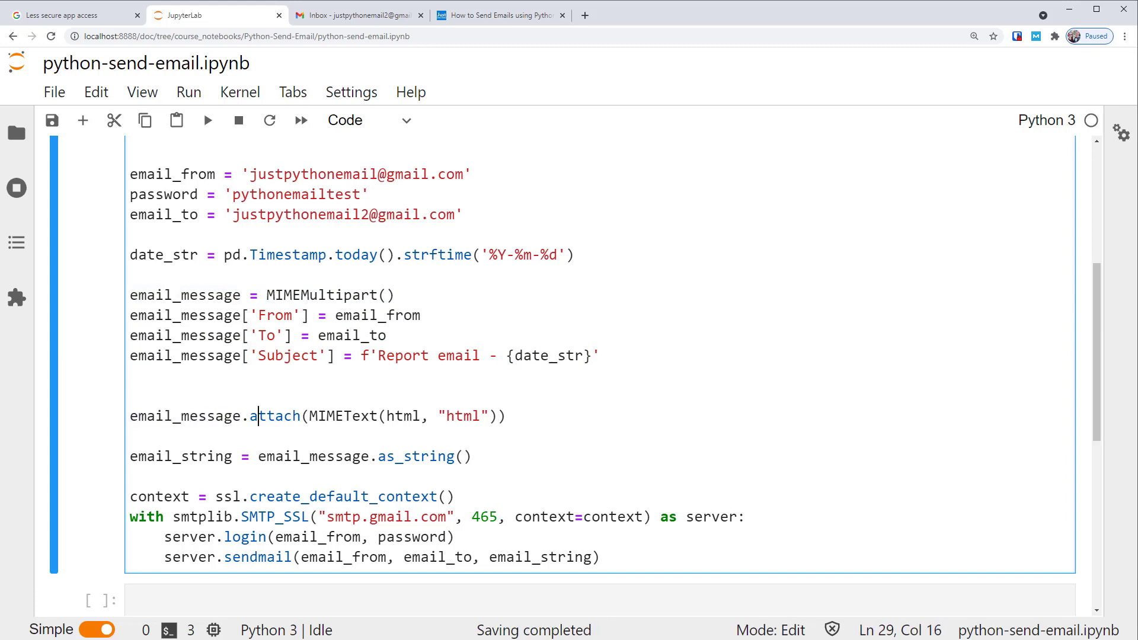
double_click(274, 416)
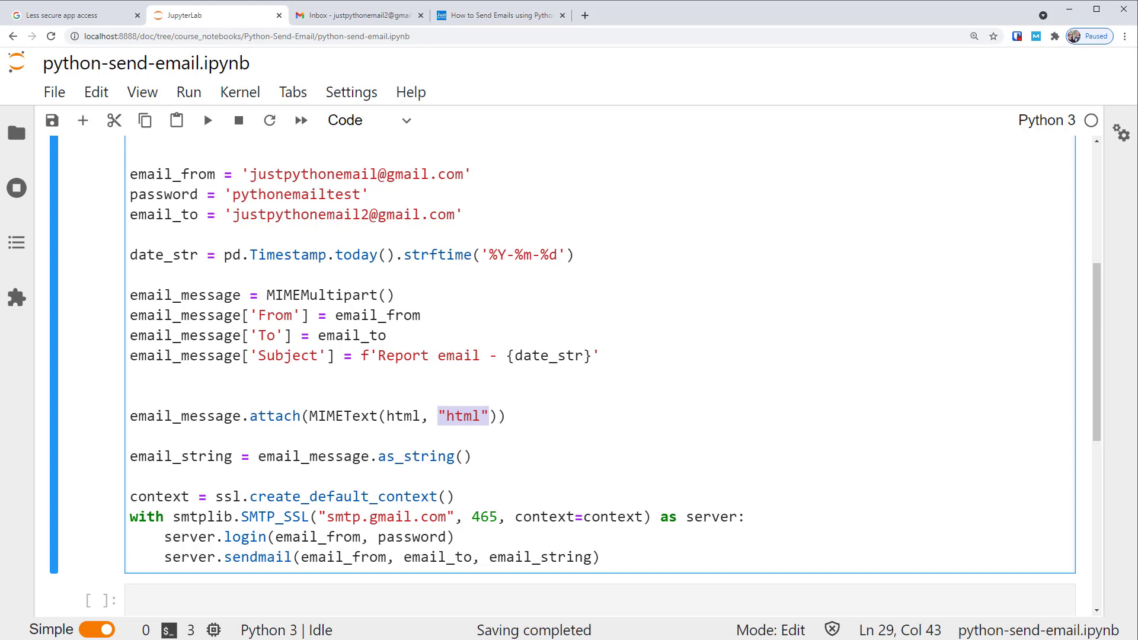
click(464, 416)
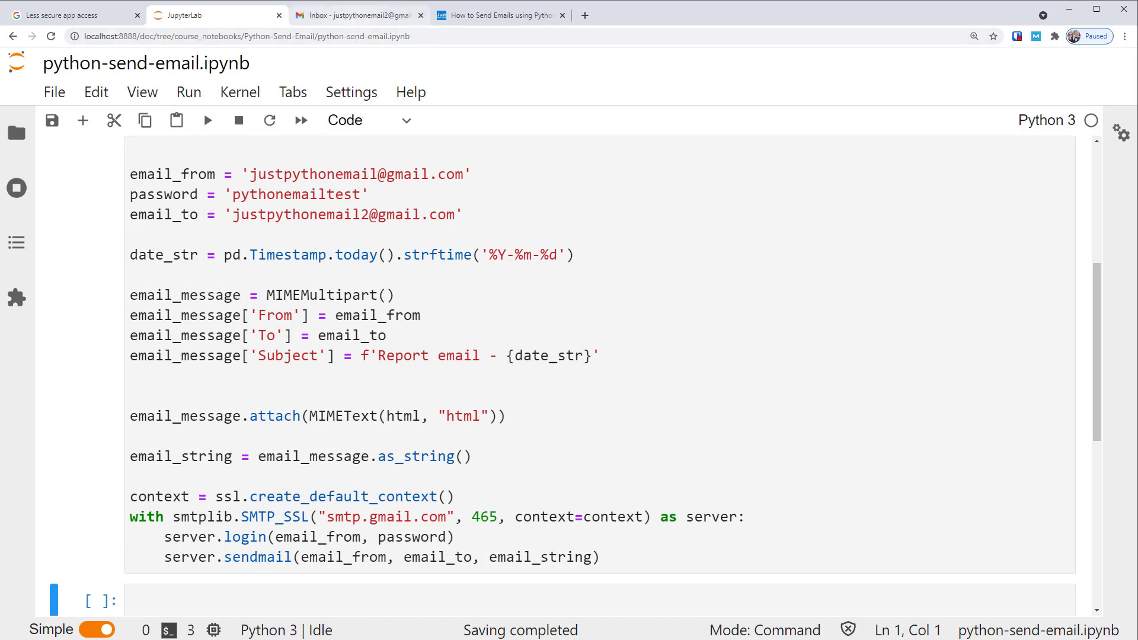
click(355, 14)
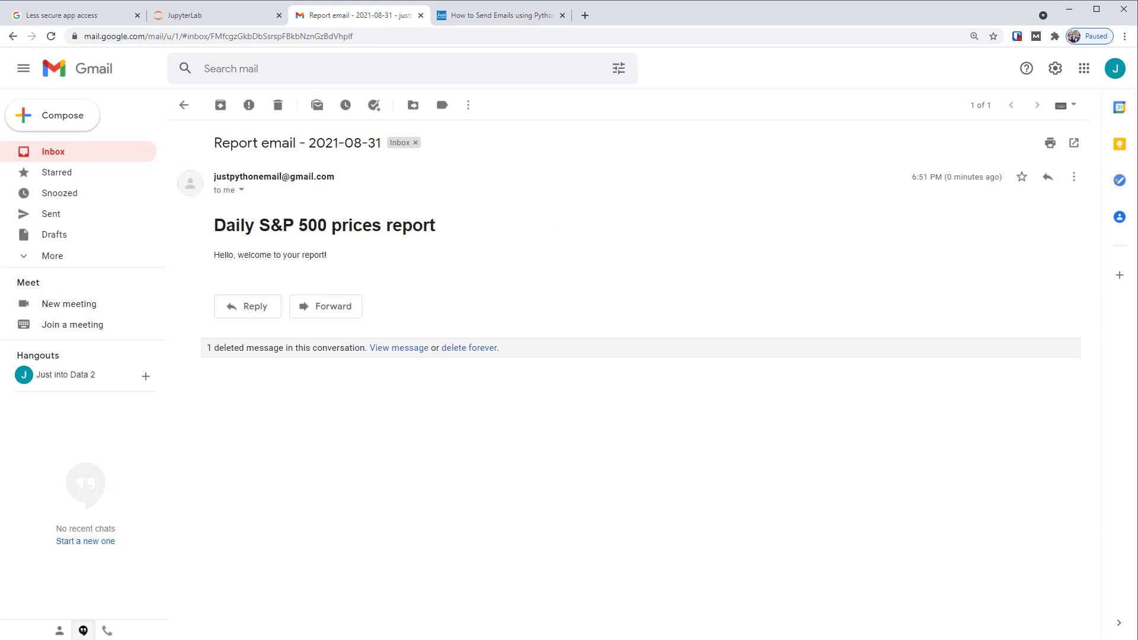
- Check the 'Report email - 2021-08-31' heading in Gmail, then return to the notebook
drag(213, 225, 374, 226)
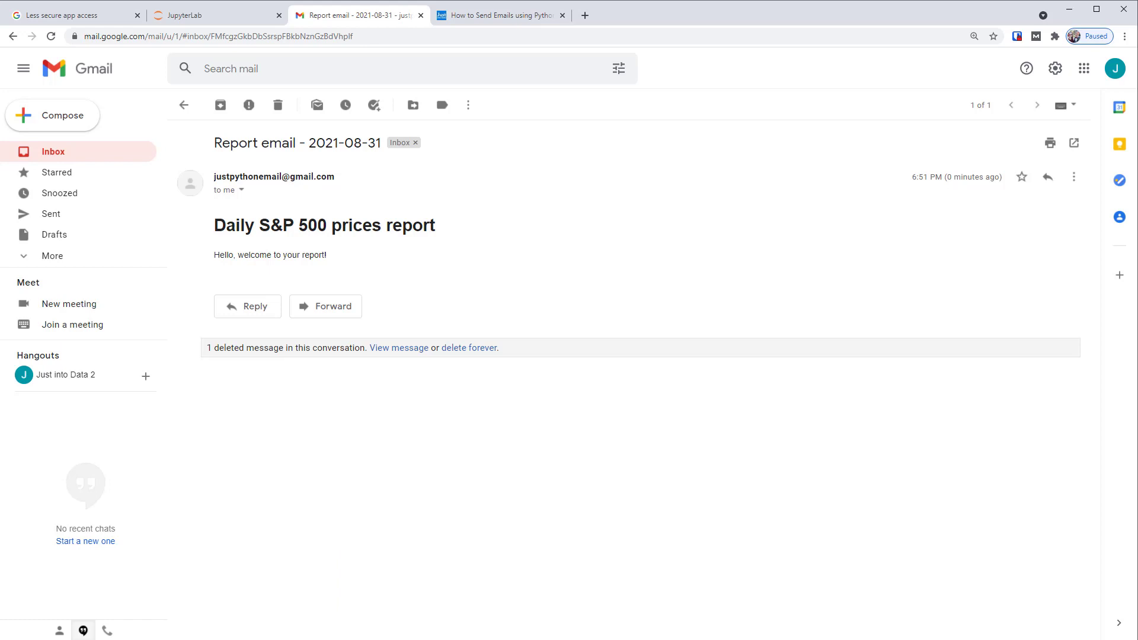
click(216, 14)
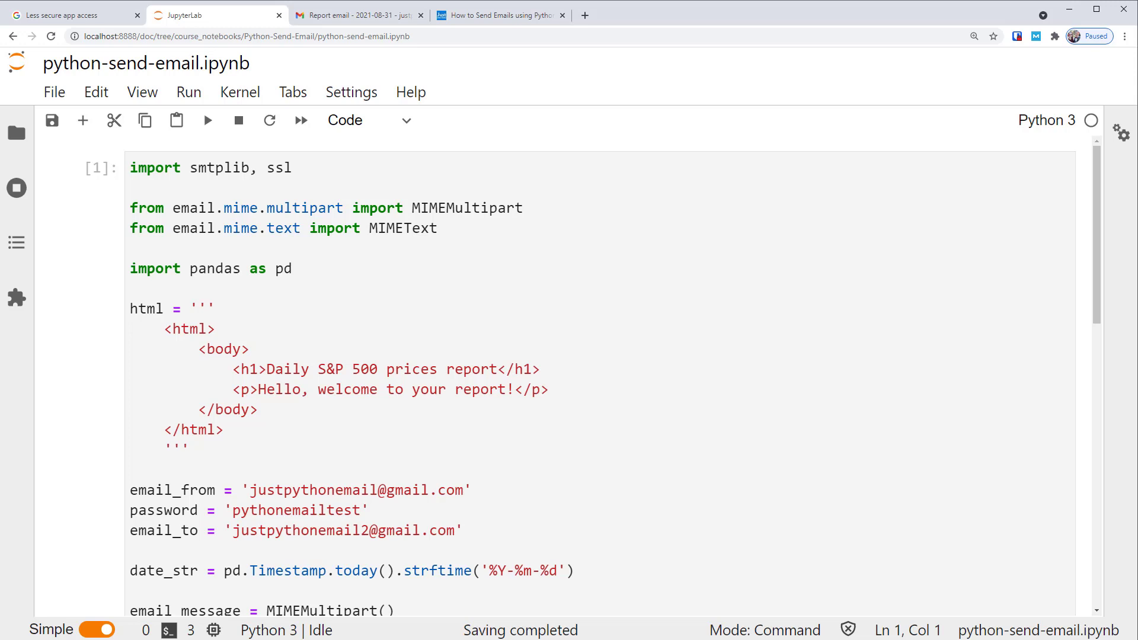
- Add 'from email.mime.application import MIMEApplication' below the MIMEText import line
drag(130, 168, 438, 228)
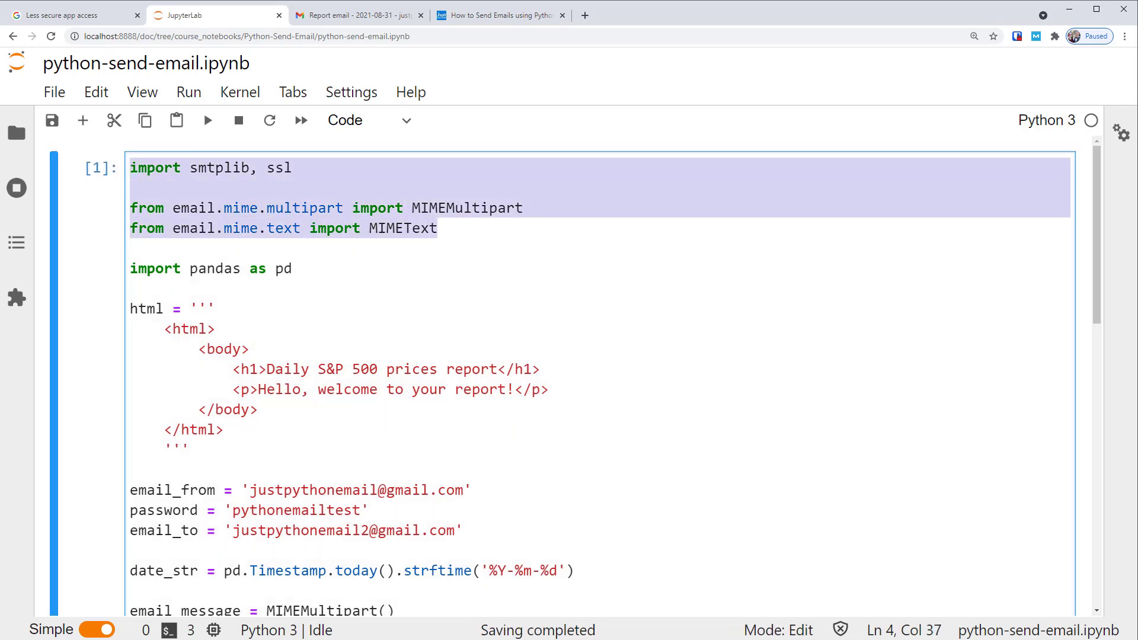
click(437, 228)
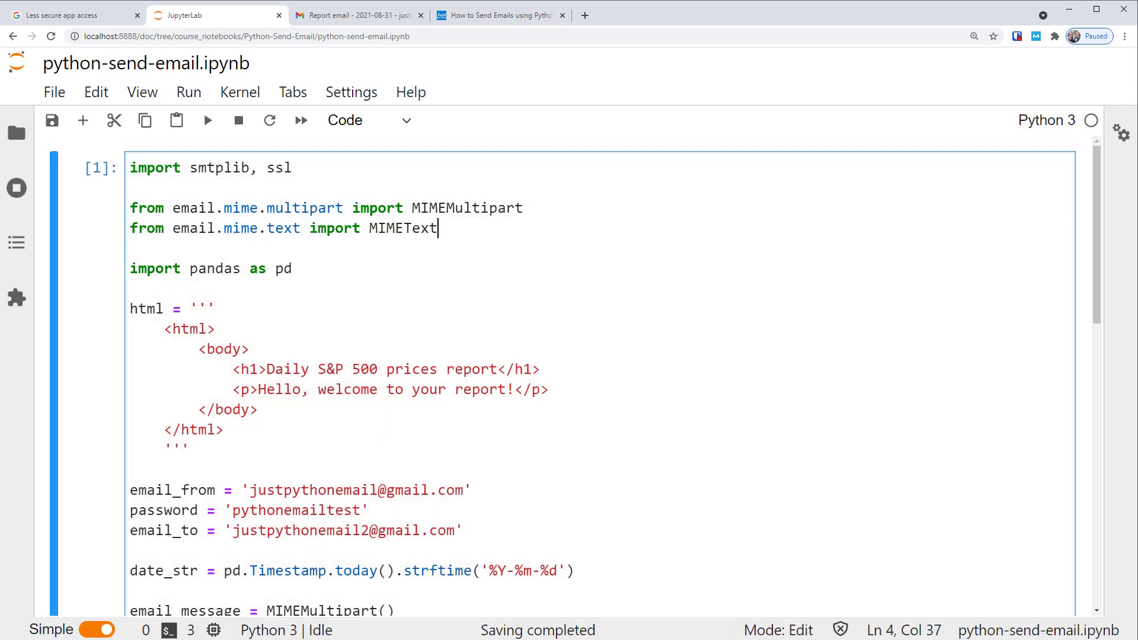
key(enter)
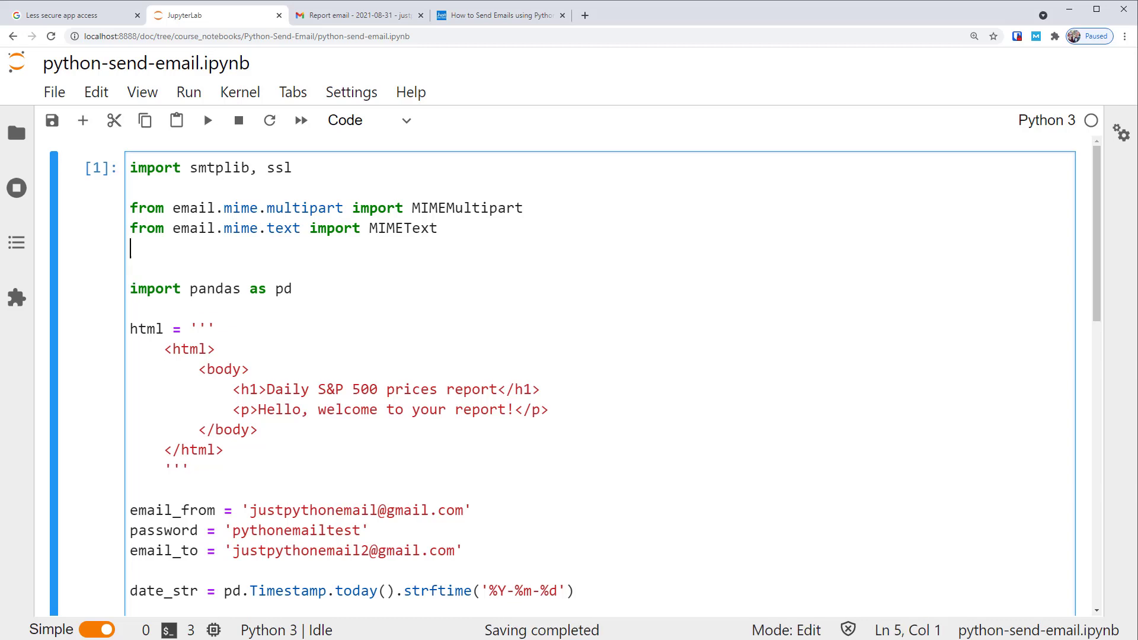
text(from email.m)
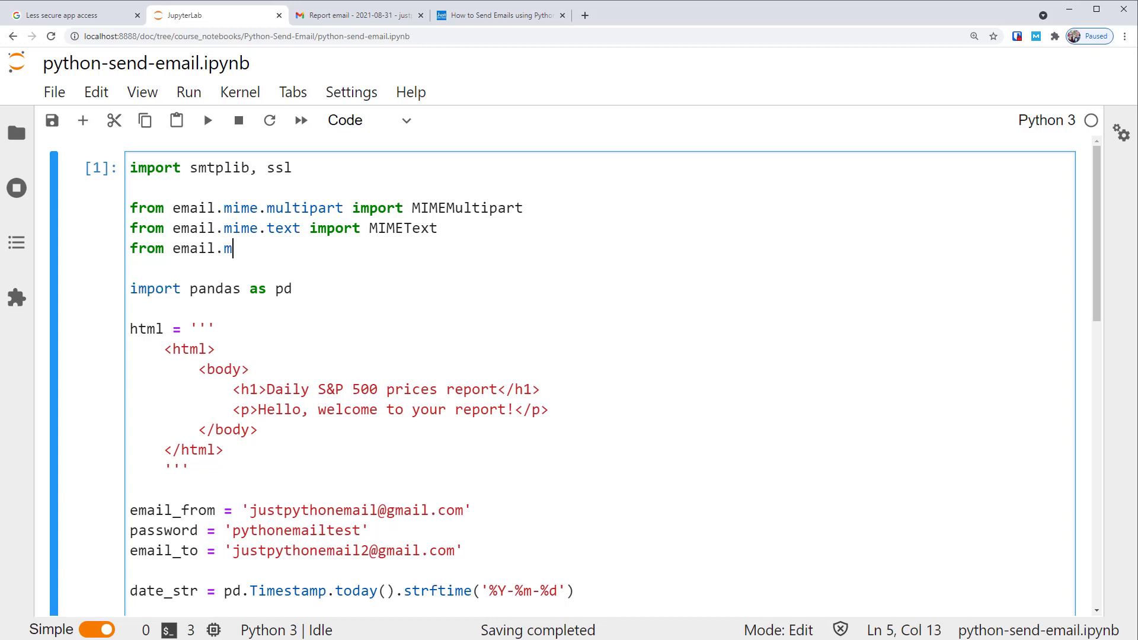
text(ime.application)
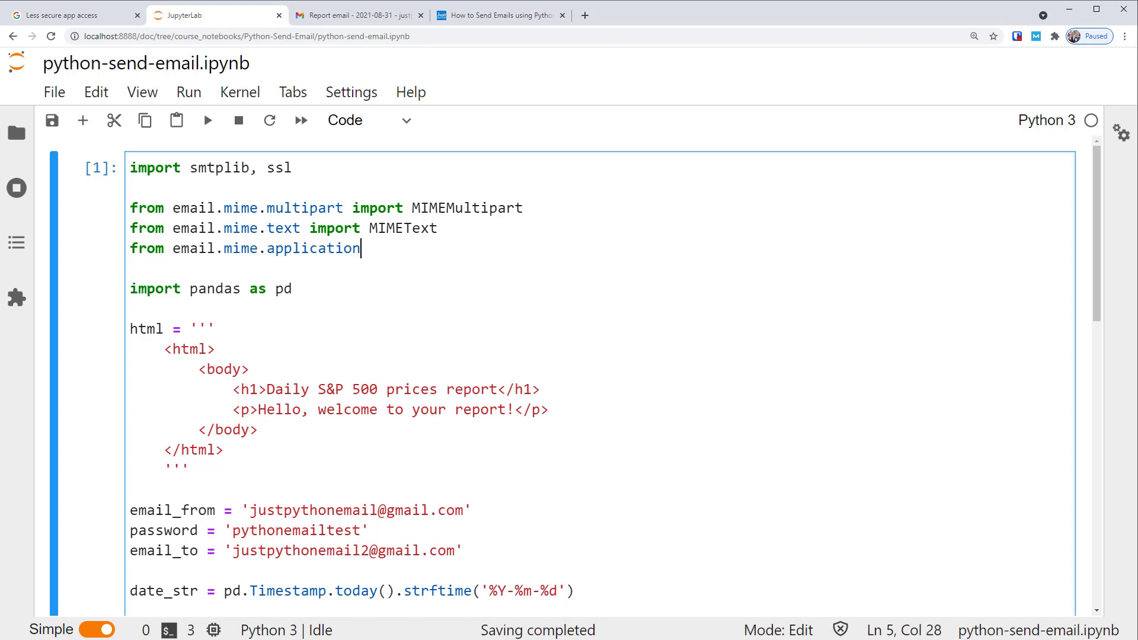
text(import)
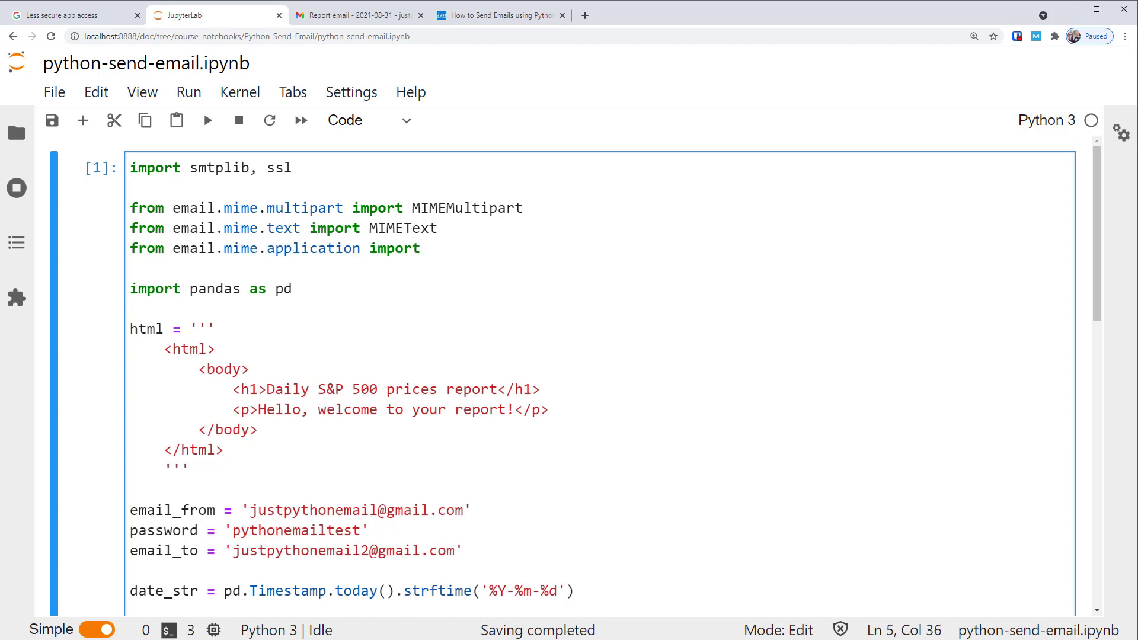
text(MIMEAppl)
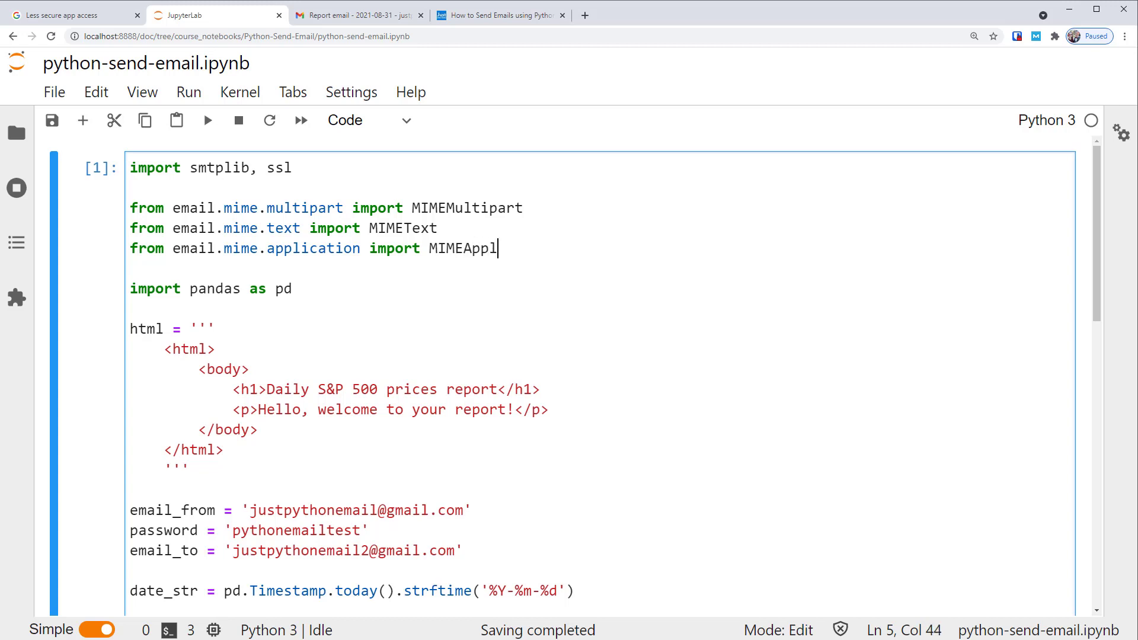
text(ication)
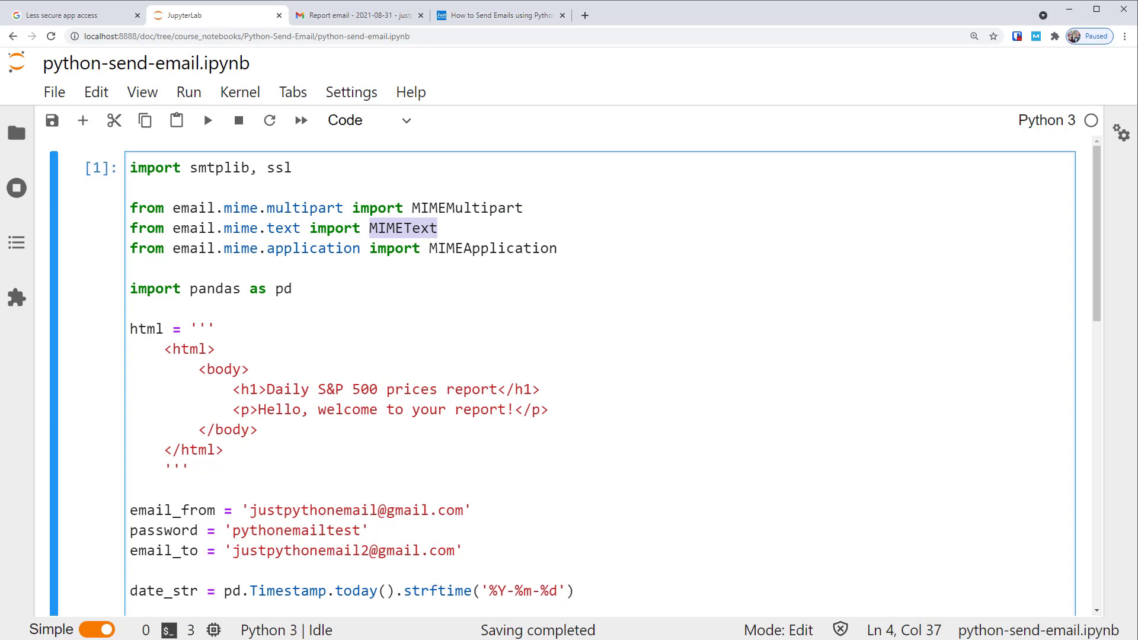
double_click(492, 249)
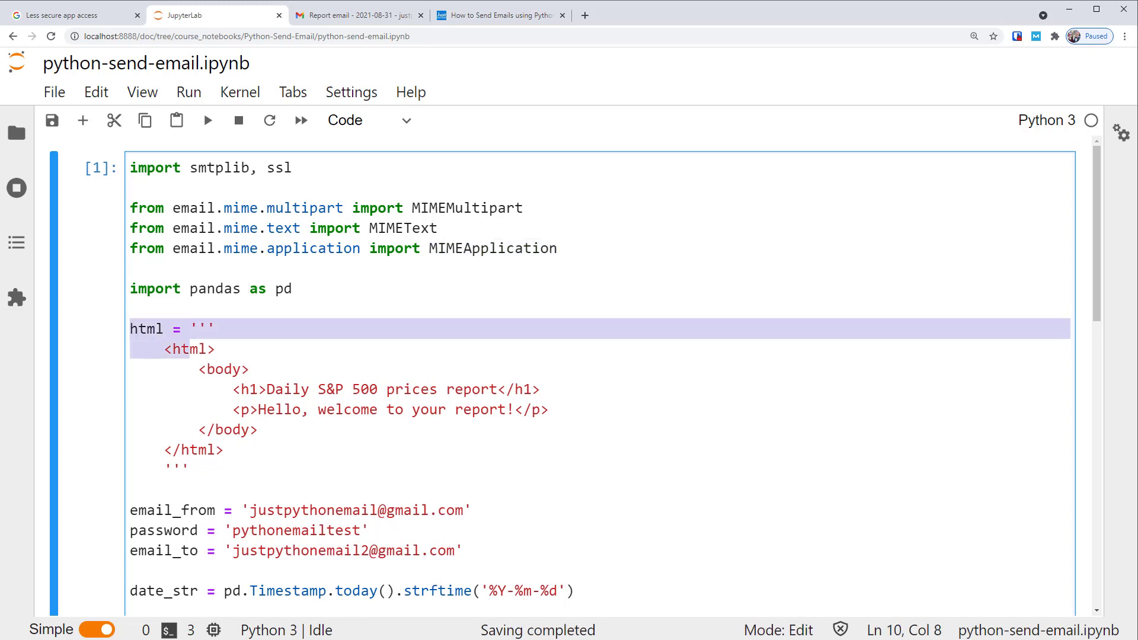
- Walk through attach_file_to_email's binary 'rb' read and attachment header, scrolling down the cell
drag(211, 328, 188, 470)
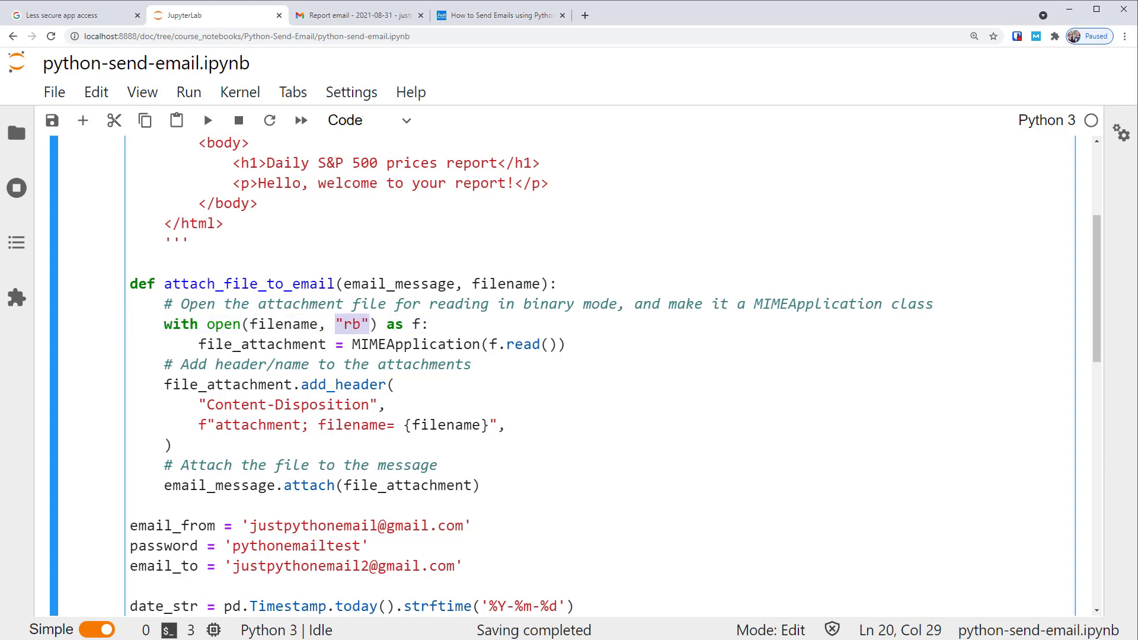
double_click(414, 344)
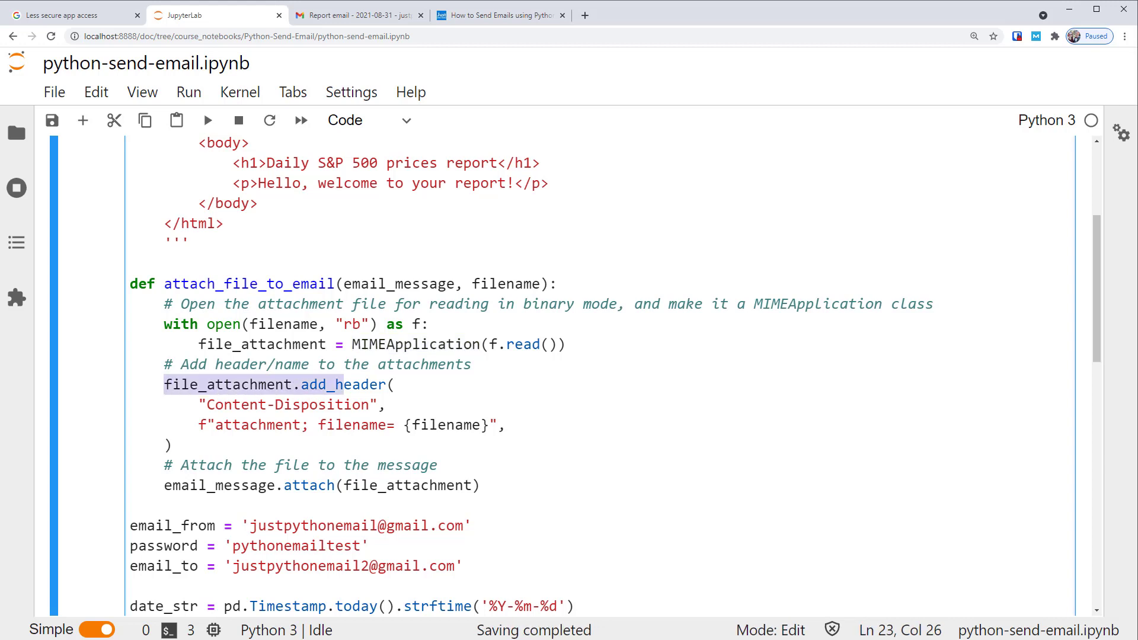
drag(164, 384, 171, 445)
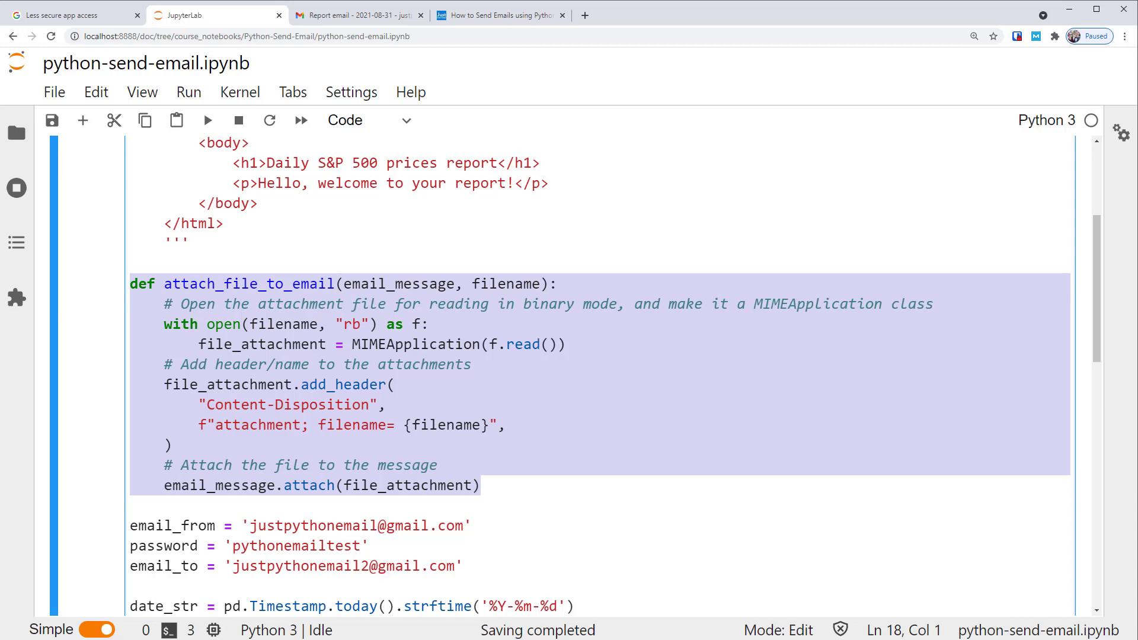
scroll(down, 3)
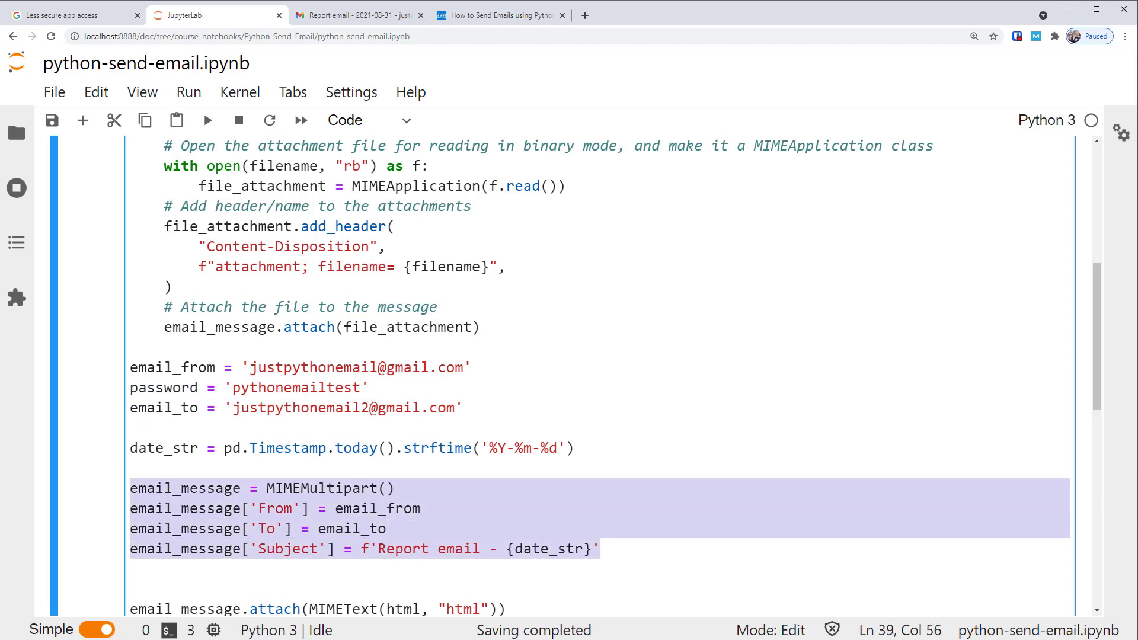
scroll(down, 3)
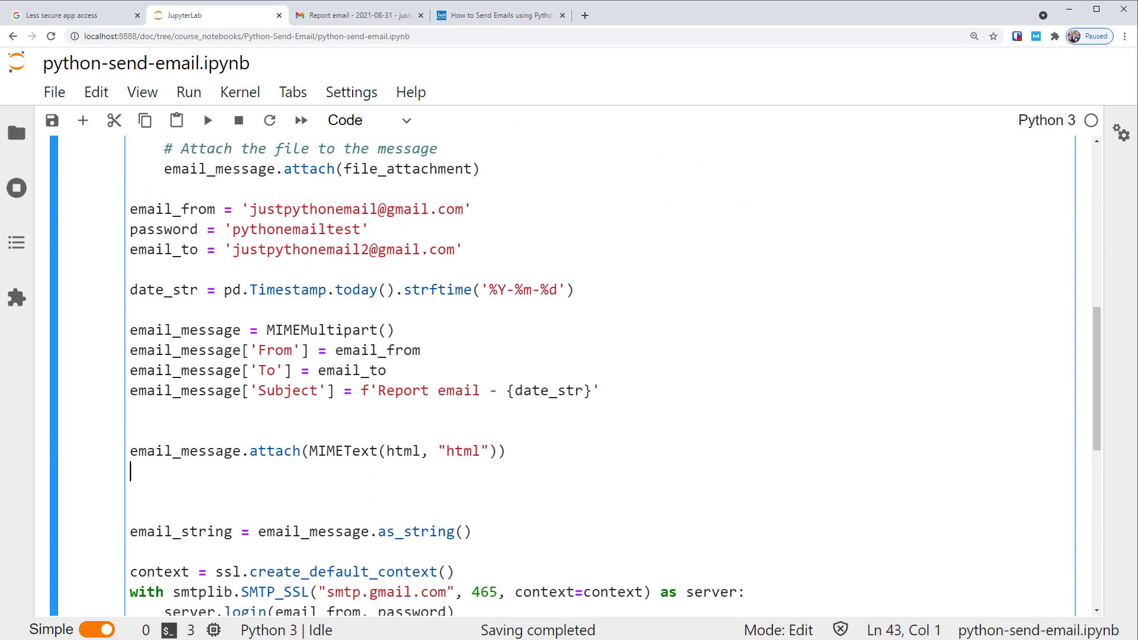
- Add attach_file_to_email calls for chart.png, excel_report.xlsx and fpdf_pdf_report.pdf
text(attach_file_to_email()
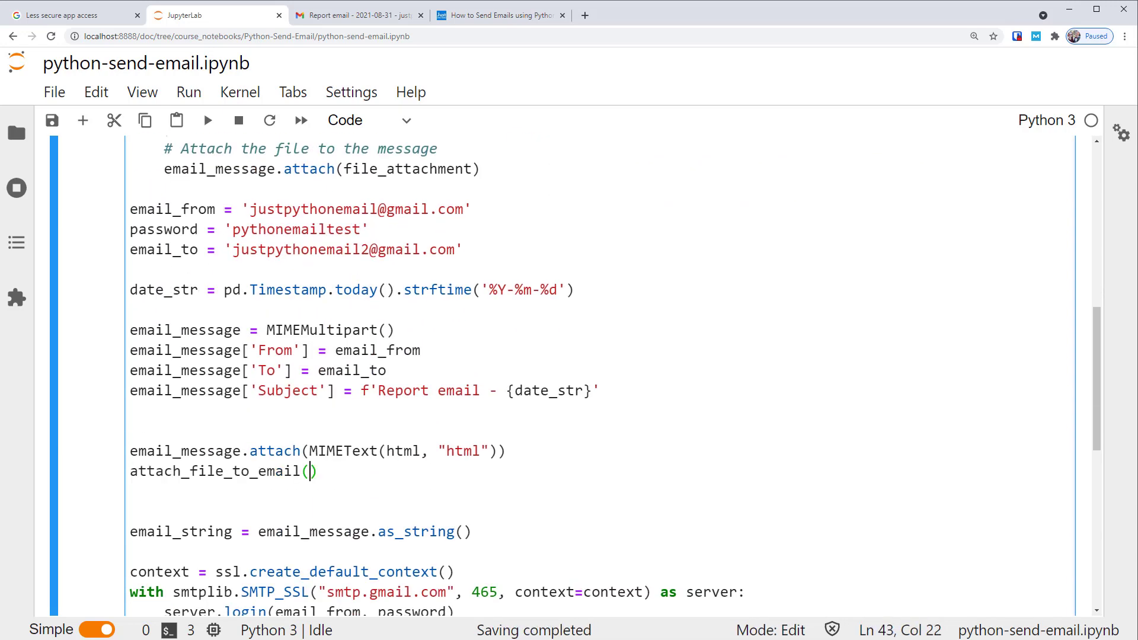
text(email_message,)
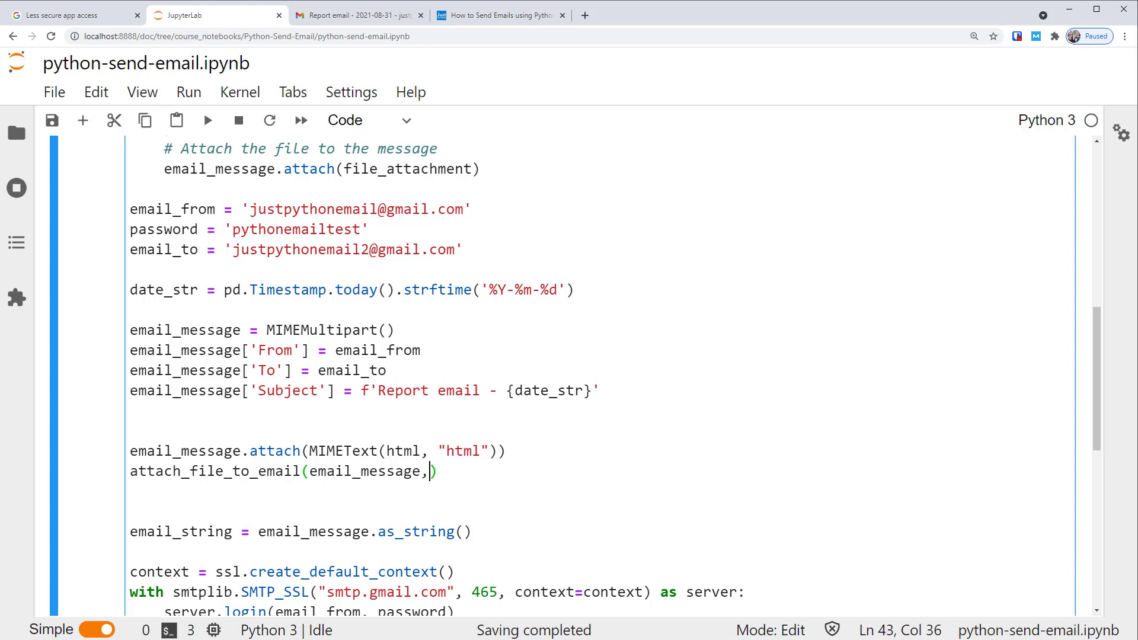
text('chart.pn)
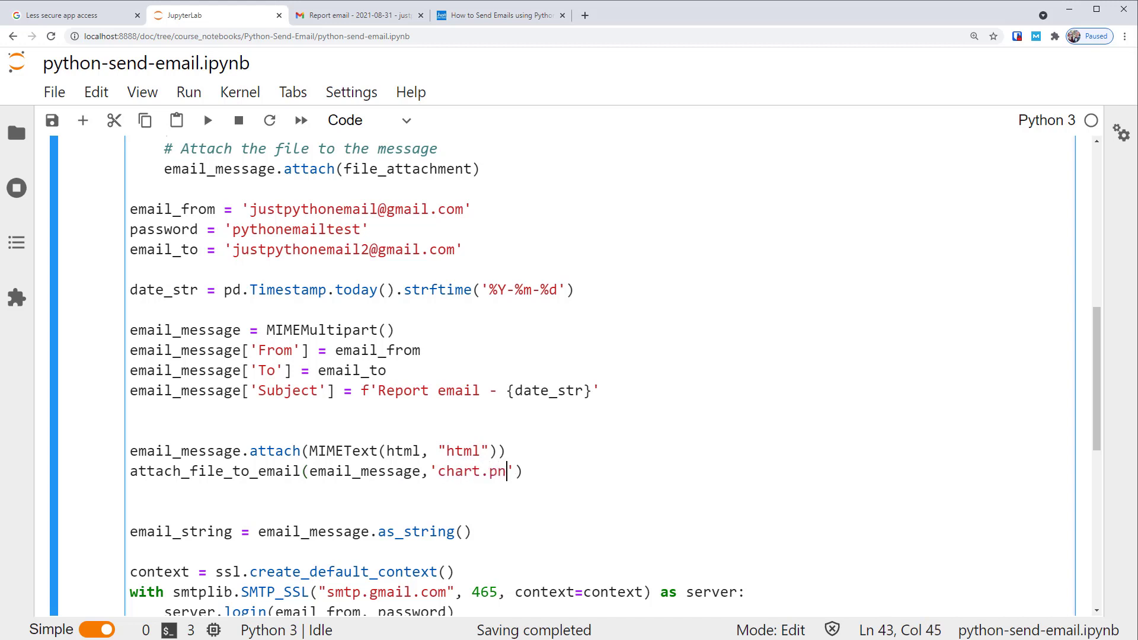
text(g)
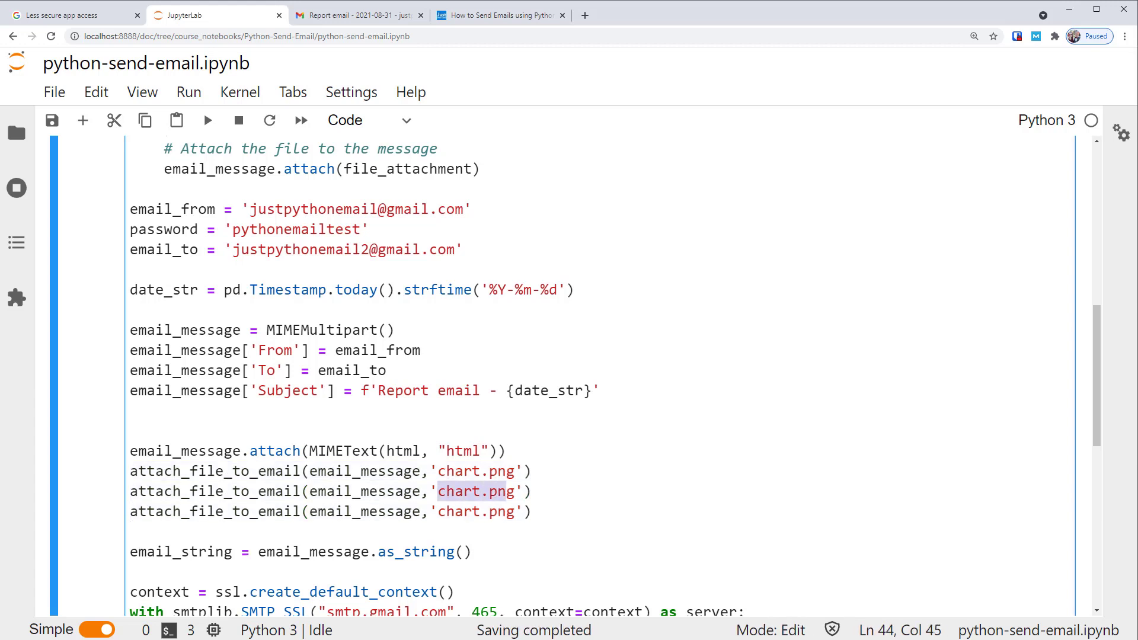
text(exc)
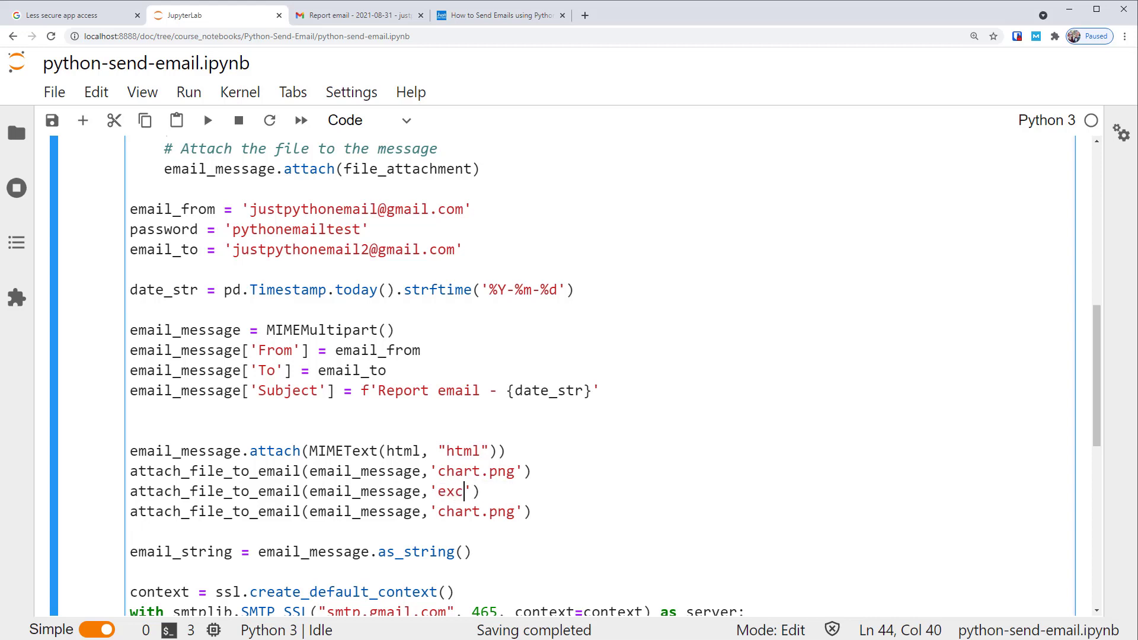
text(el_report.)
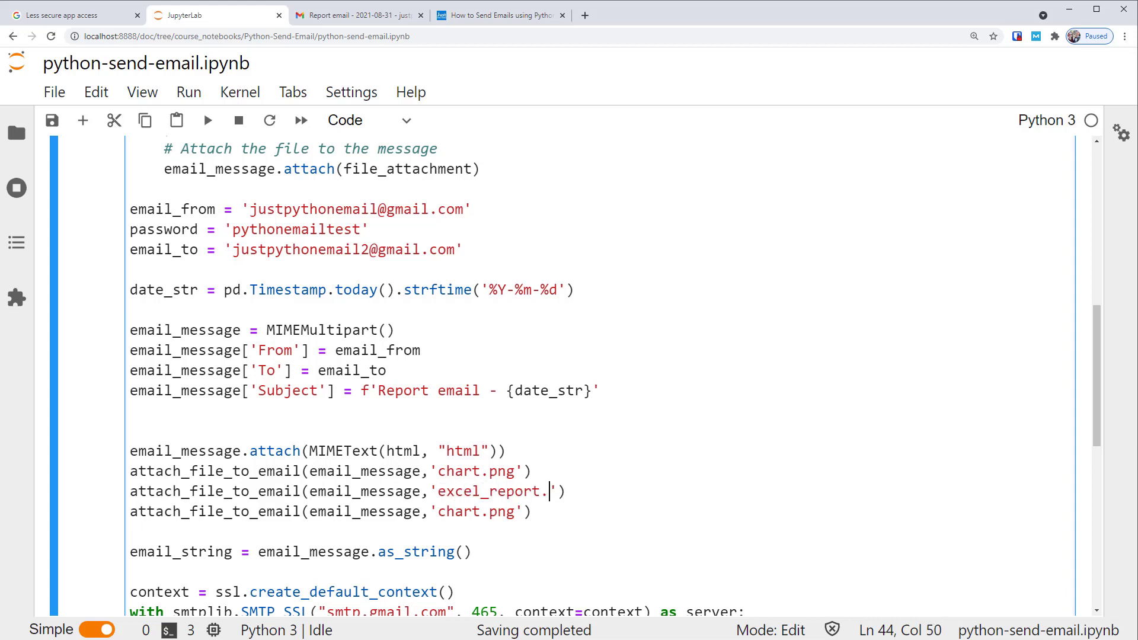
text(xlsx)
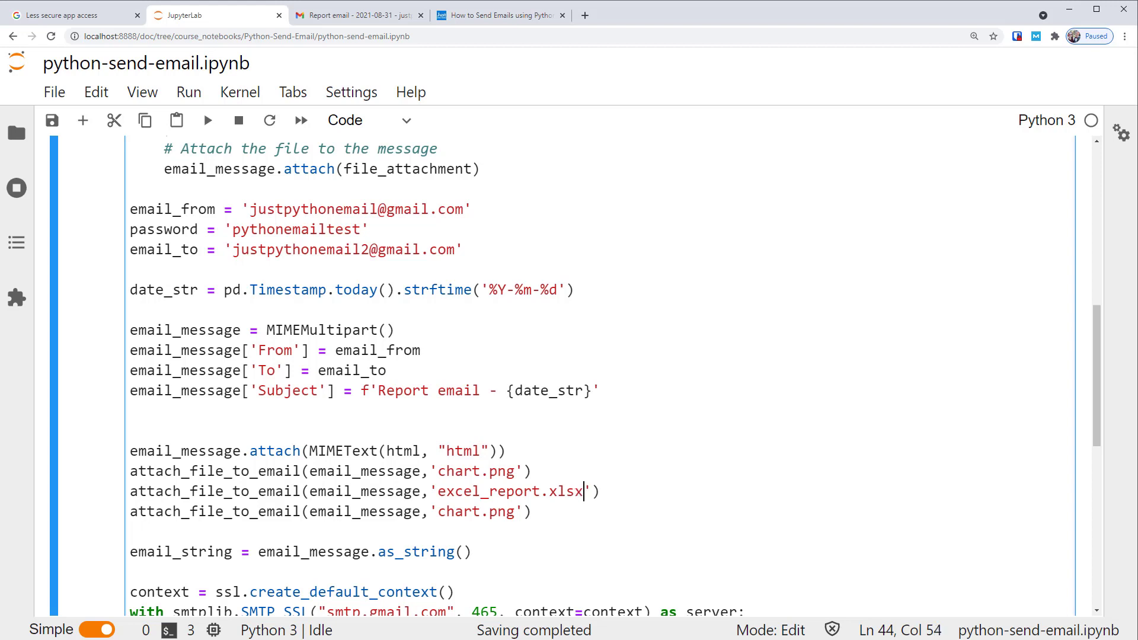
double_click(476, 512)
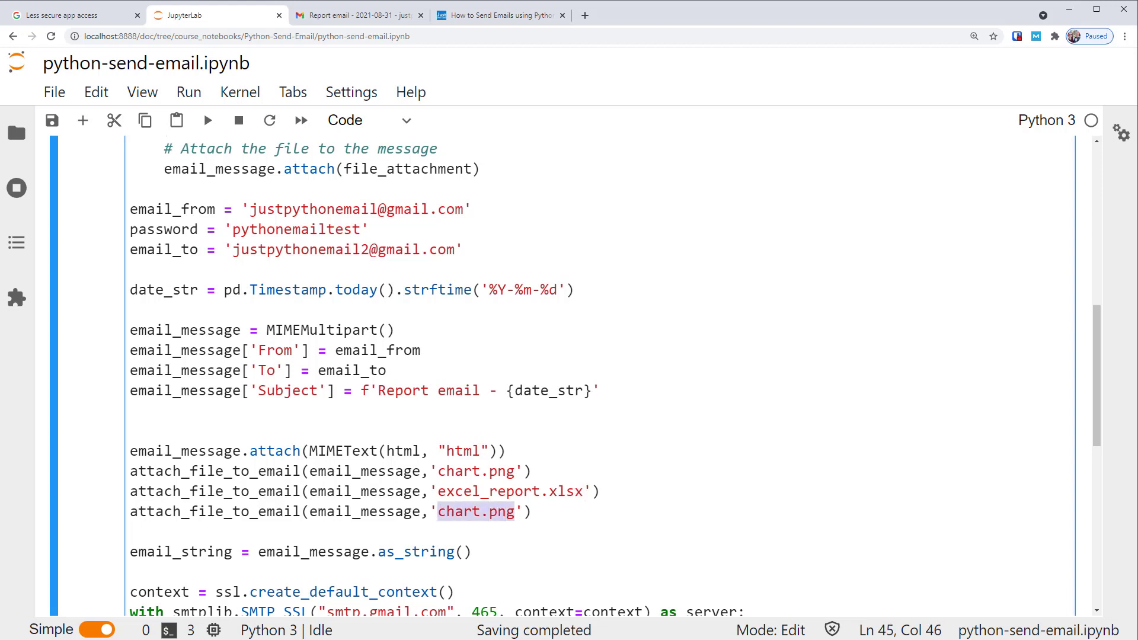
text(fpdf_pd)
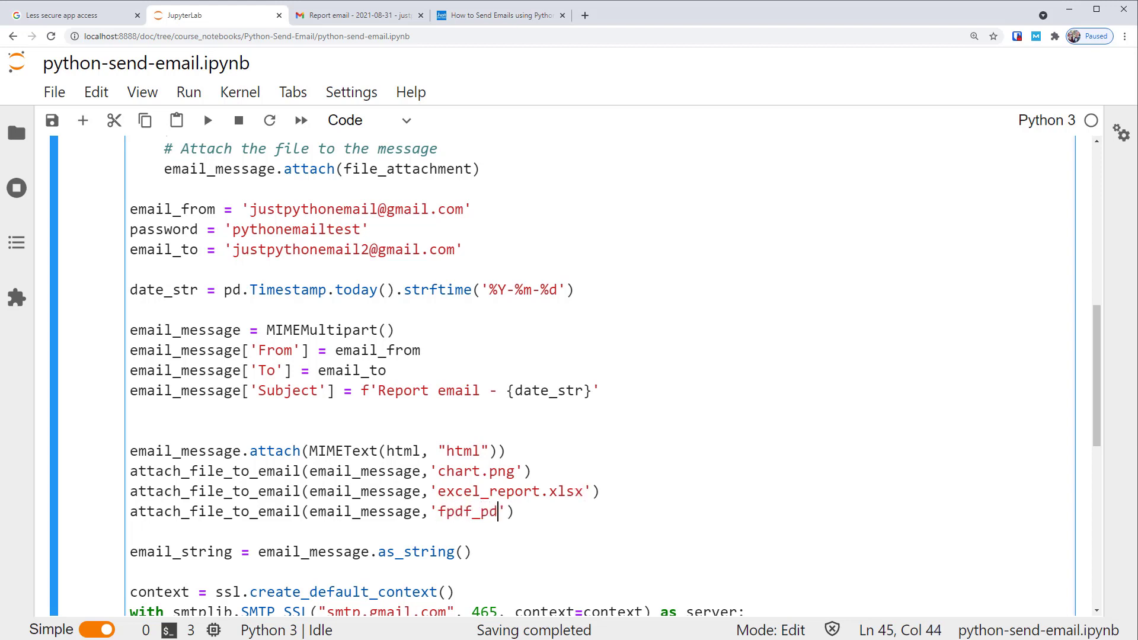
text(_report.pdf)
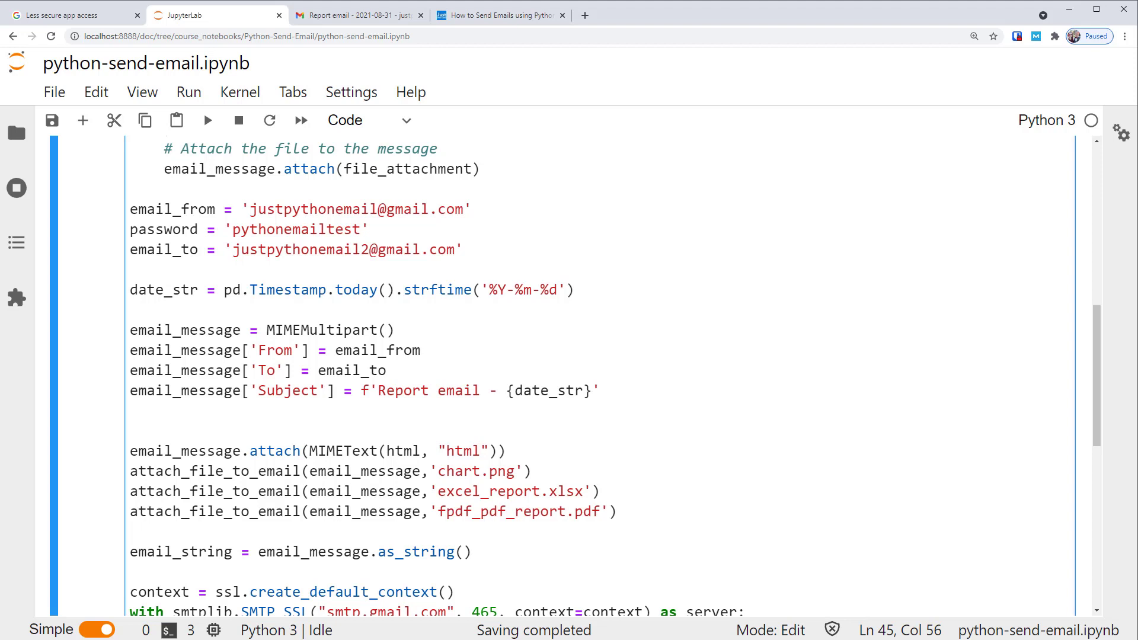
- Run the cell to send the report email with attachments and check Gmail
click(602, 511)
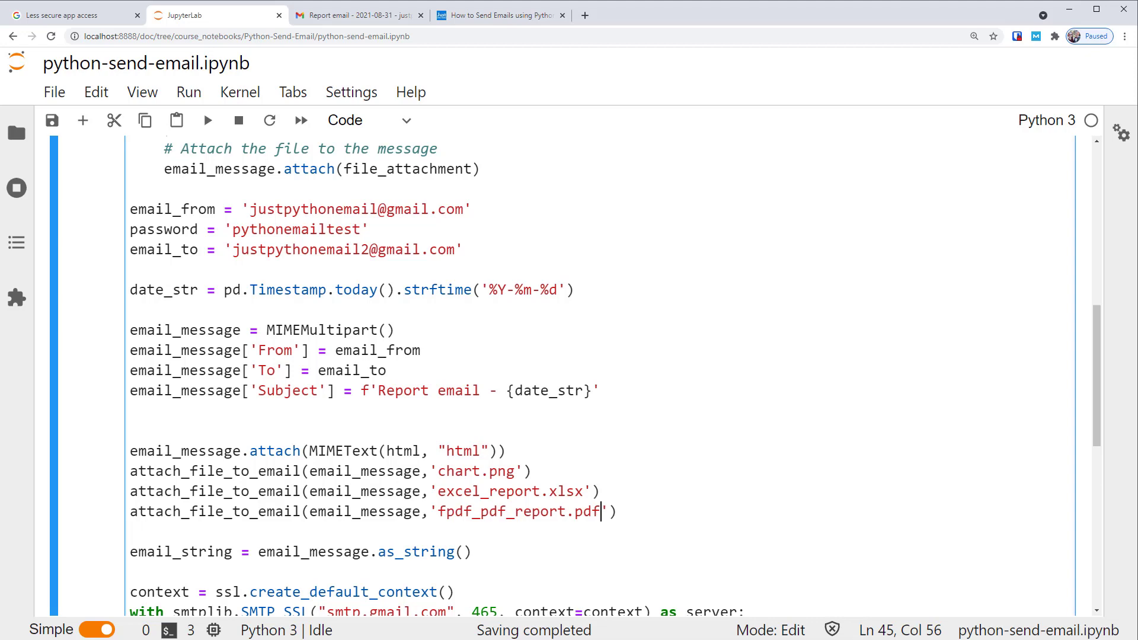
scroll(down, 3)
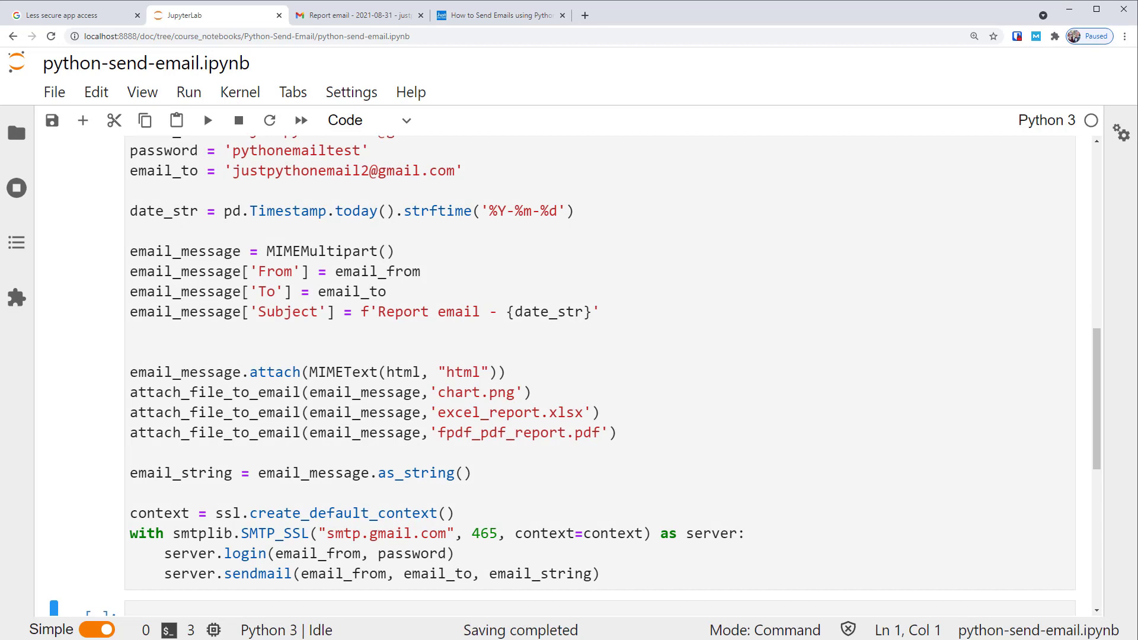
click(357, 15)
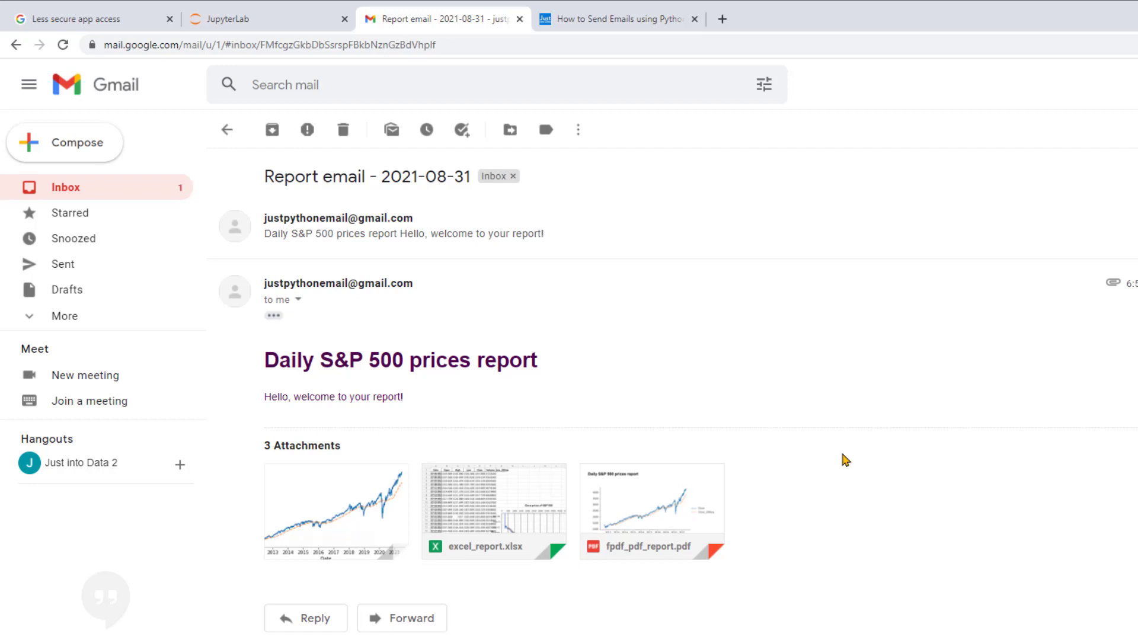
mouse_move(303, 298)
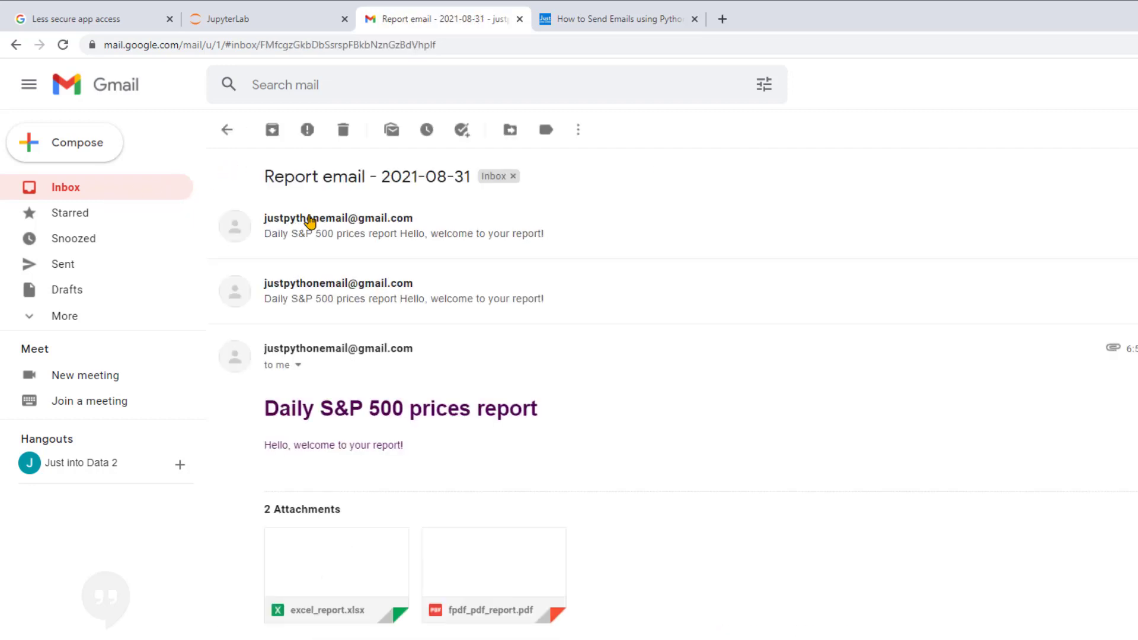
- Scroll through the received report email's attachments, then show the image-embedding tutorial section
scroll(down, 3)
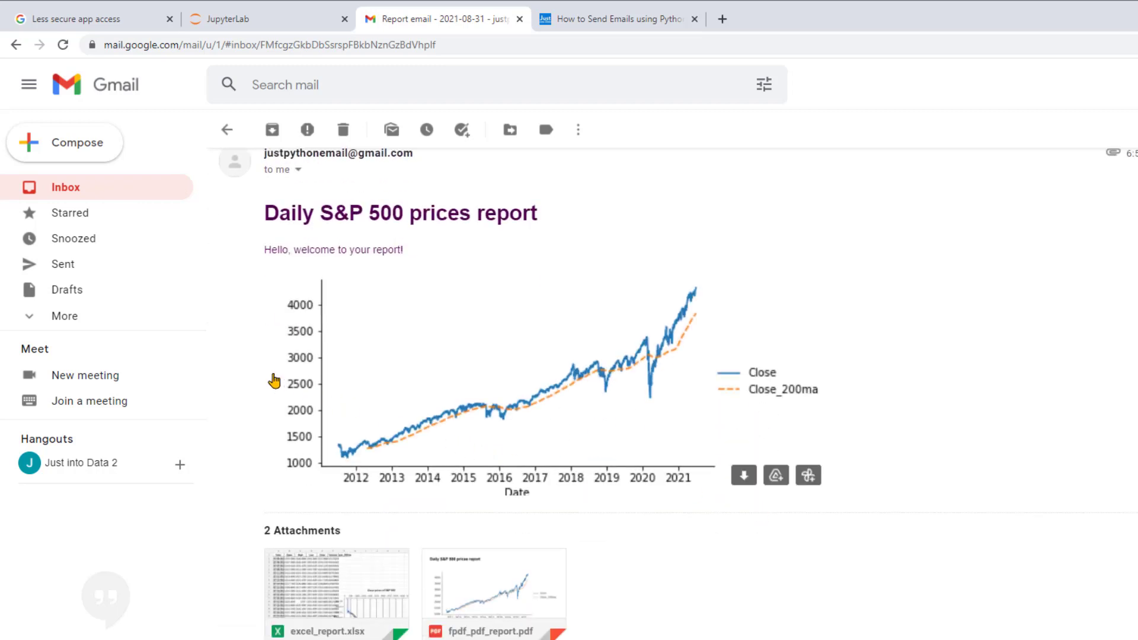
mouse_move(847, 283)
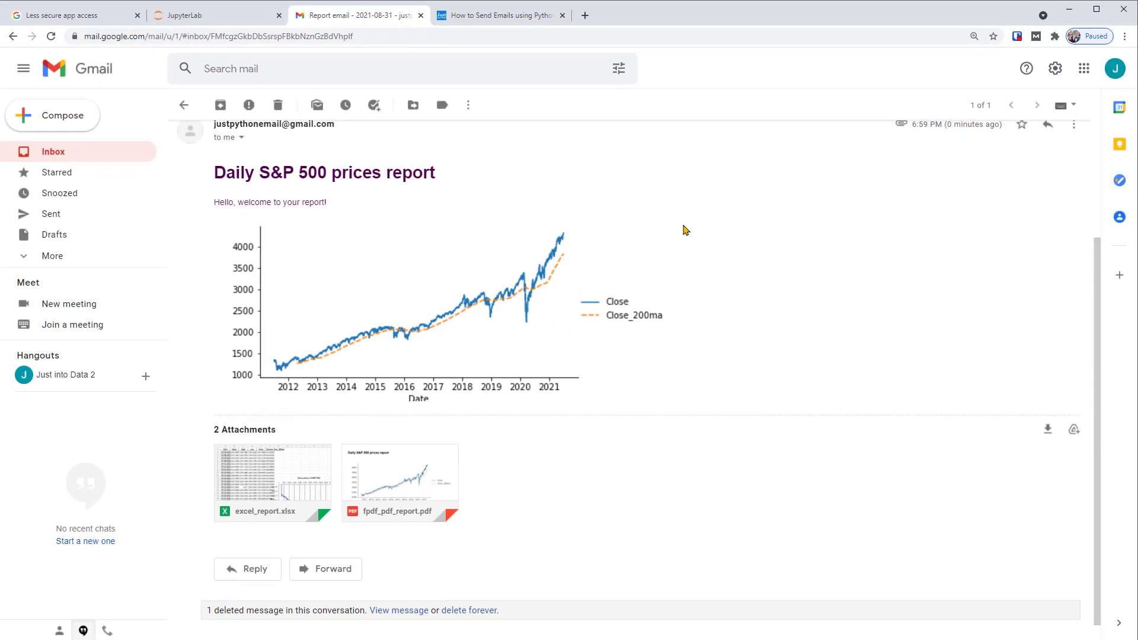
mouse_move(555, 93)
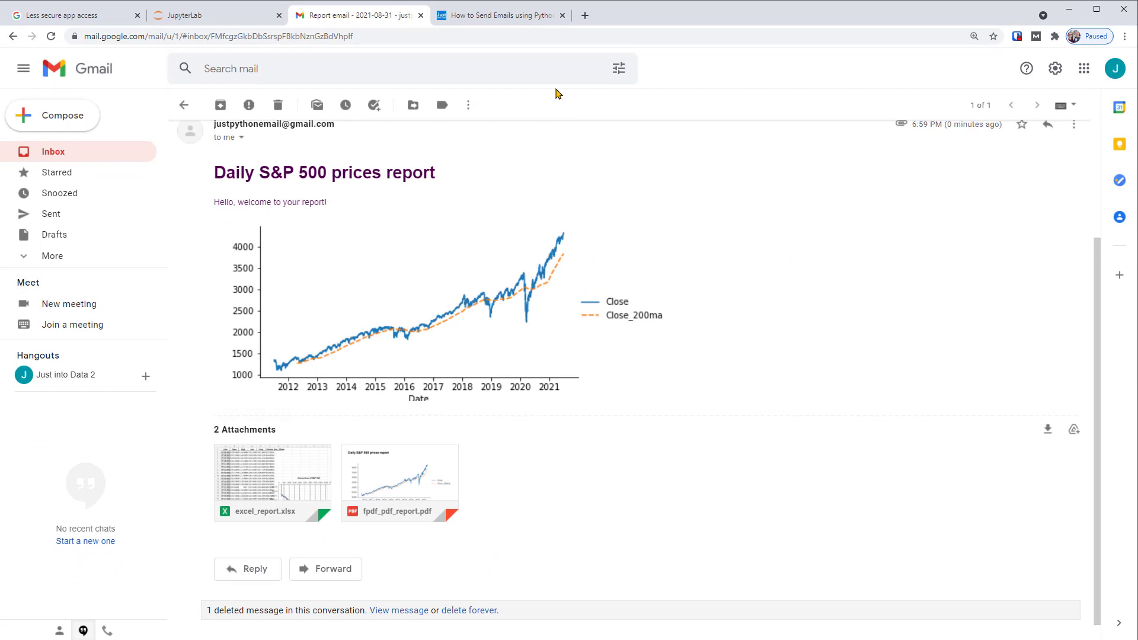
mouse_move(594, 213)
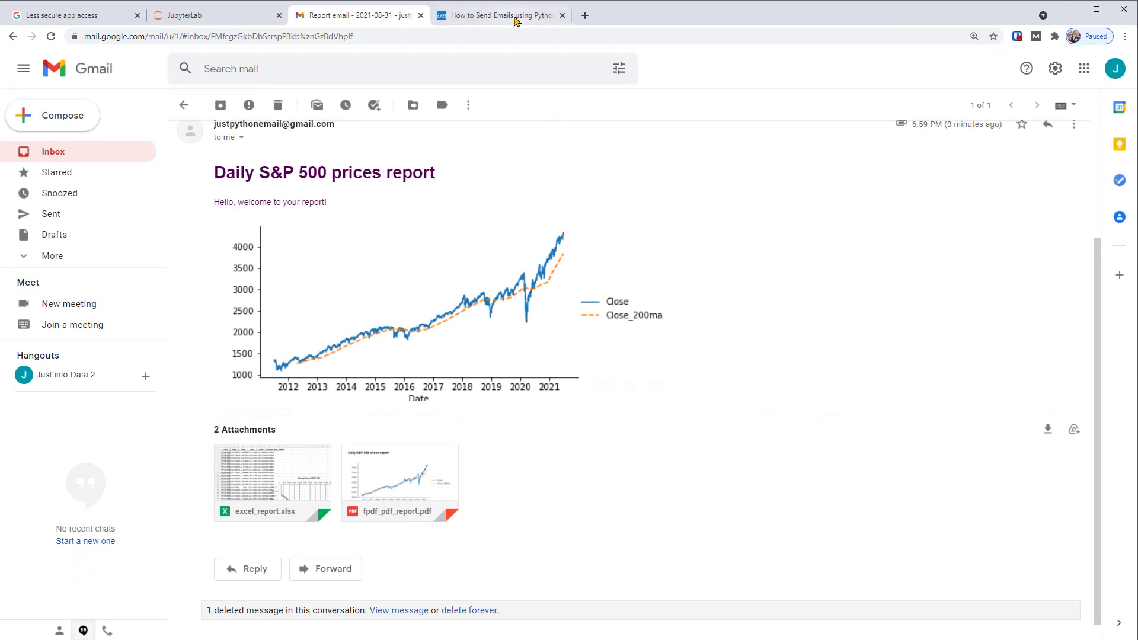
click(499, 14)
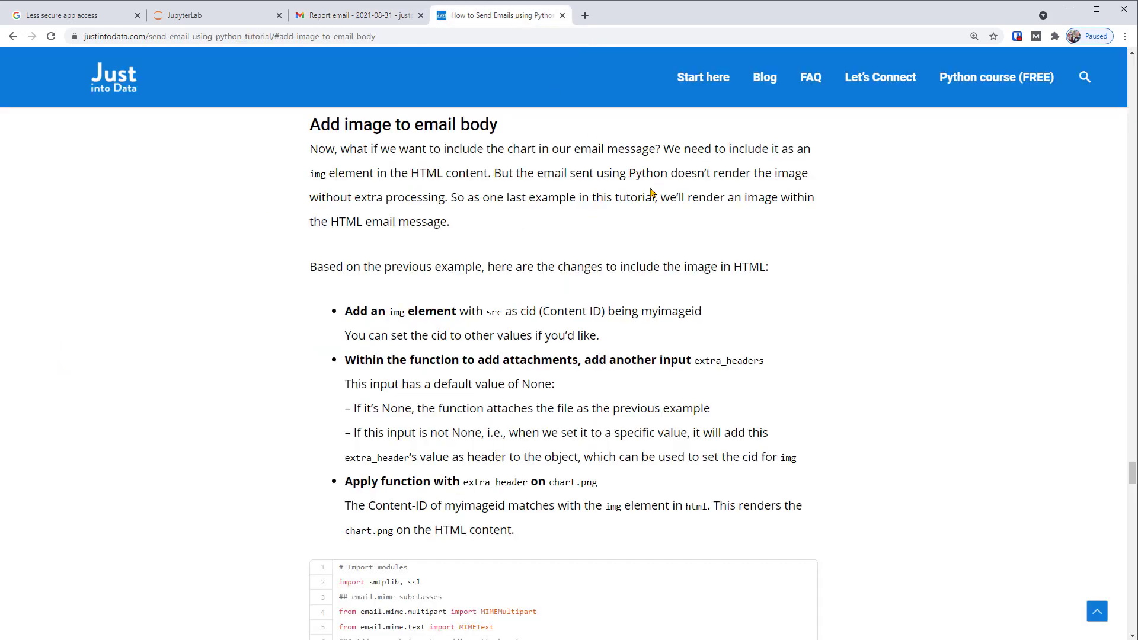